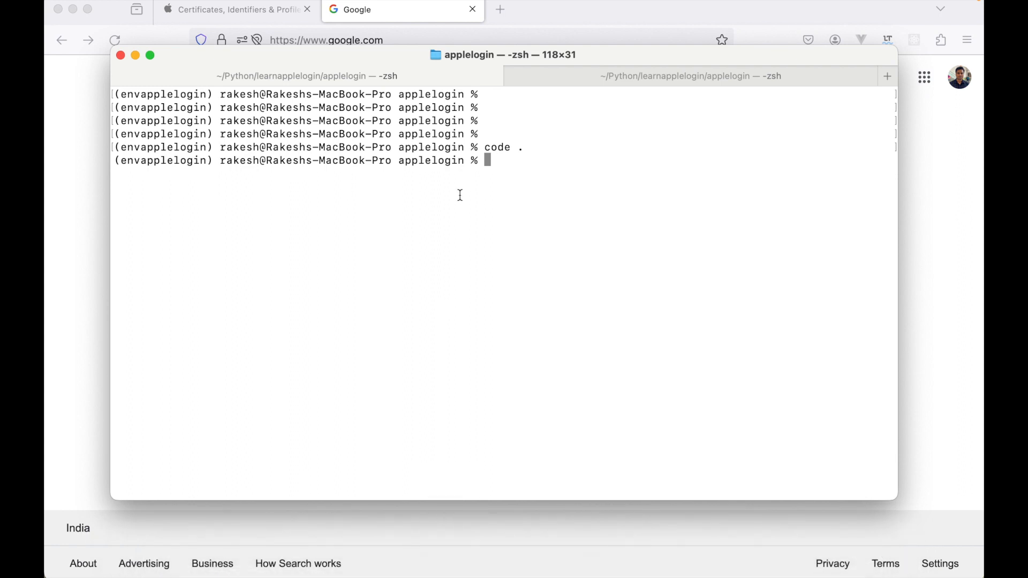
Launch VS Code on the applelogin folder with `code .` from the terminal
{"action": "type", "text": "code"}
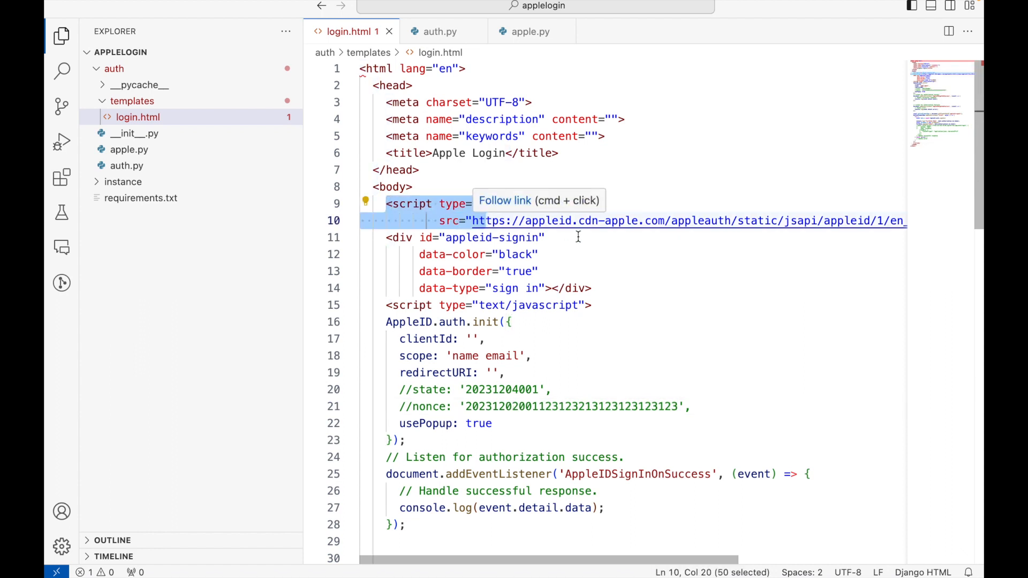
{"action": "mouse_move", "coordinate": [752, 249]}
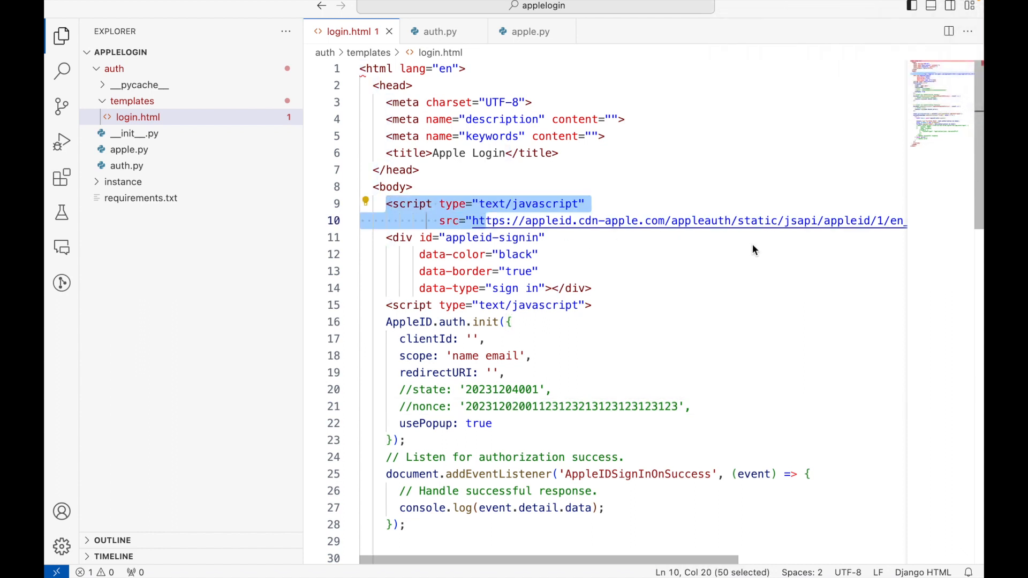
{"action": "mouse_move", "coordinate": [658, 279]}
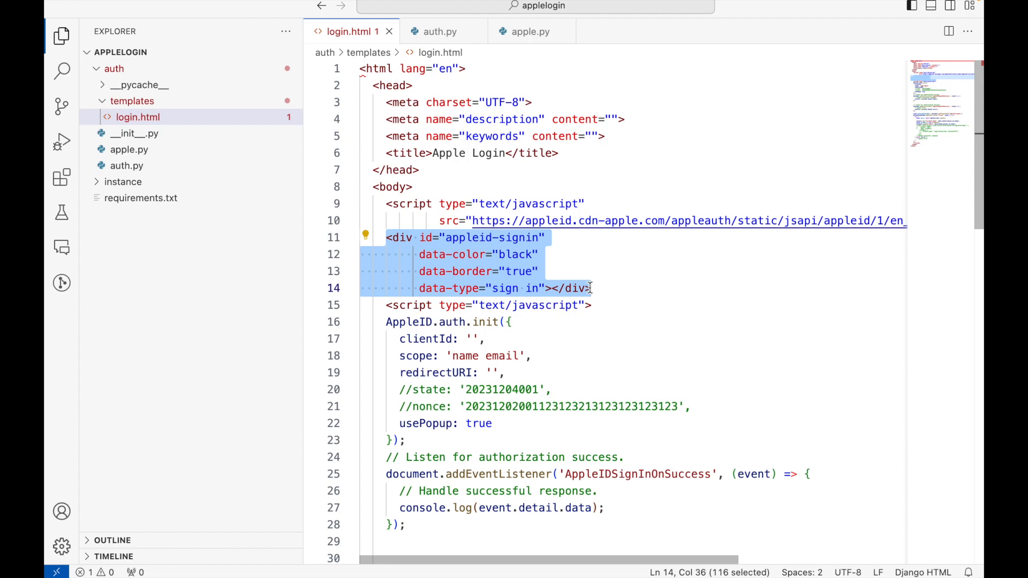
{"action": "scroll", "scroll_direction": "down", "scroll_amount": 3}
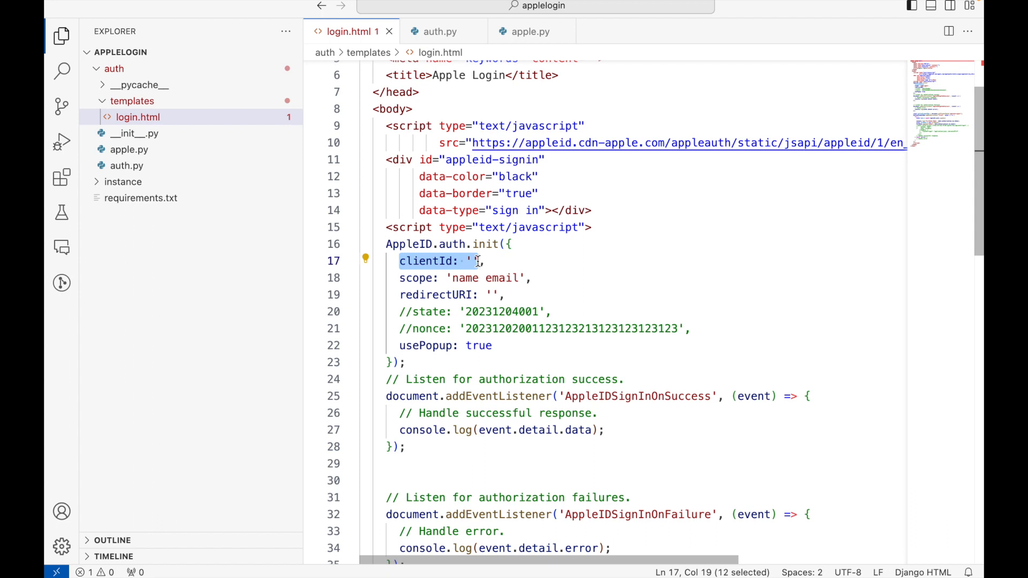
{"action": "left_click", "coordinate": [459, 294]}
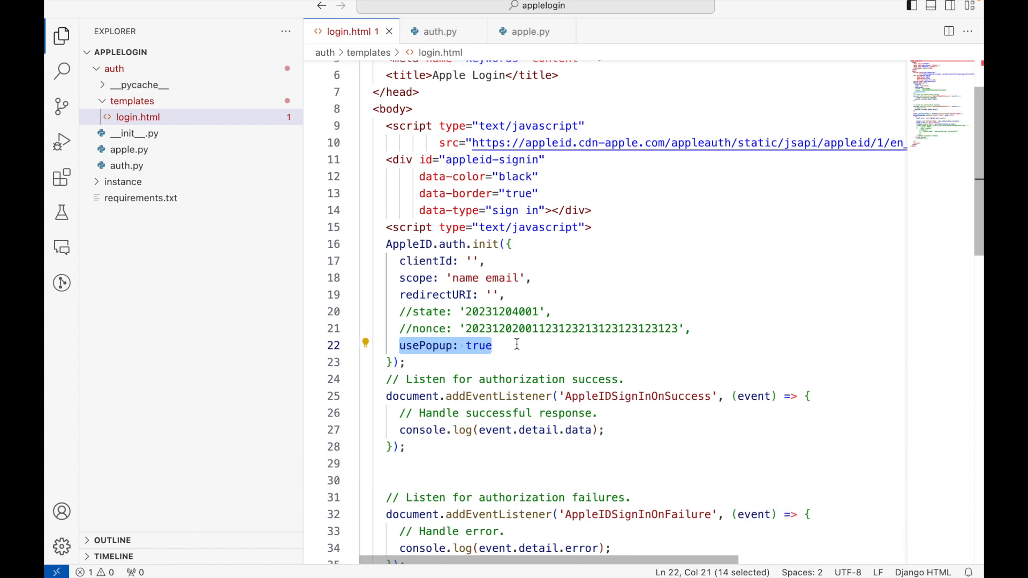
{"action": "left_click", "coordinate": [492, 345]}
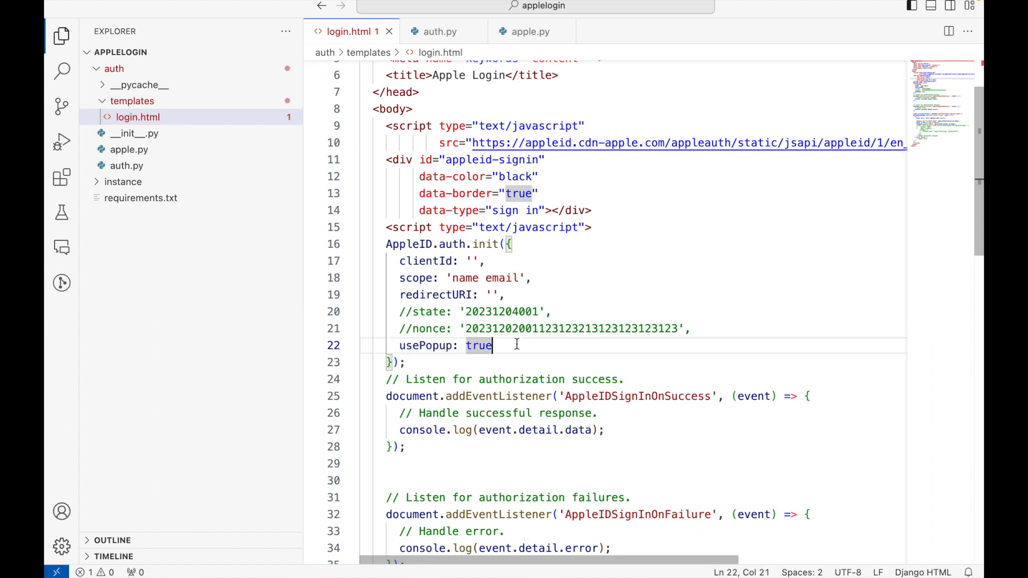
{"action": "double_click", "coordinate": [478, 345]}
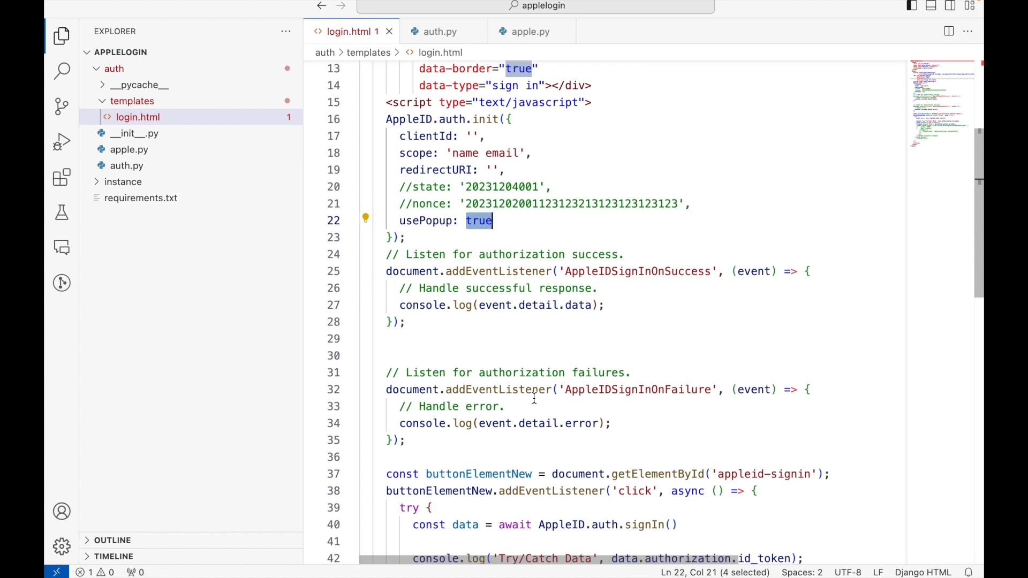
{"action": "left_click_drag", "start_coordinate": [386, 271], "coordinate": [407, 321]}
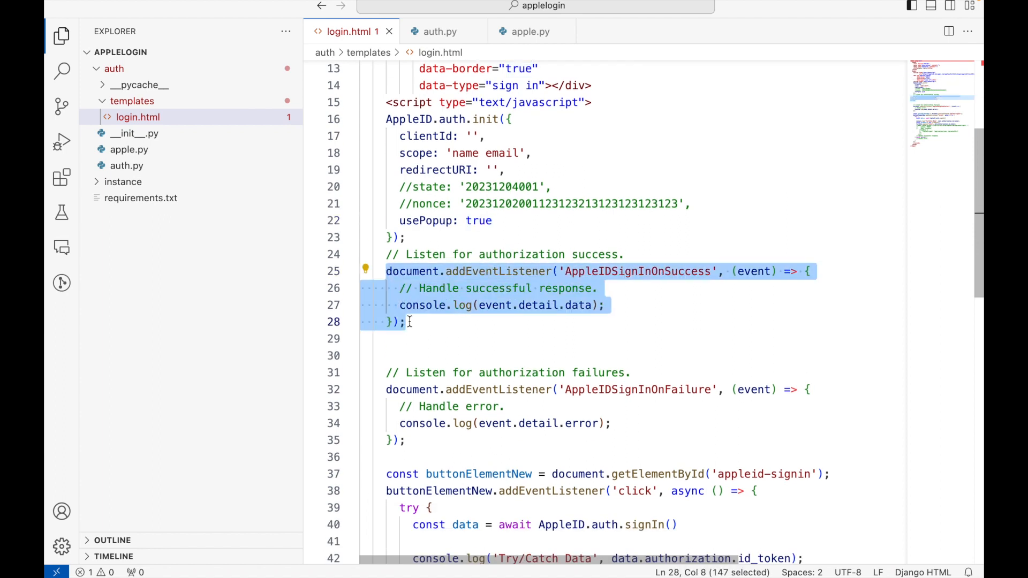
{"action": "left_click", "coordinate": [500, 271]}
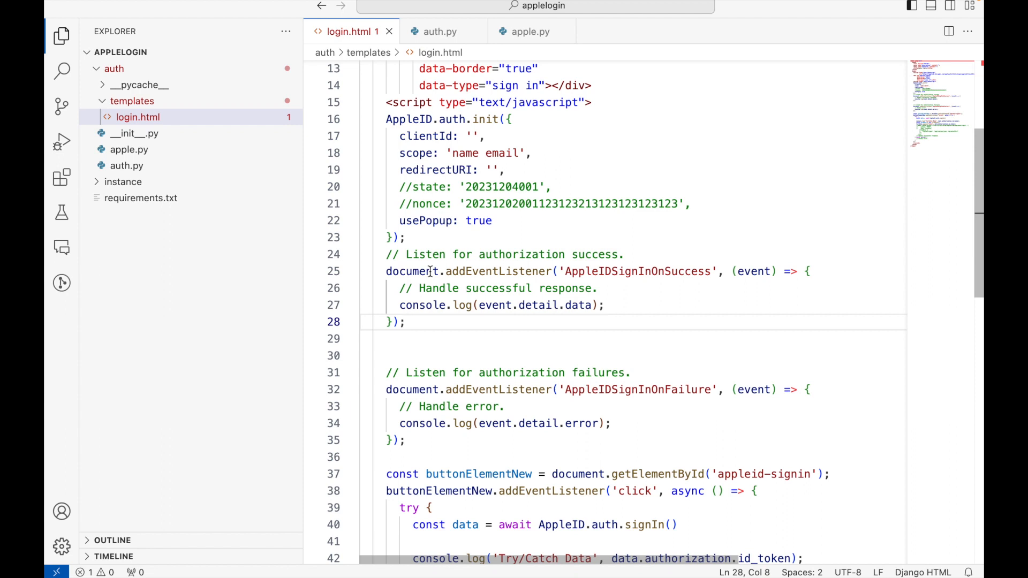
{"action": "double_click", "coordinate": [636, 271]}
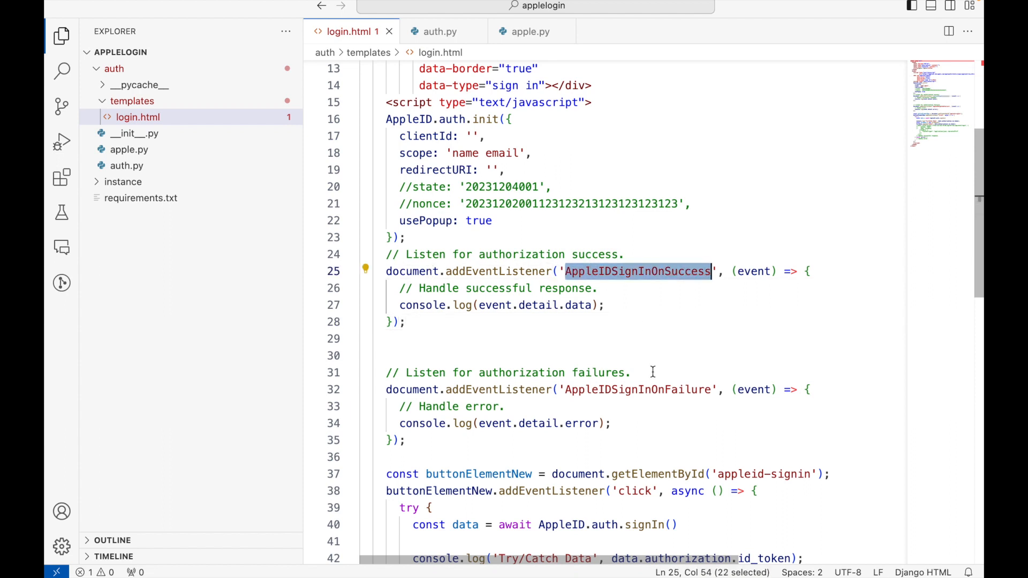
{"action": "double_click", "coordinate": [636, 390]}
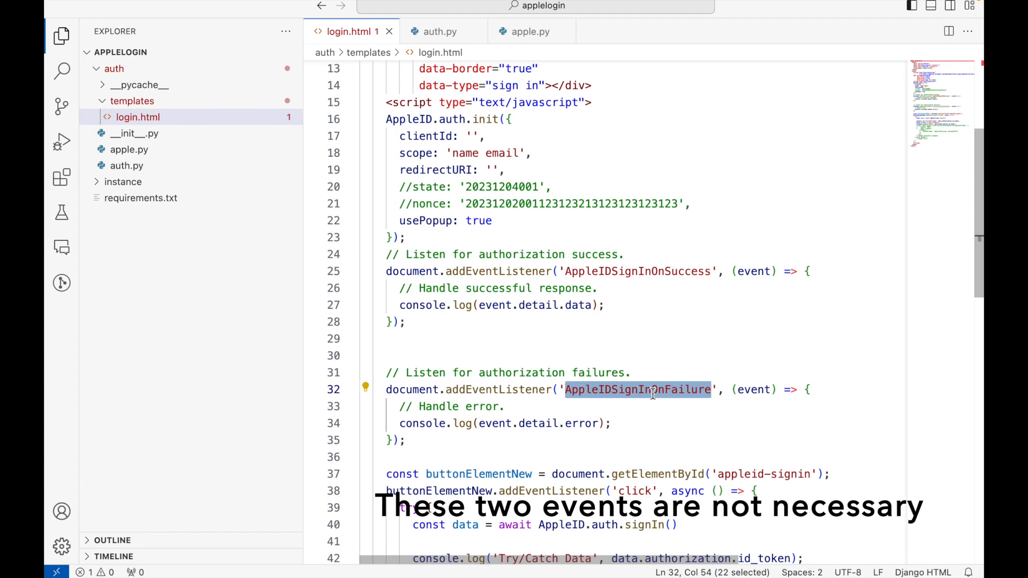
{"action": "scroll", "scroll_direction": "down", "scroll_amount": 3}
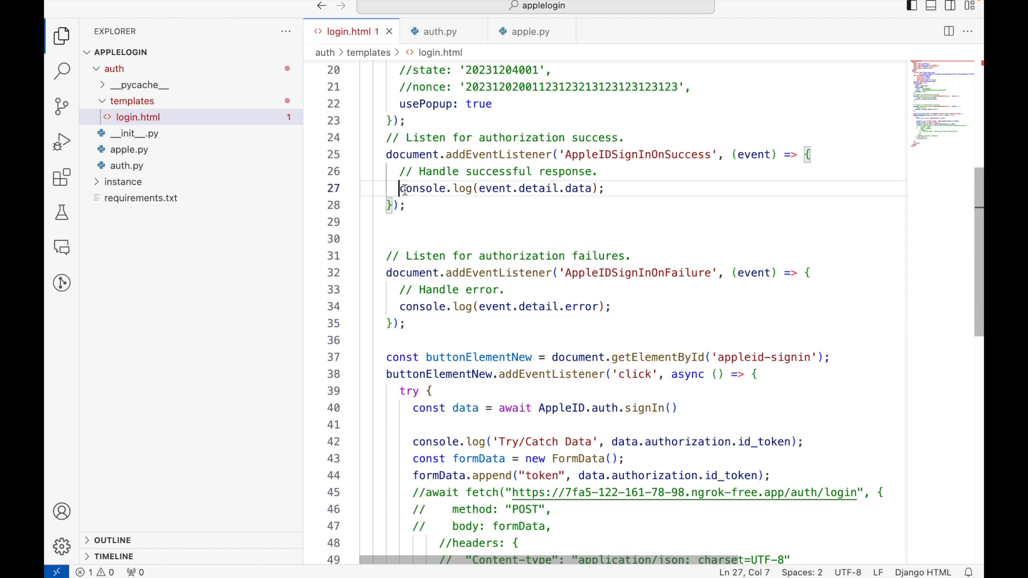
{"action": "left_click_drag", "start_coordinate": [400, 188], "coordinate": [604, 189]}
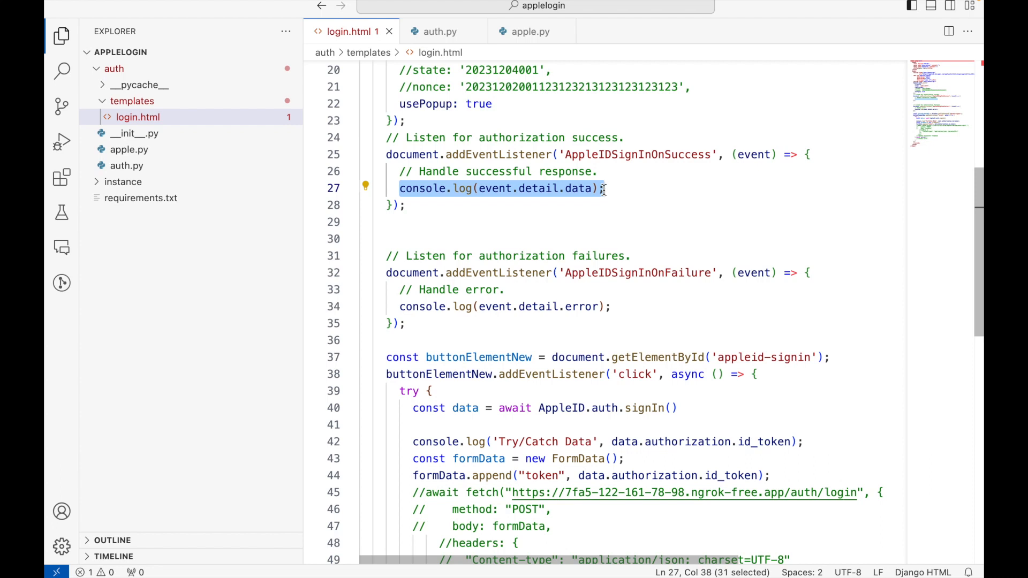
{"action": "mouse_move", "coordinate": [645, 248]}
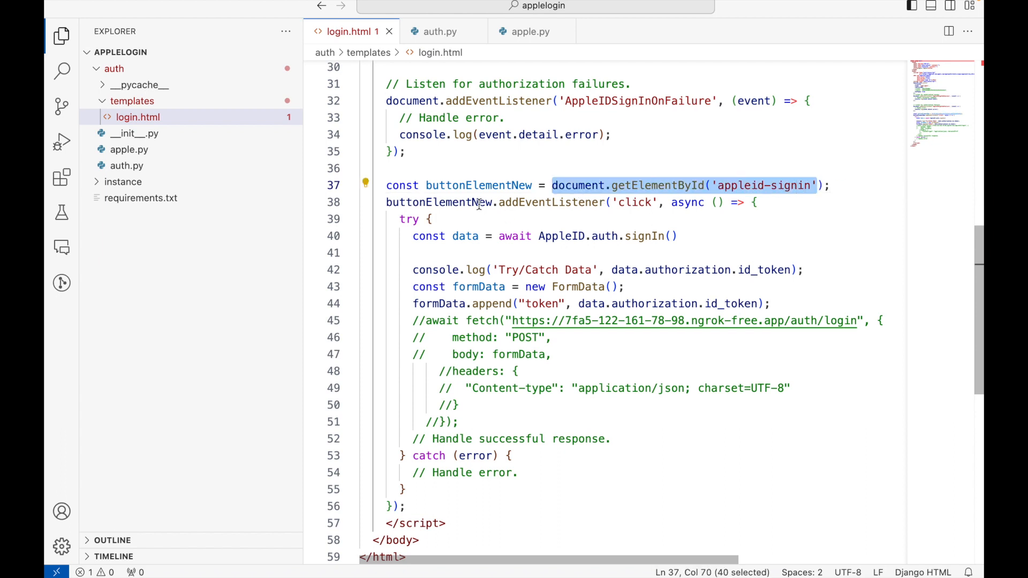
{"action": "left_click", "coordinate": [574, 202]}
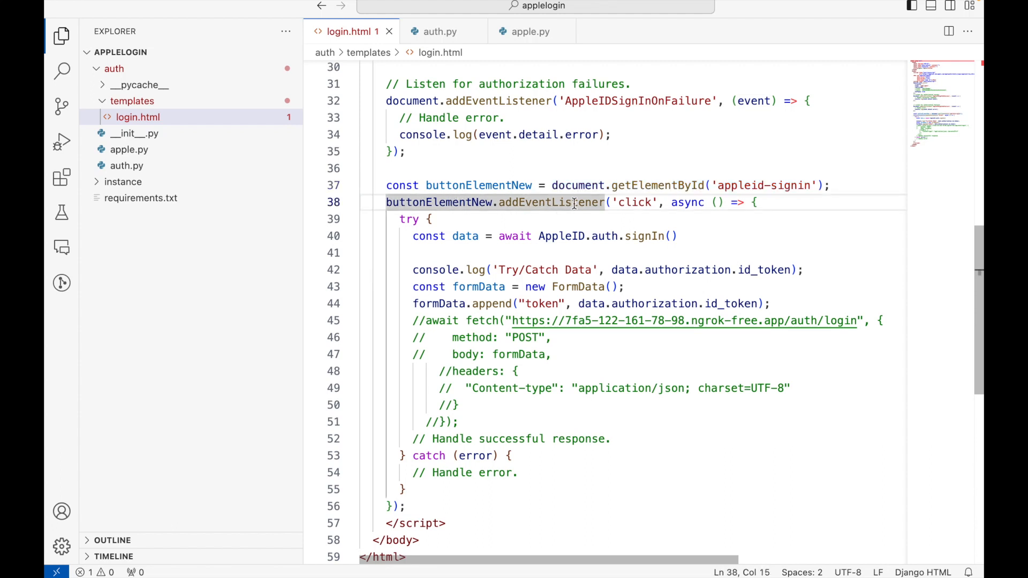
{"action": "double_click", "coordinate": [634, 203]}
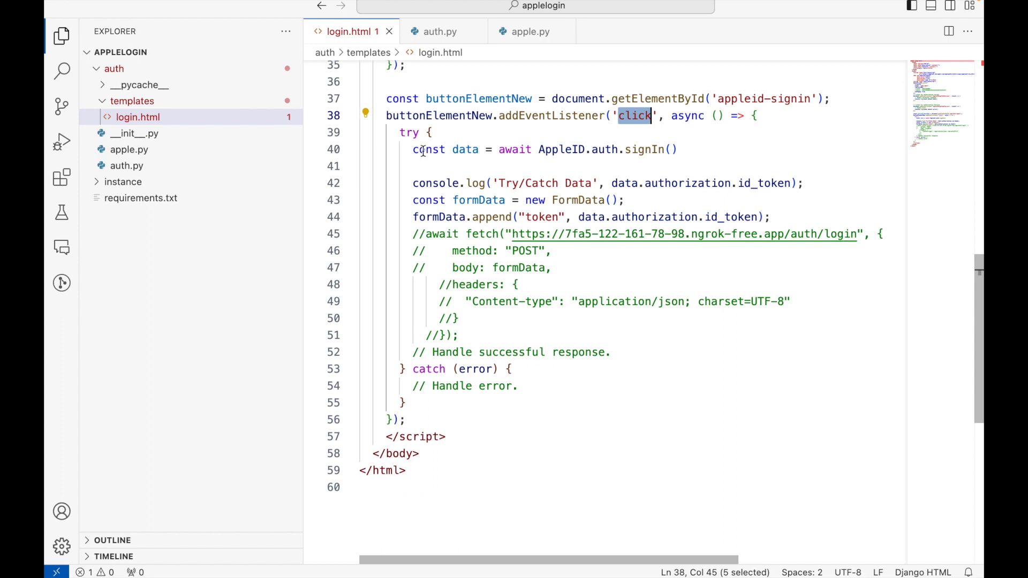
{"action": "triple_click", "coordinate": [543, 148]}
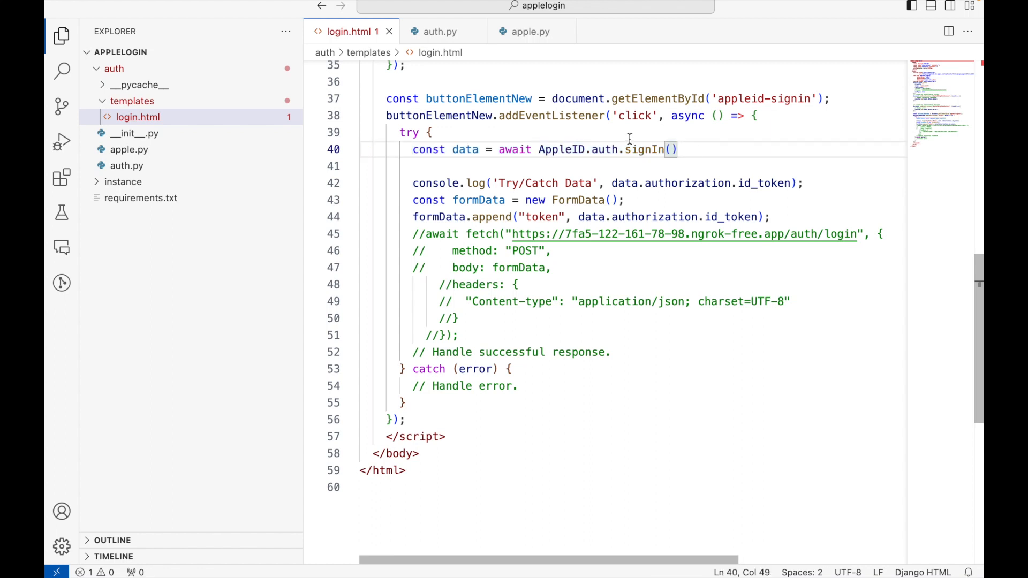
{"action": "mouse_move", "coordinate": [528, 146]}
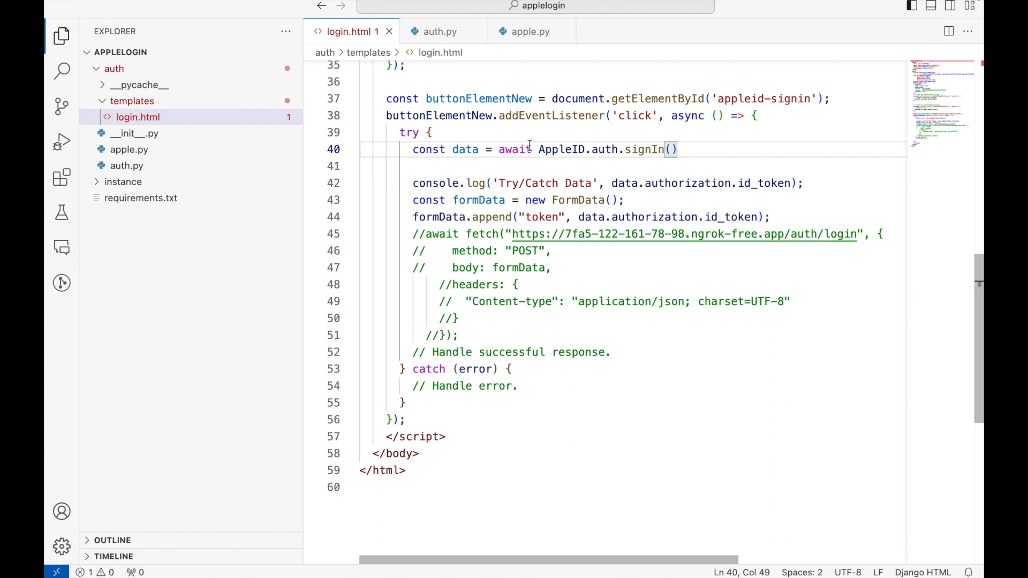
{"action": "double_click", "coordinate": [464, 148]}
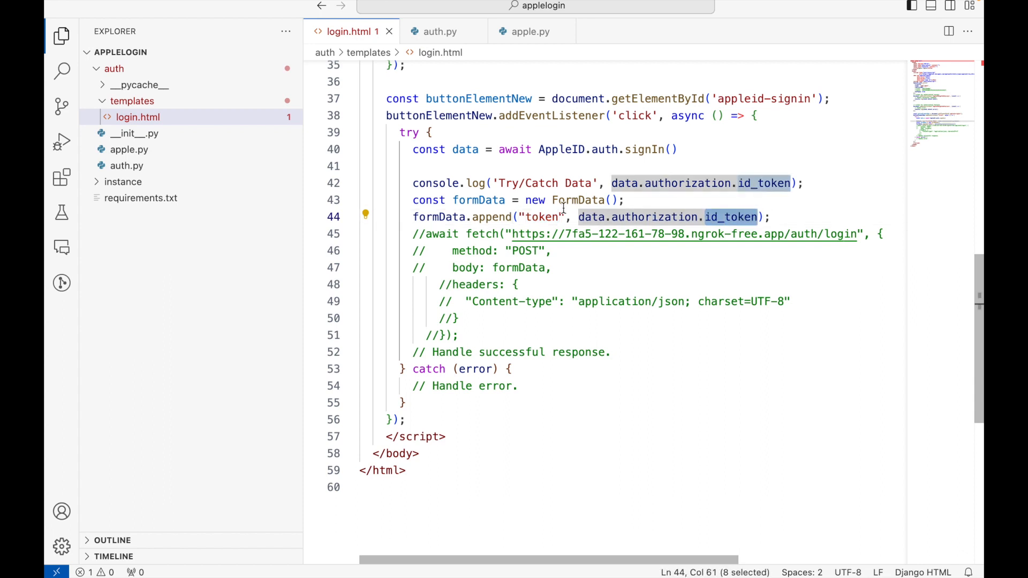
{"action": "left_click_drag", "start_coordinate": [412, 234], "coordinate": [469, 352]}
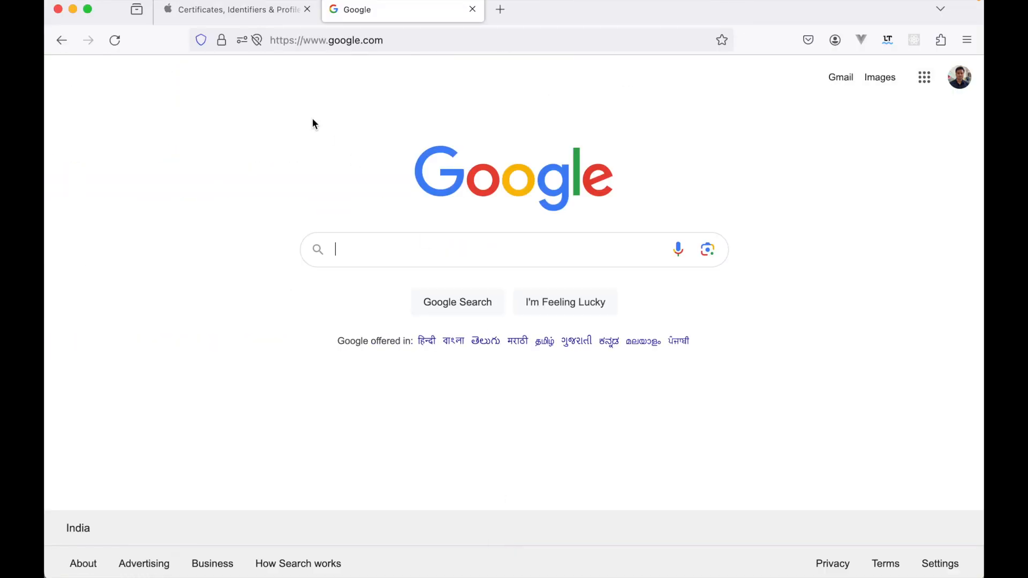
Choose Services IDs as the new identifier type and continue to its registration form
{"action": "left_click", "coordinate": [235, 10]}
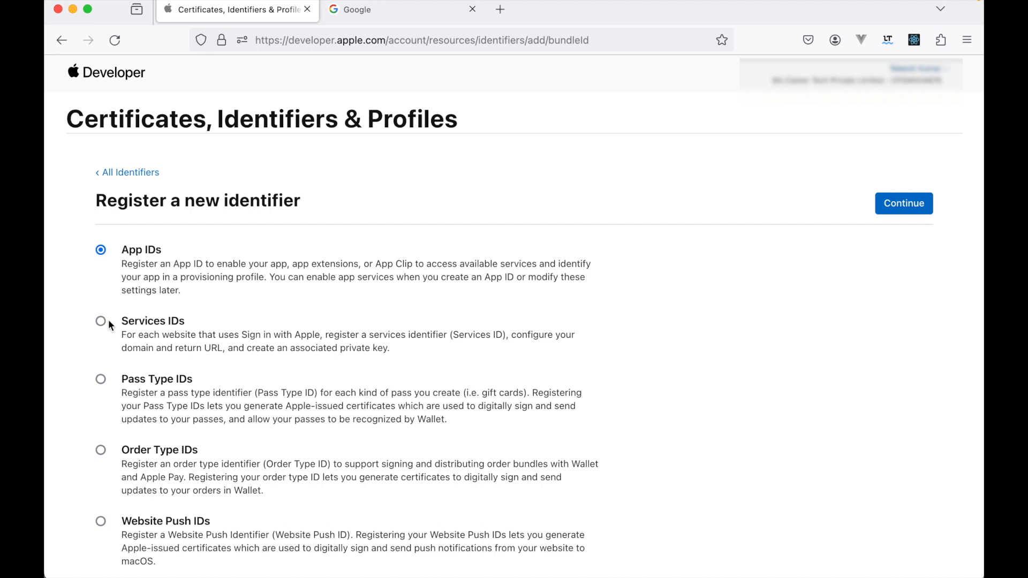
{"action": "mouse_move", "coordinate": [171, 330]}
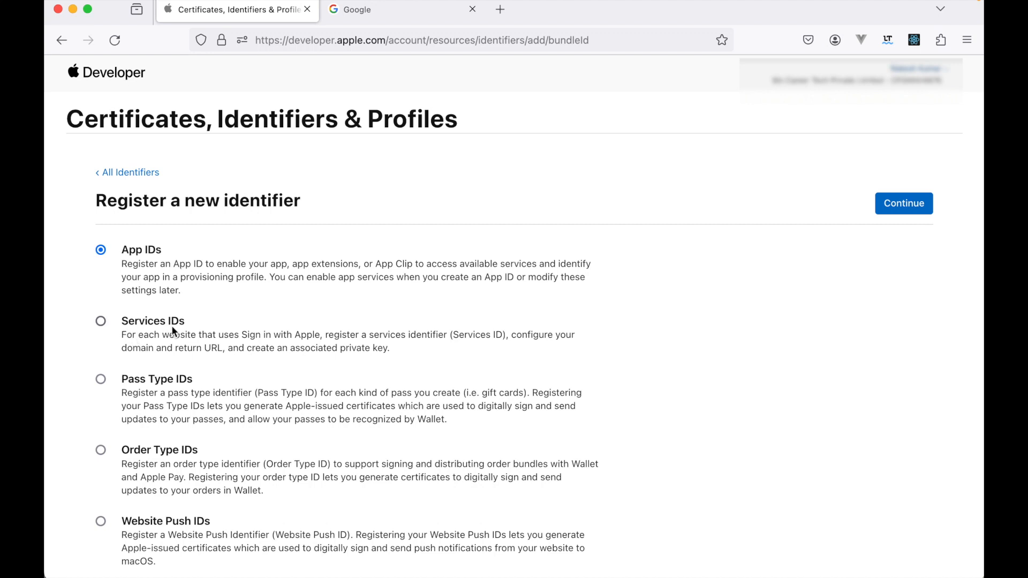
{"action": "mouse_move", "coordinate": [143, 343]}
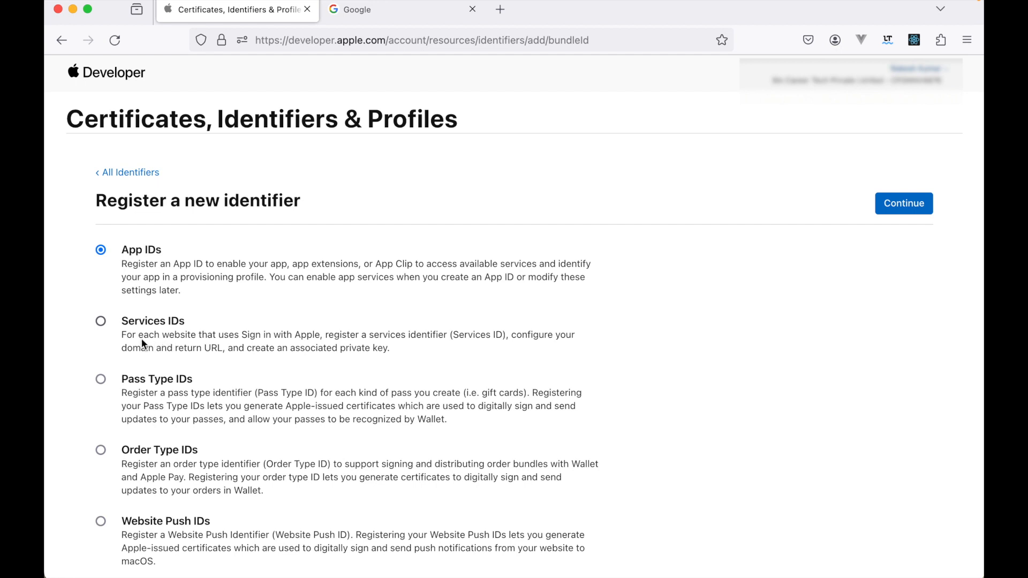
{"action": "mouse_move", "coordinate": [293, 342]}
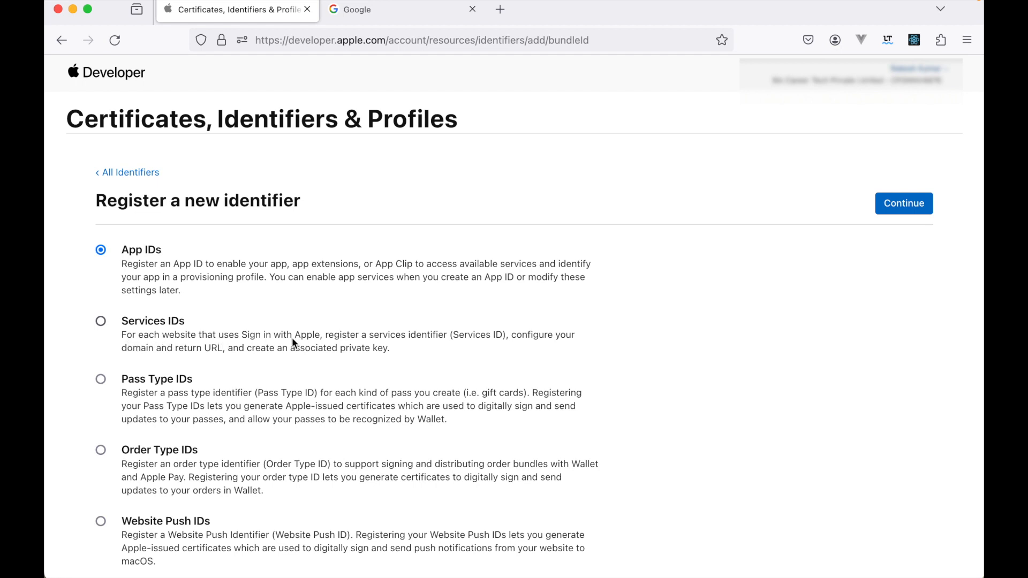
{"action": "left_click", "coordinate": [101, 320]}
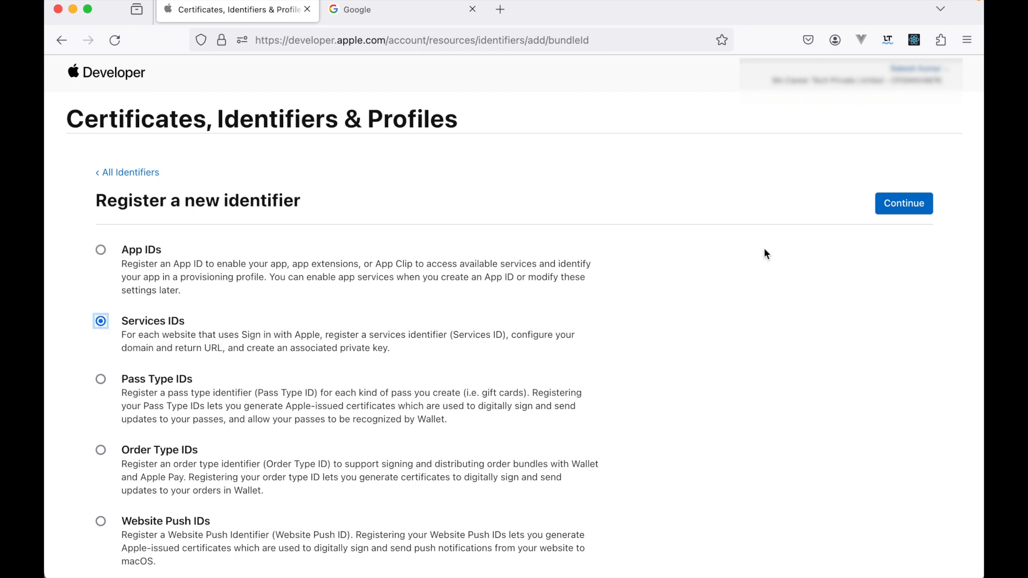
{"action": "left_click", "coordinate": [903, 203]}
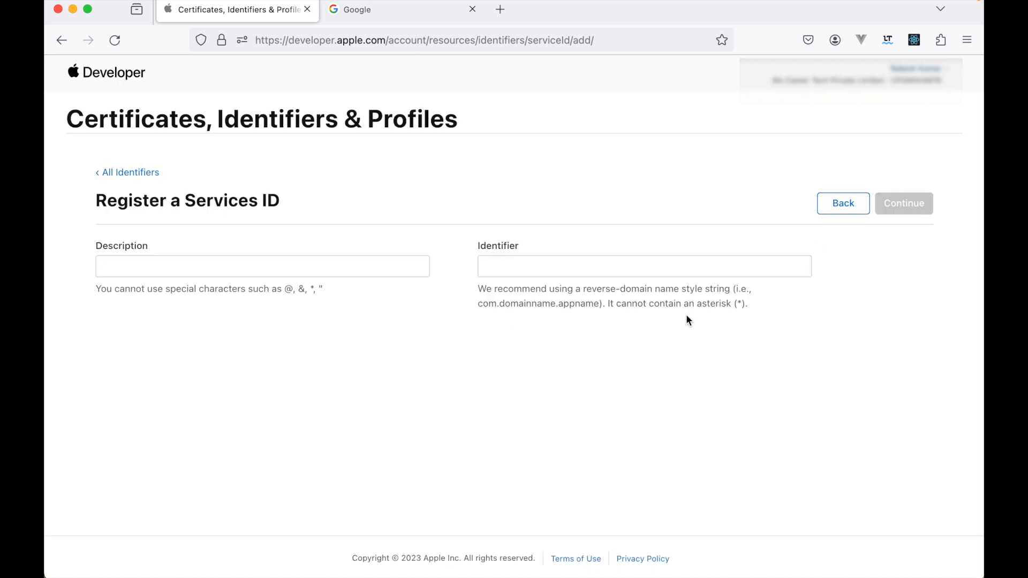
Fill in description 'Sign in with Apple Demo' and identifier com.rakeshdemo.applelogin
{"action": "left_click", "coordinate": [262, 267]}
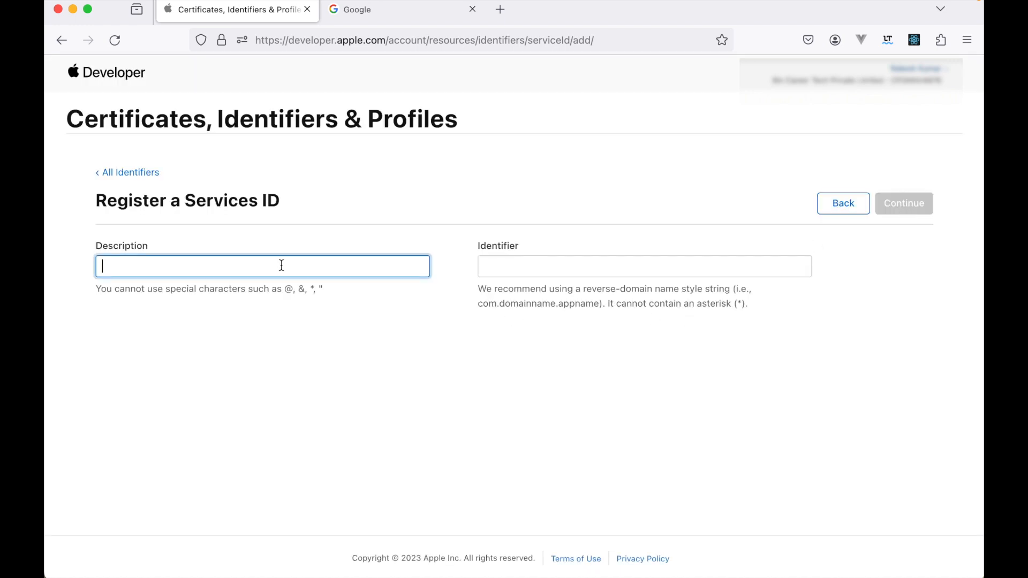
{"action": "type", "text": "Sign w"}
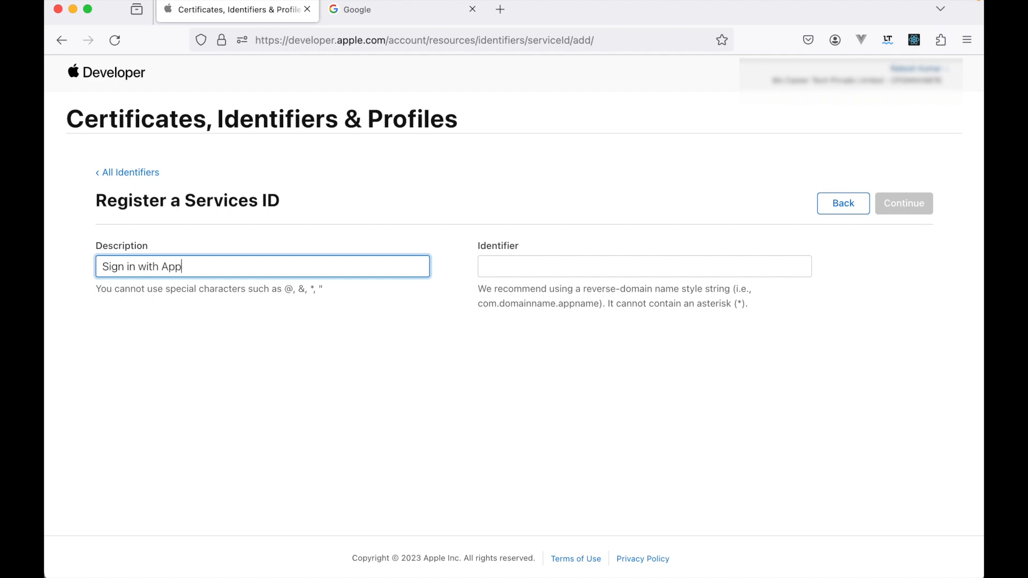
{"action": "left_click", "coordinate": [643, 267]}
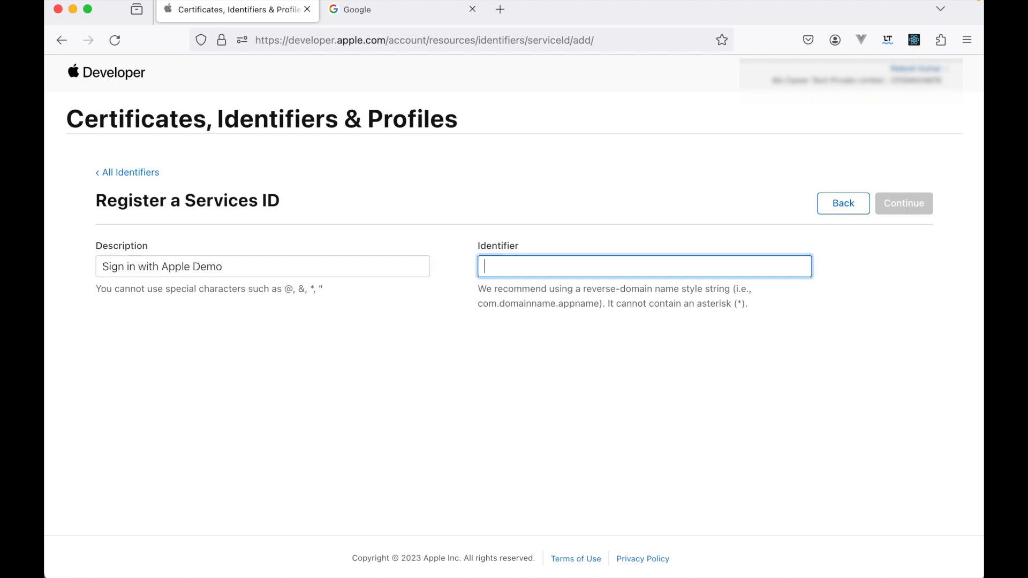
{"action": "type", "text": "com"}
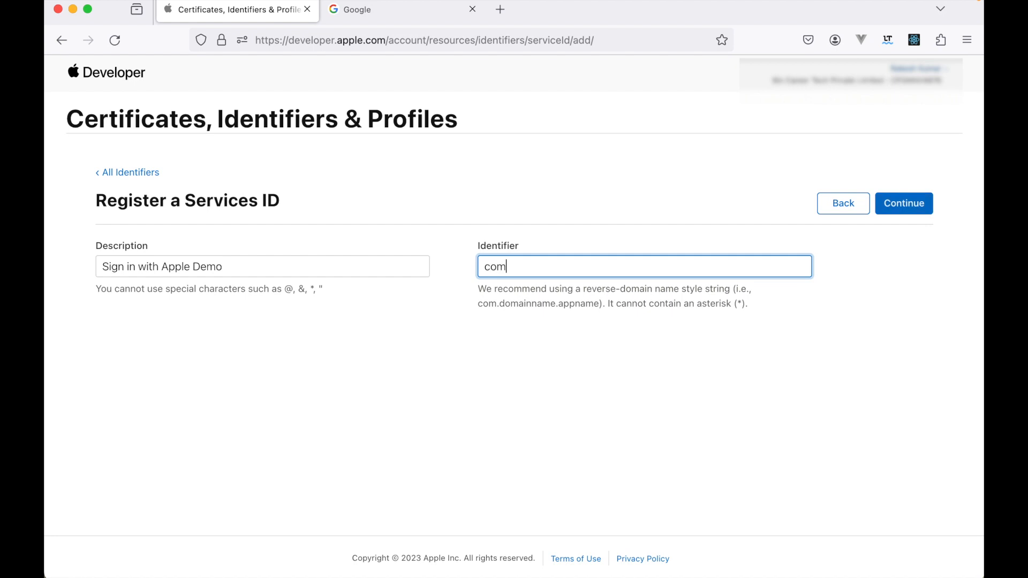
{"action": "type", "text": "."}
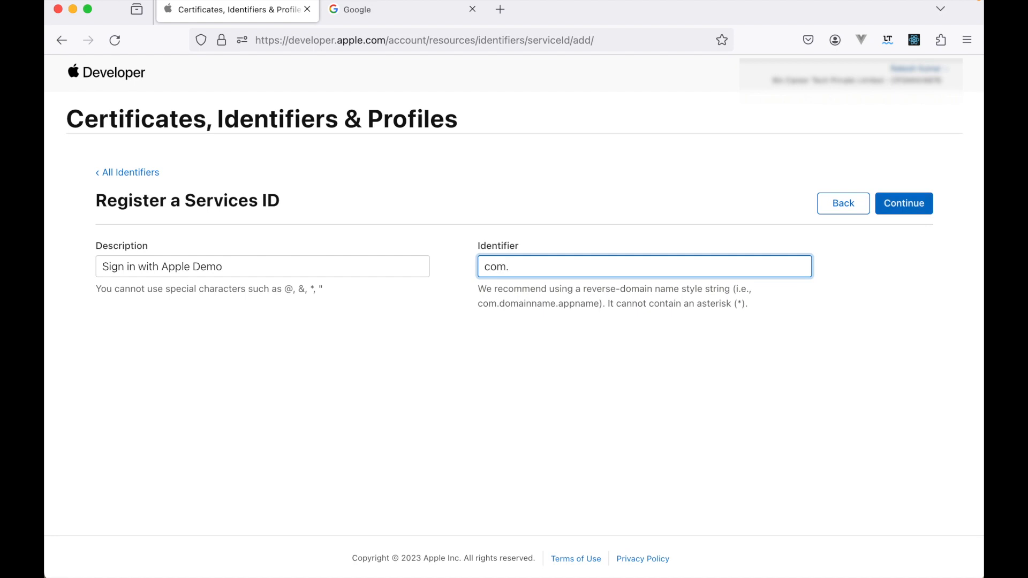
{"action": "type", "text": "rakeshdemo."}
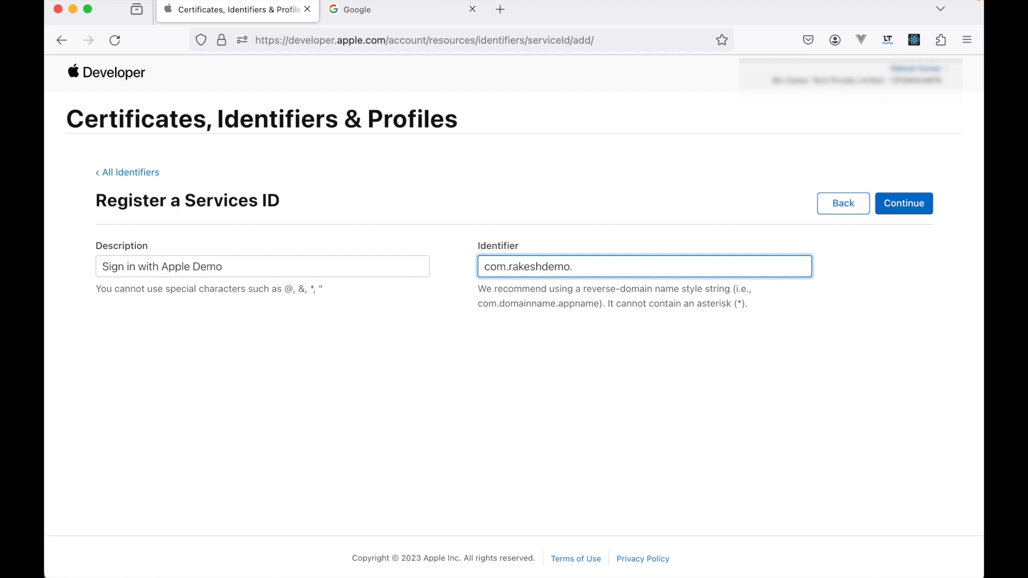
{"action": "type", "text": "applel"}
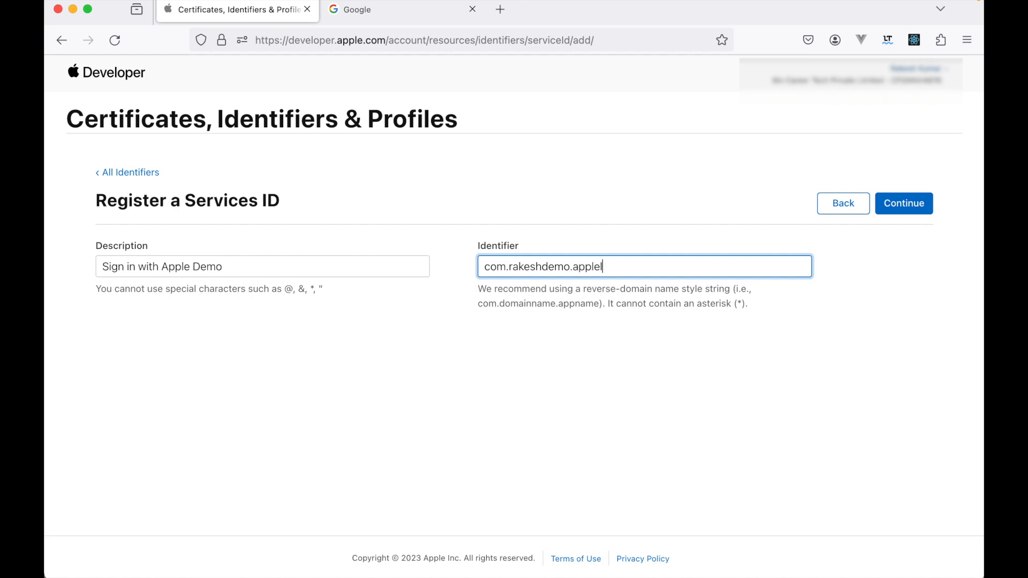
{"action": "type", "text": "ogin"}
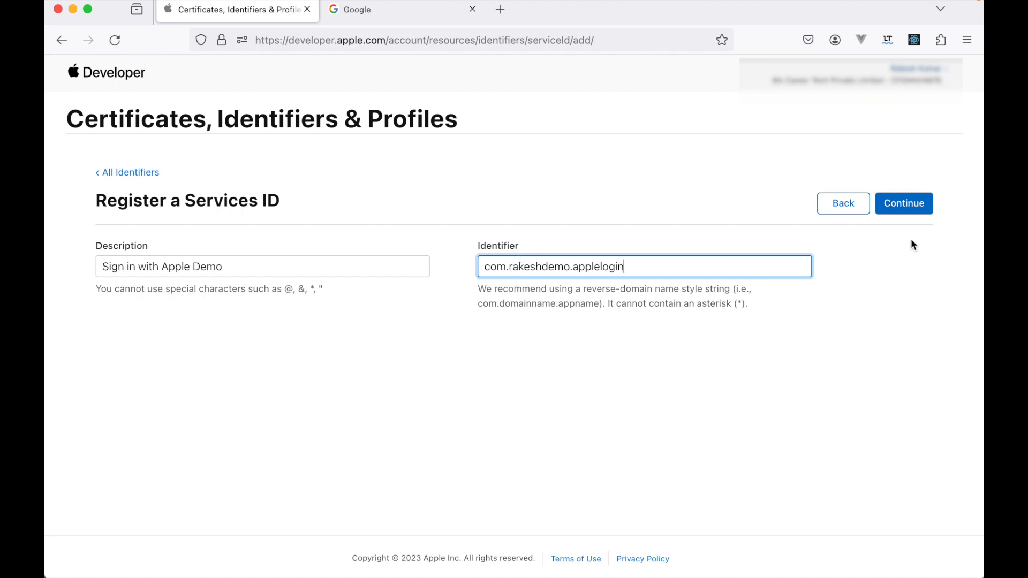
Continue and register the new Services ID
{"action": "left_click", "coordinate": [903, 204]}
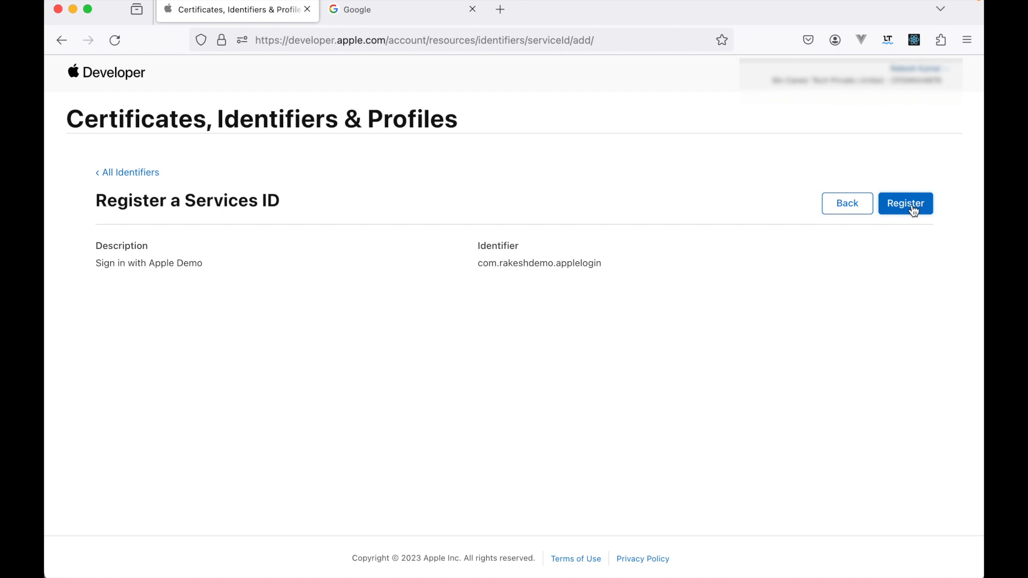
{"action": "left_click", "coordinate": [906, 203]}
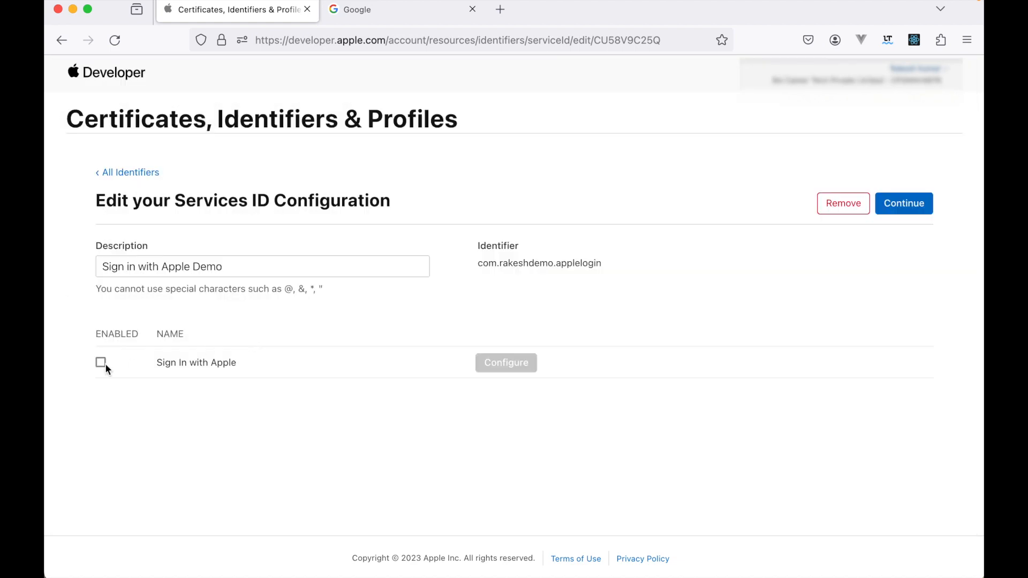
Enable Sign In with Apple for the Services ID and start its web domain configuration
{"action": "left_click", "coordinate": [101, 362]}
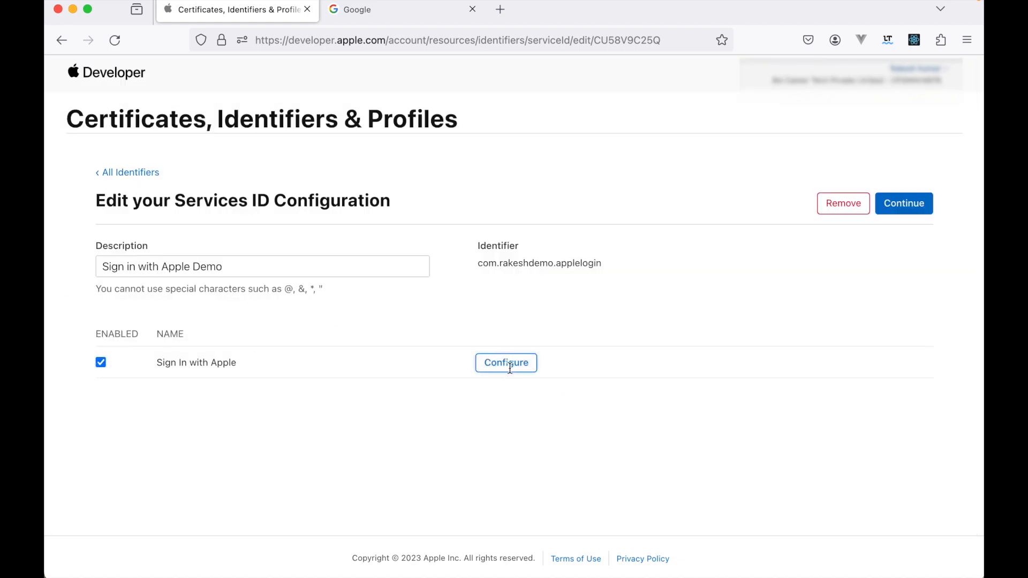
{"action": "left_click", "coordinate": [505, 363]}
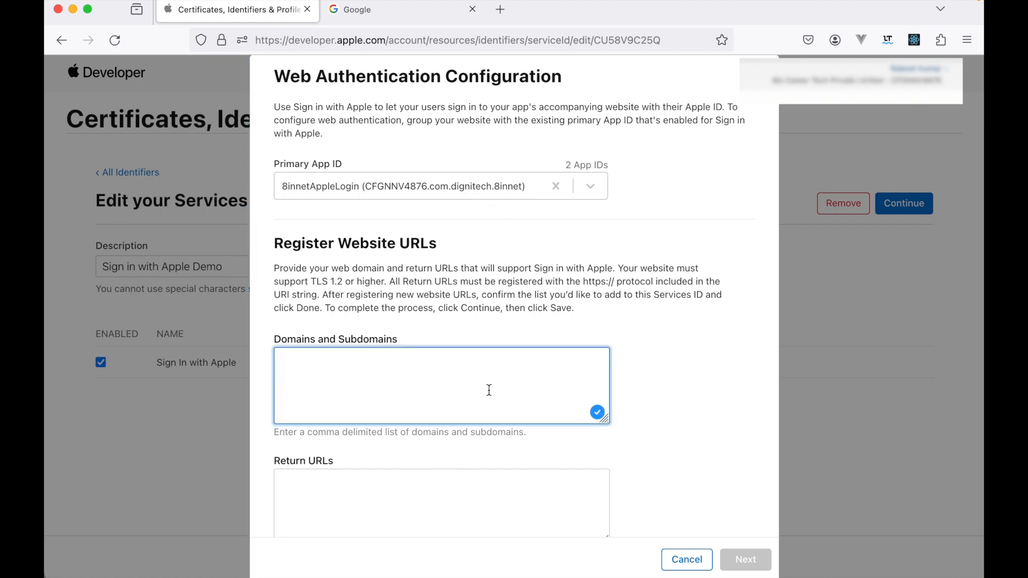
{"action": "left_click", "coordinate": [440, 464]}
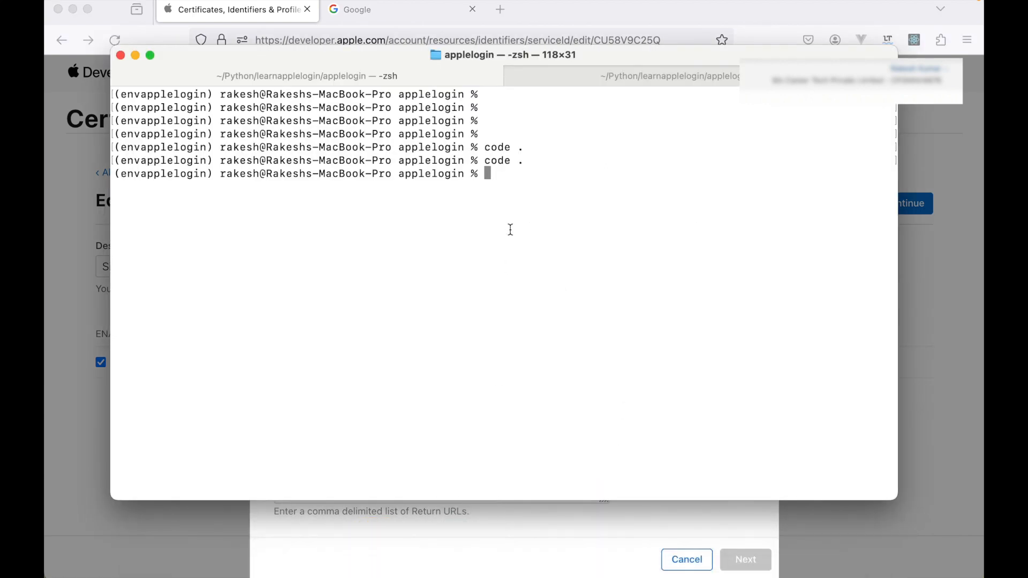
Start the Flask auth app locally with 'flask --app auth run' on port 5000
{"action": "type", "text": "fa"}
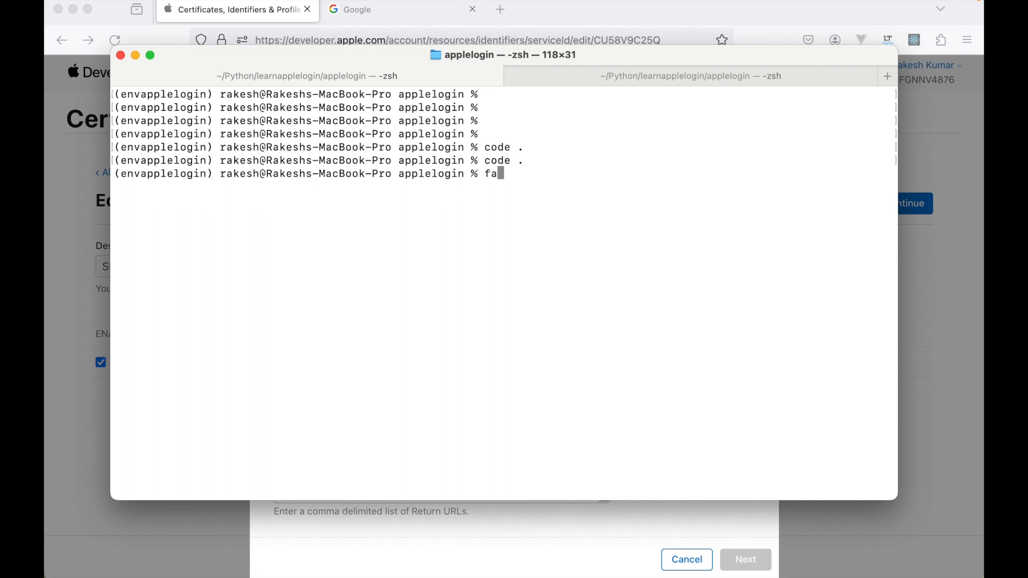
{"action": "type", "text": "lask --app auth run"}
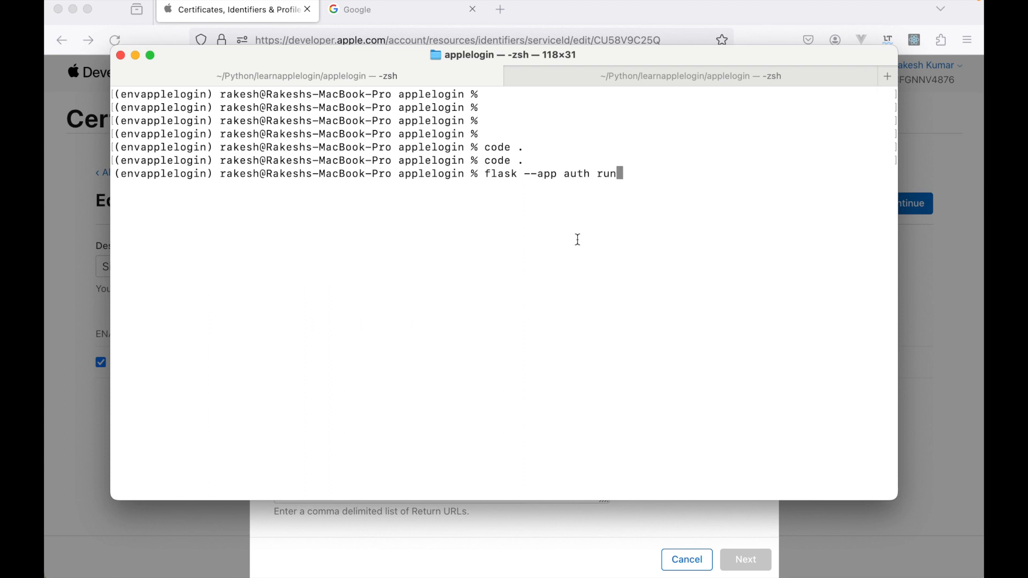
{"action": "double_click", "coordinate": [576, 173]}
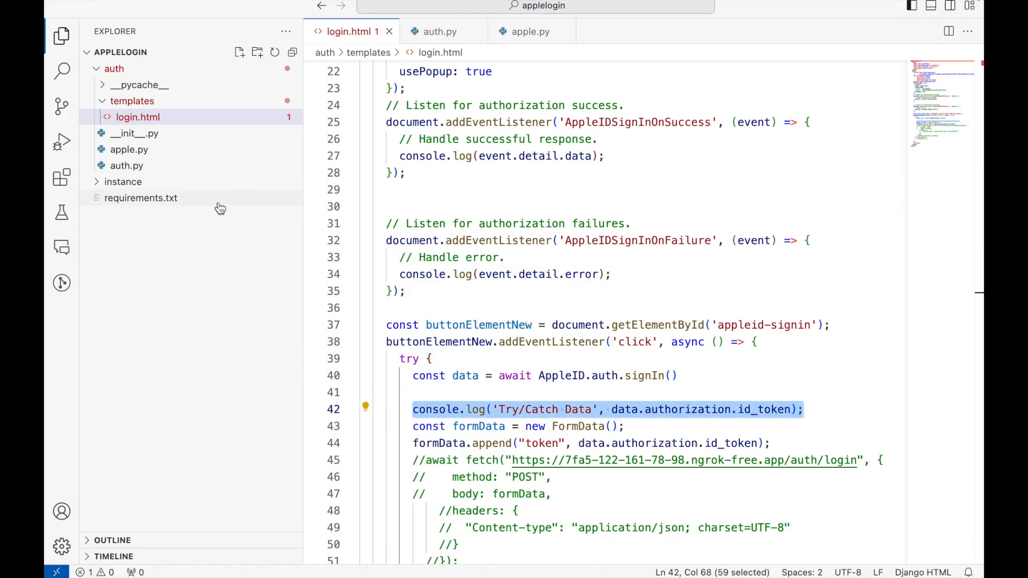
{"action": "left_click", "coordinate": [113, 69]}
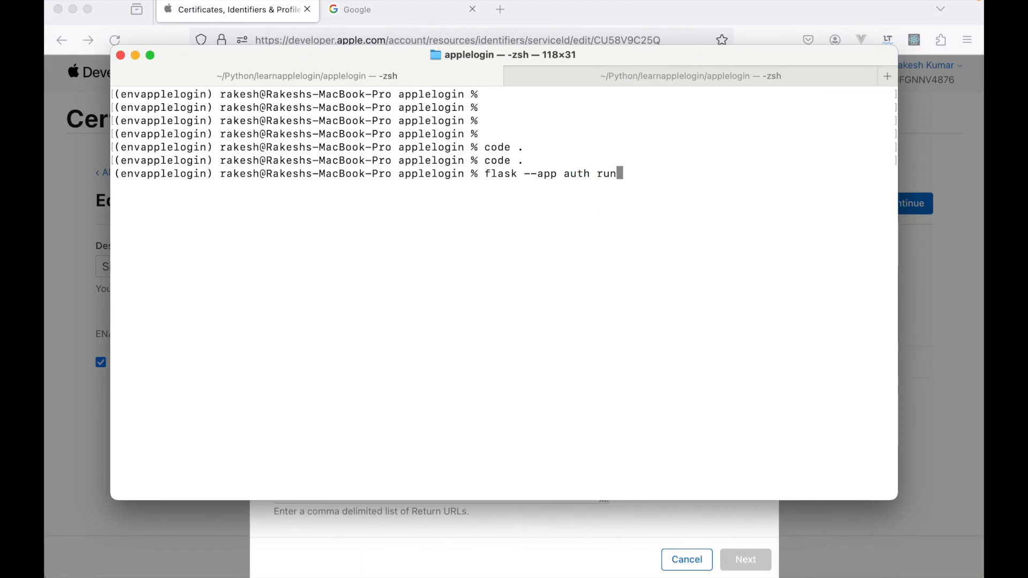
{"action": "key", "text": "enter"}
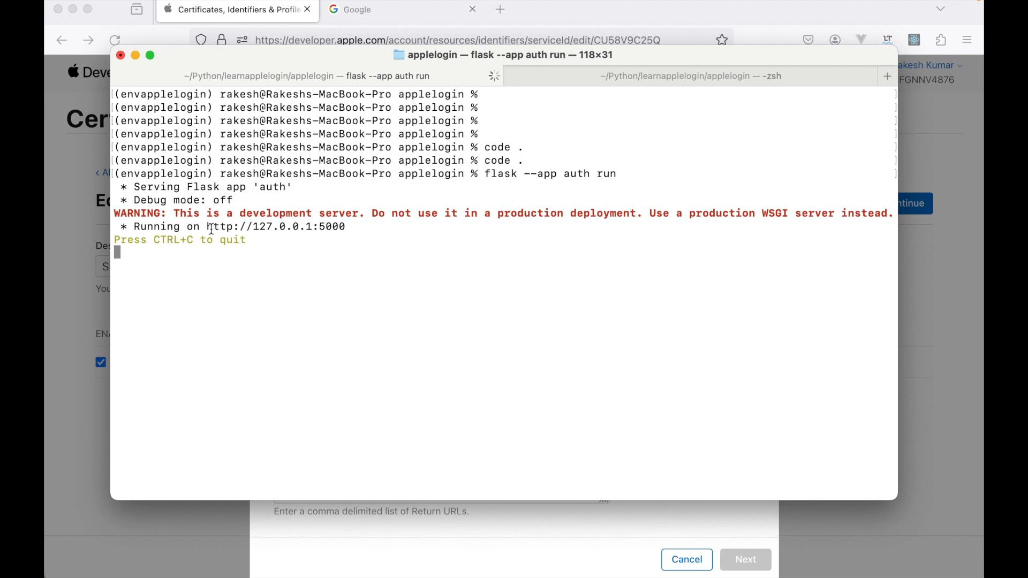
Run 'ngrok http 5000' and select the tunnel's forwarding address
{"action": "left_click_drag", "start_coordinate": [206, 226], "coordinate": [346, 226]}
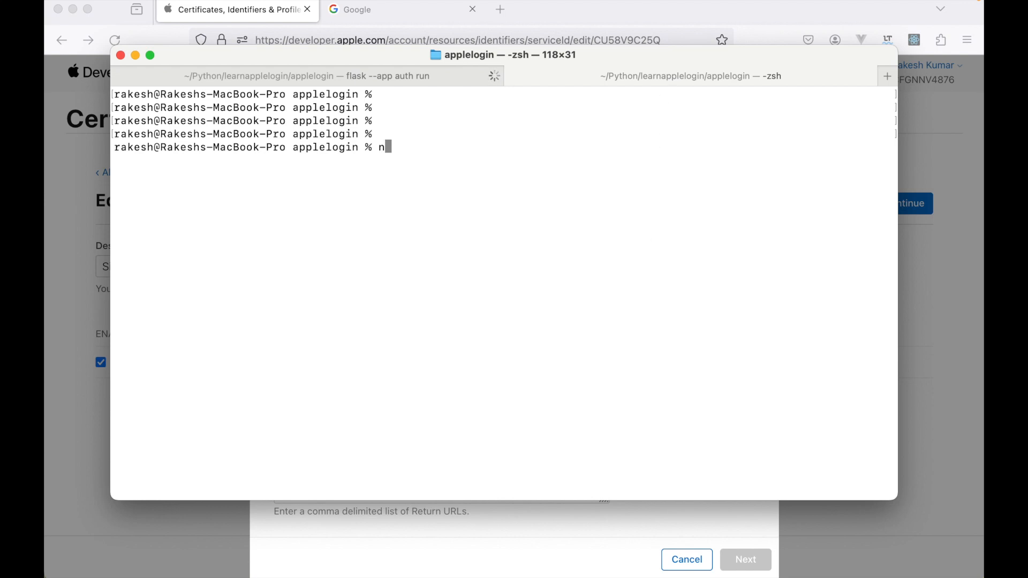
{"action": "type", "text": "grok"}
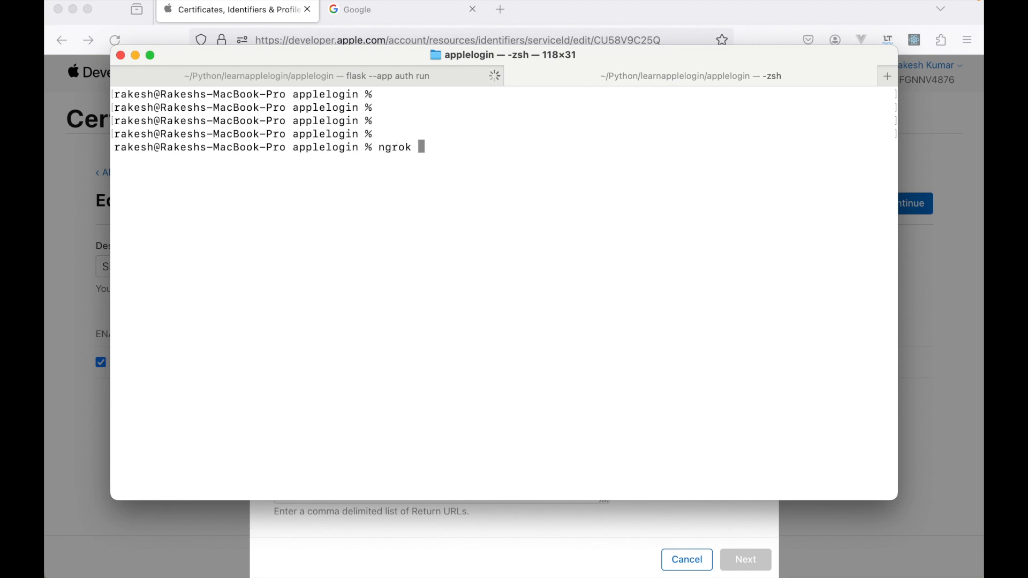
{"action": "type", "text": "http"}
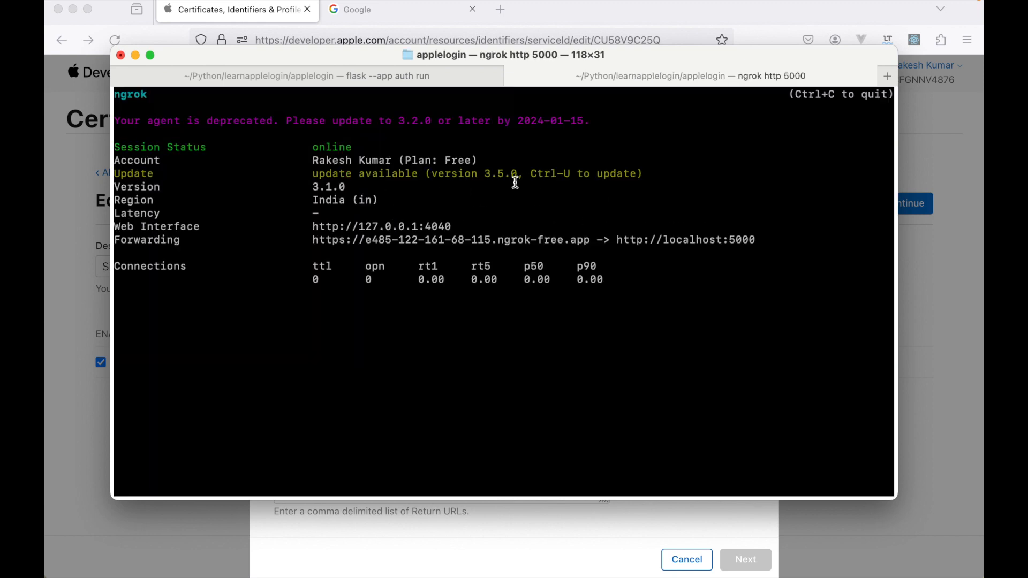
{"action": "left_click_drag", "start_coordinate": [312, 239], "coordinate": [522, 239]}
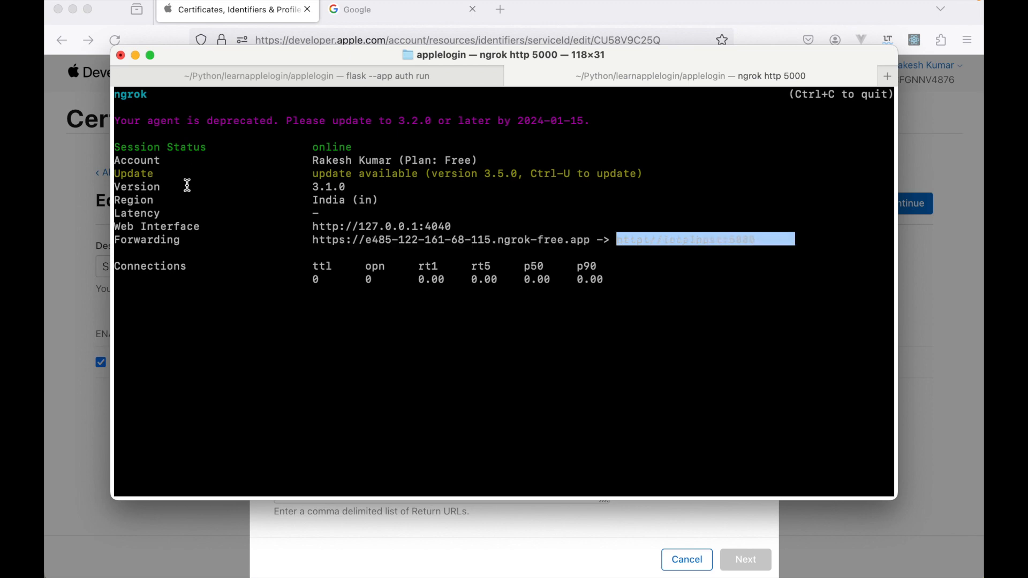
{"action": "left_click", "coordinate": [665, 10]}
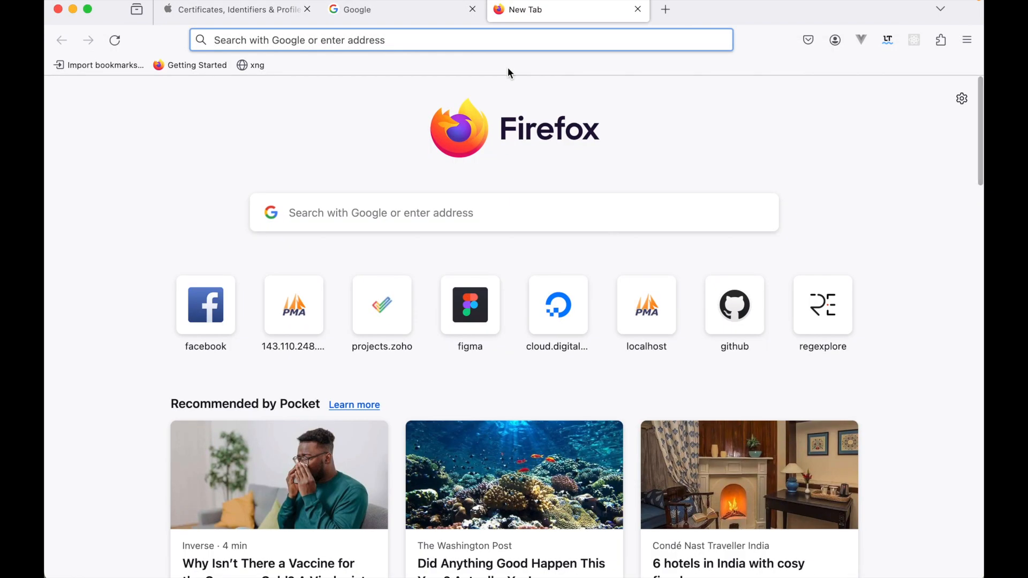
{"action": "type", "text": "https://e485-122-161-68-115.ngrok-free.app"}
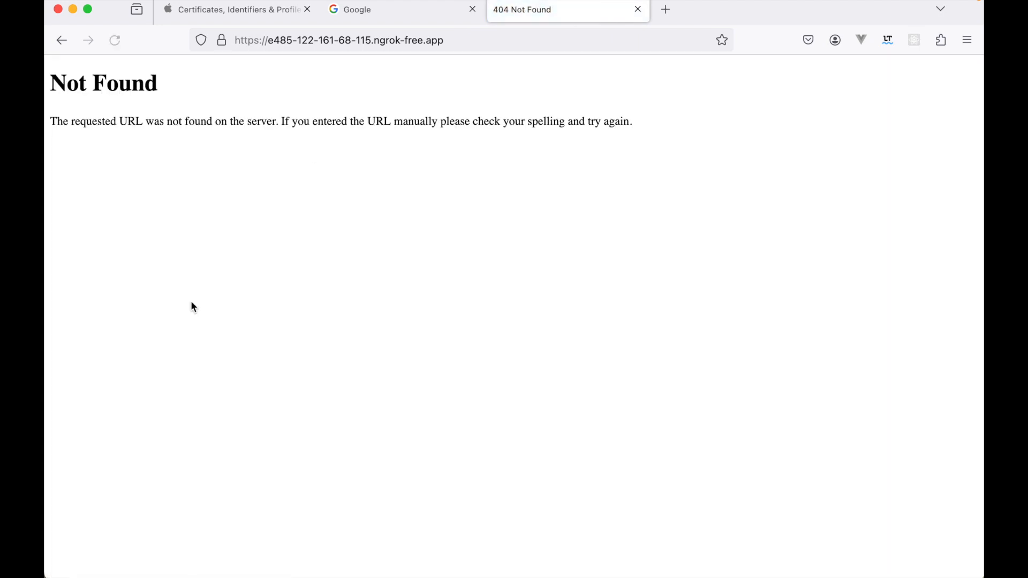
{"action": "mouse_move", "coordinate": [515, 537]}
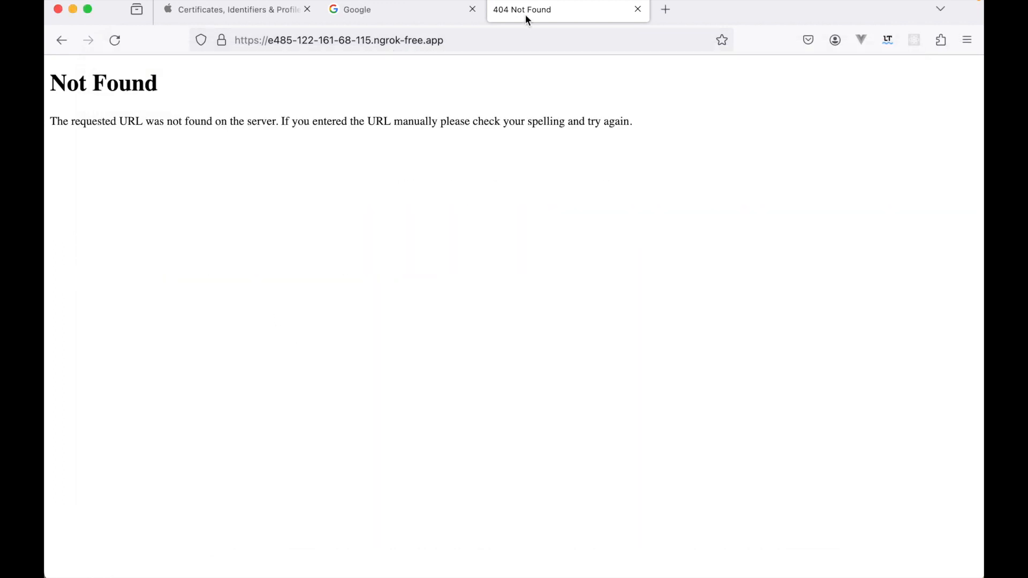
{"action": "left_click", "coordinate": [337, 40]}
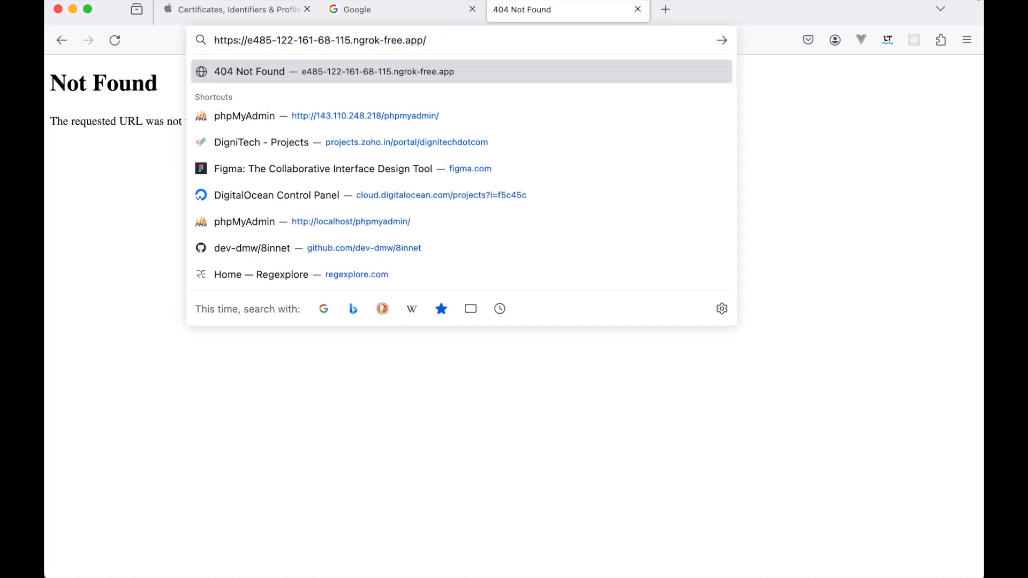
{"action": "type", "text": "auth/login"}
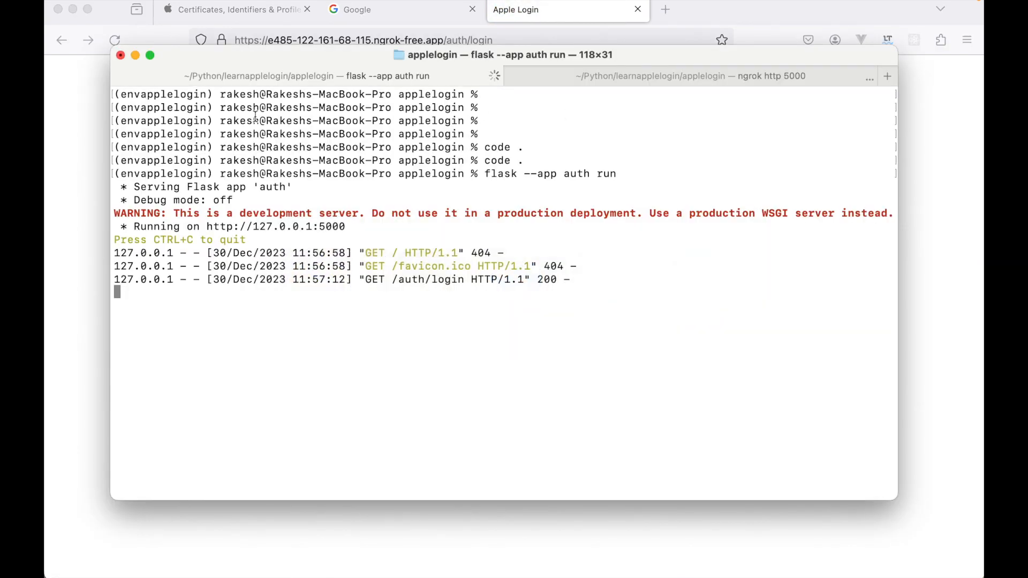
{"action": "mouse_move", "coordinate": [311, 285]}
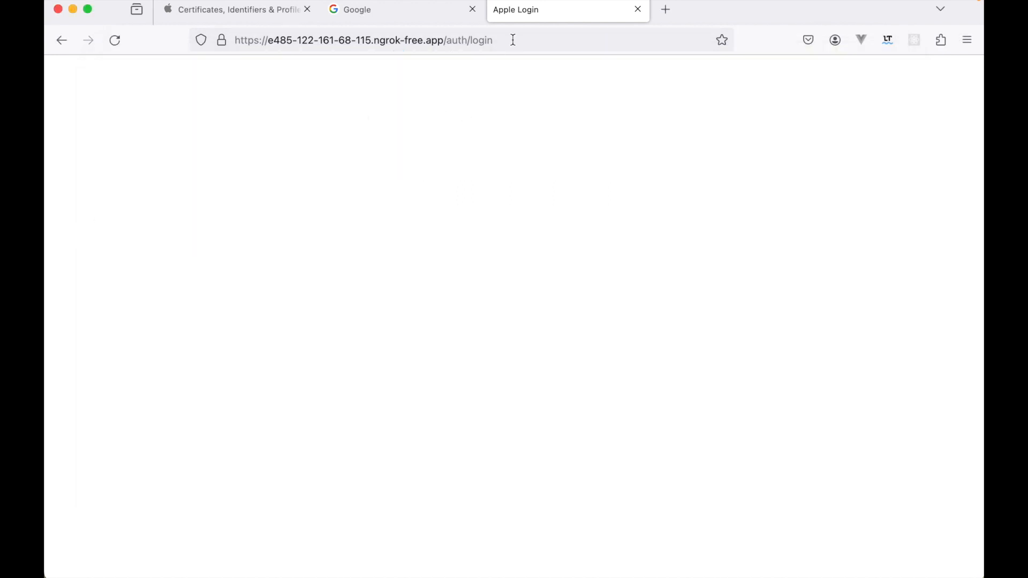
Enter the ngrok domain and the /auth/login return URL in the web authentication setup
{"action": "left_click", "coordinate": [235, 10]}
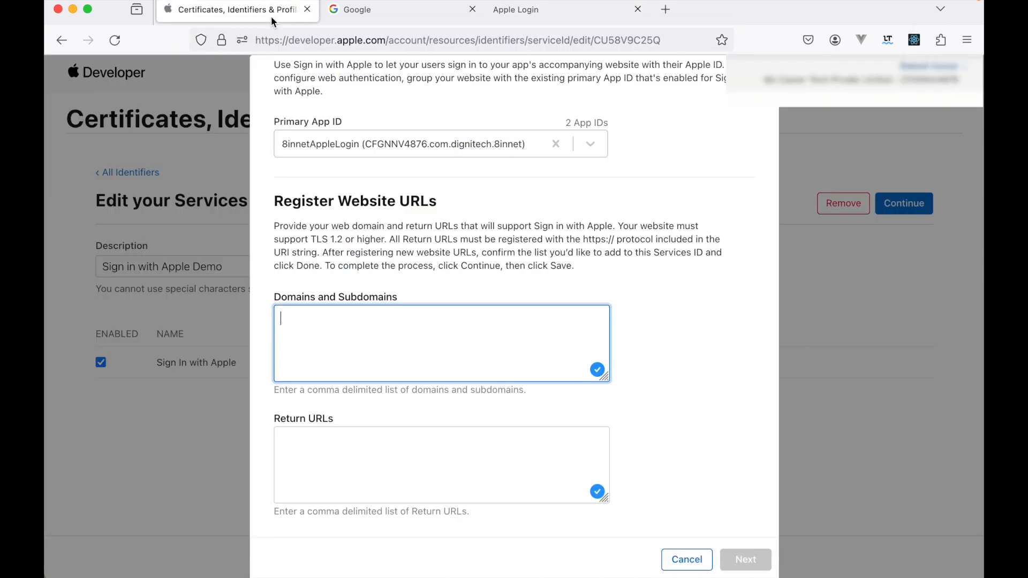
{"action": "type", "text": "https://e485-122-161-68-115.ngrok-free.app/auth/login"}
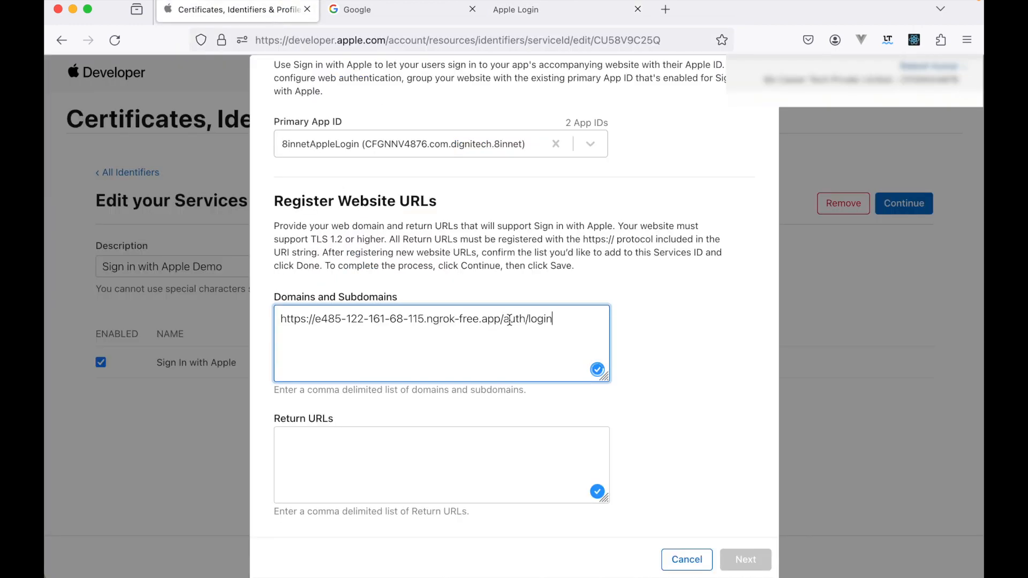
{"action": "key", "text": "Backspace"}
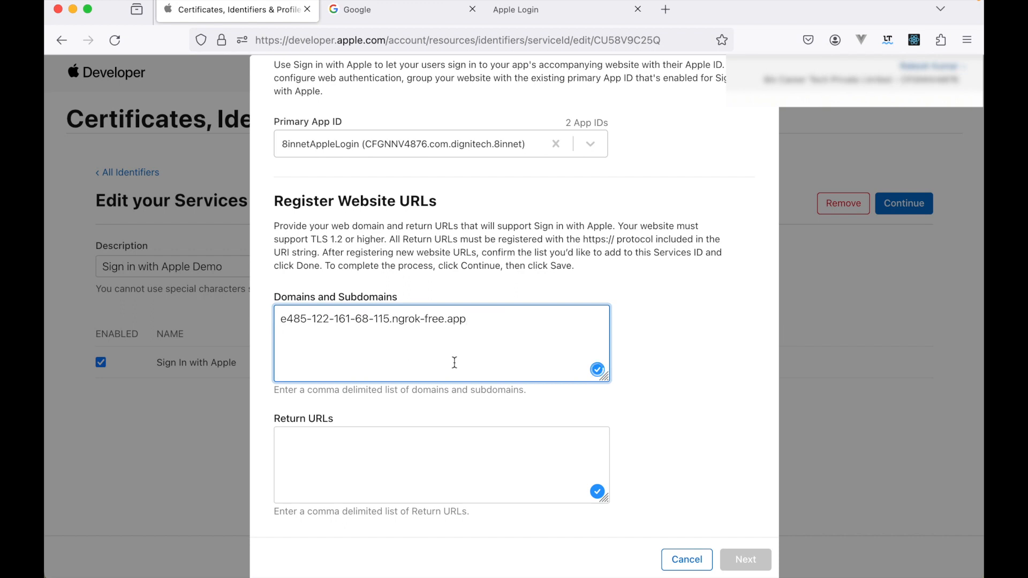
{"action": "type", "text": "https://e485-122-161-68-115.ngrok-free.app/auth/login"}
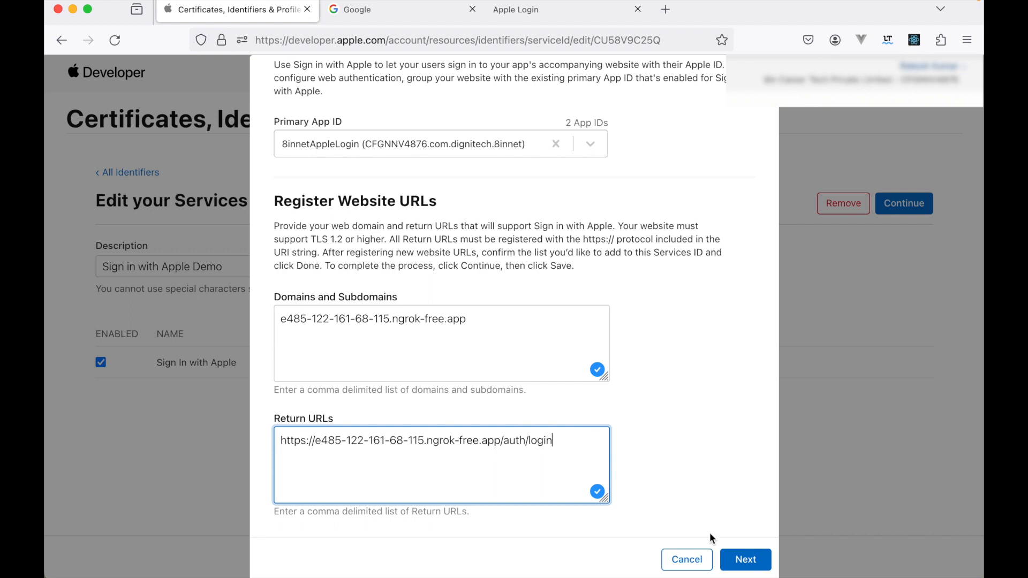
Confirm the domain and return URL and finish the Sign In with Apple configuration
{"action": "left_click", "coordinate": [745, 559]}
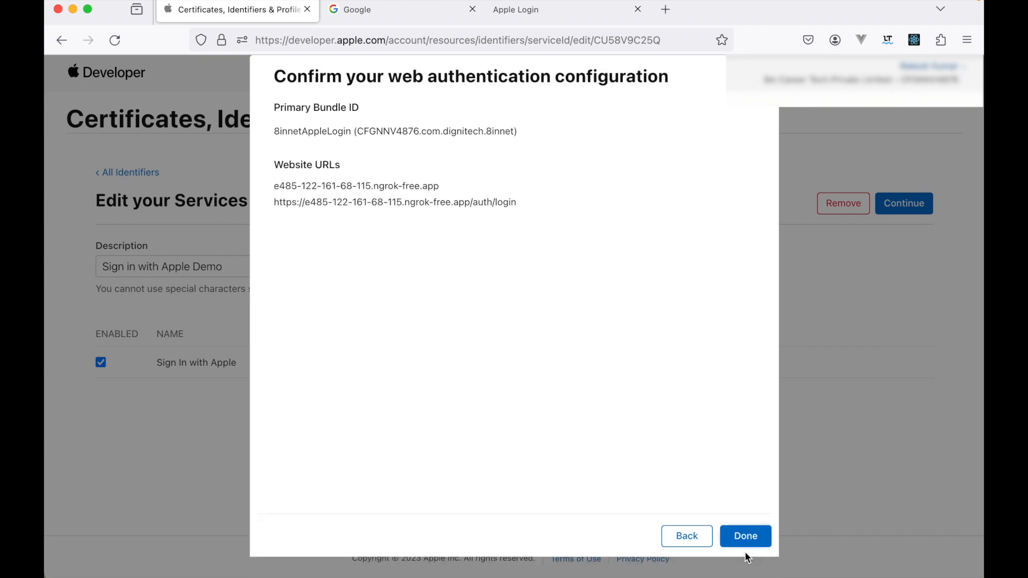
{"action": "left_click", "coordinate": [745, 535]}
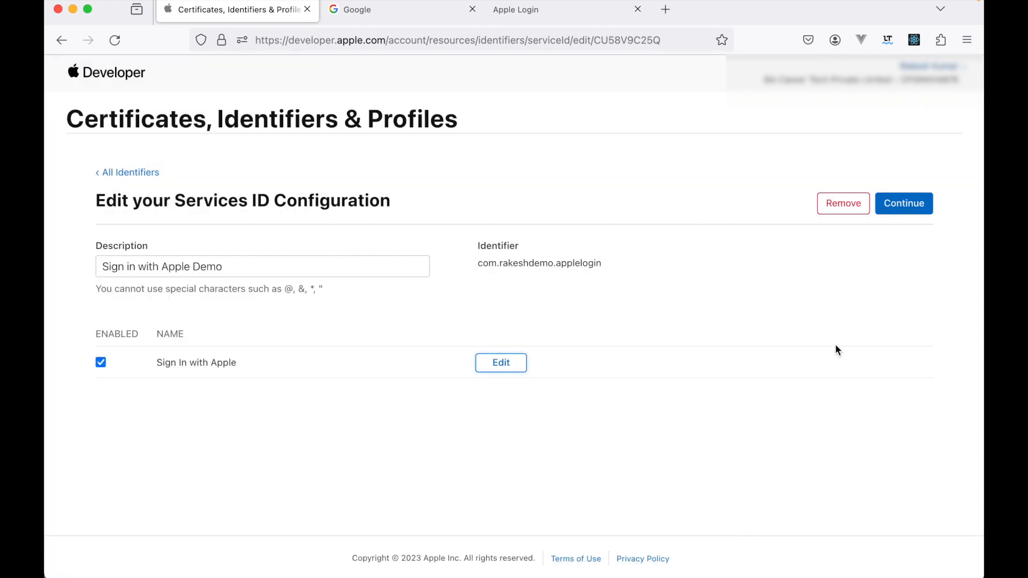
{"action": "left_click", "coordinate": [903, 204]}
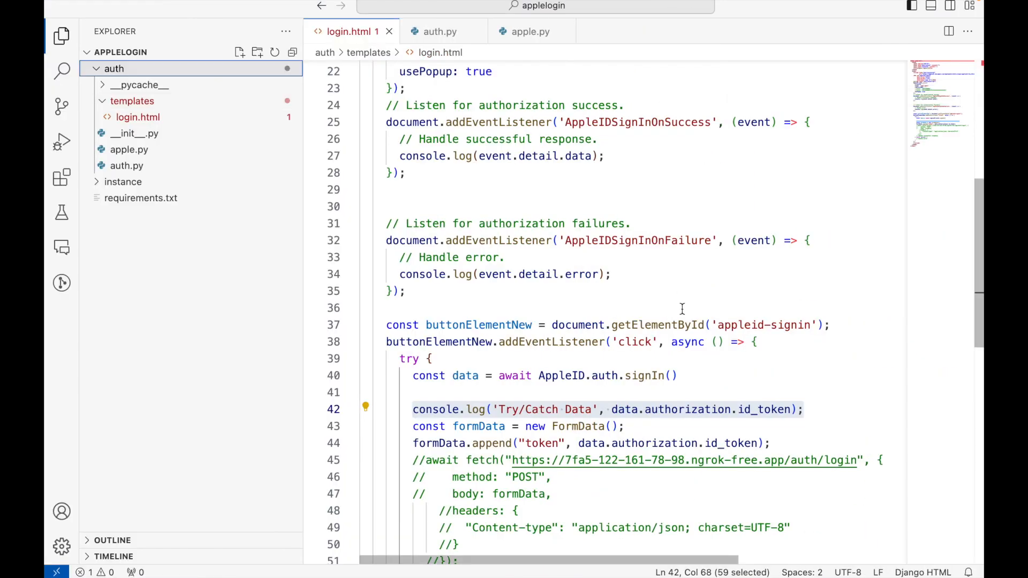
Set clientId to com.rakeshdemo.applelogin in login.html's AppleID.auth.init next to the ngrok redirectURI
{"action": "scroll", "scroll_direction": "up", "scroll_amount": 3}
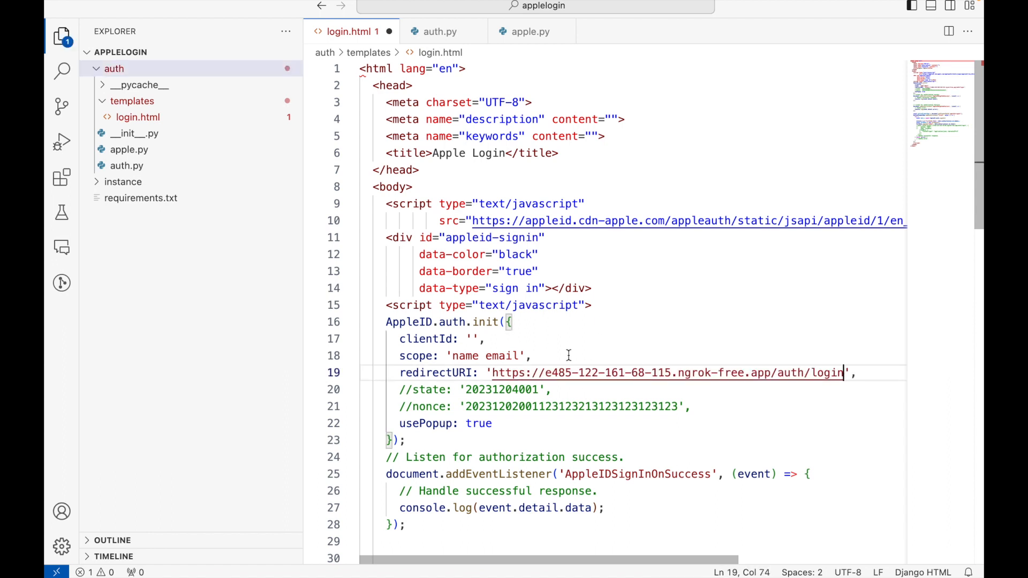
{"action": "type", "text": "co"}
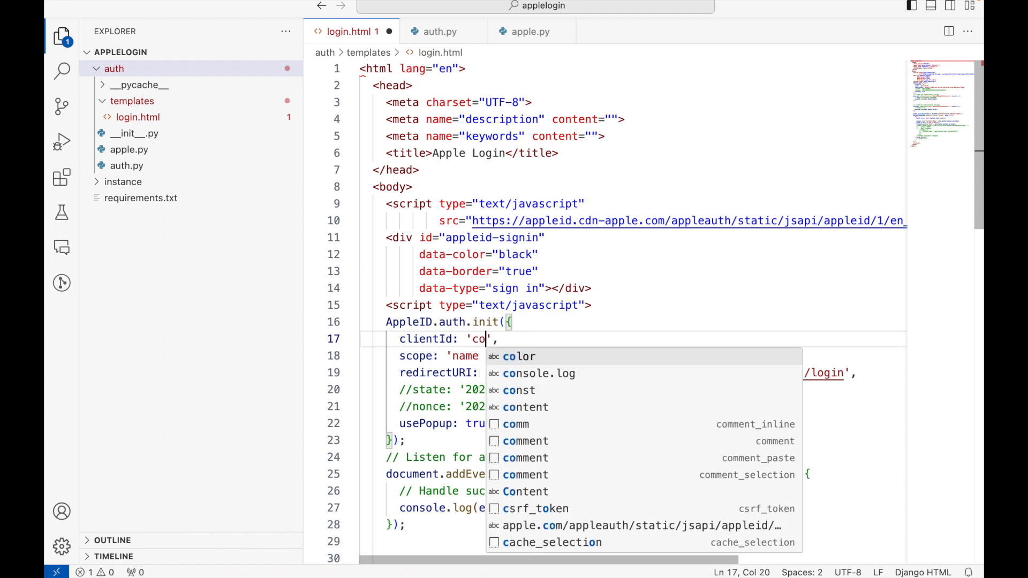
{"action": "type", "text": "m.rakesh"}
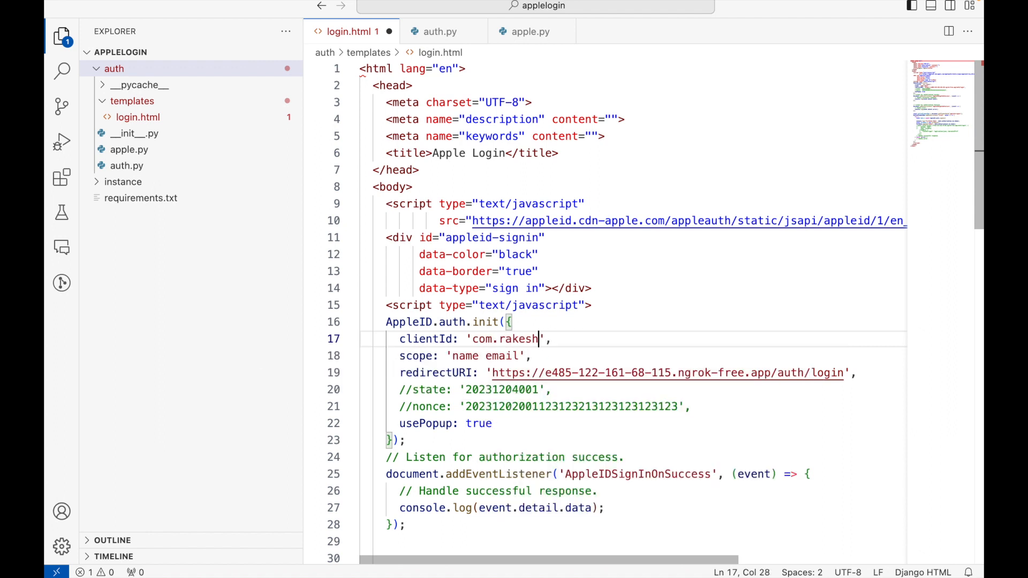
{"action": "type", "text": "demo.applelog"}
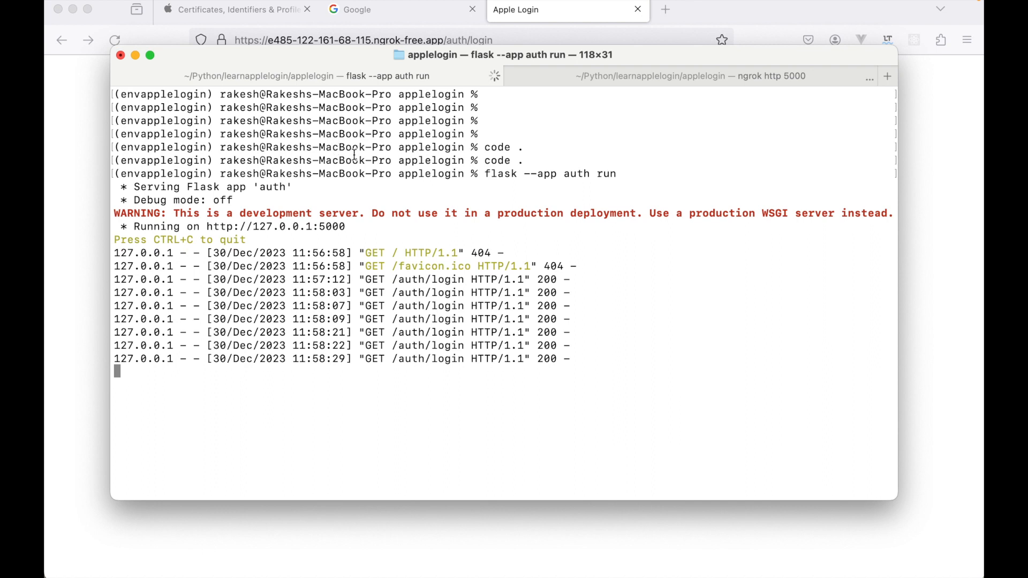
{"action": "key", "text": "ctrl+c"}
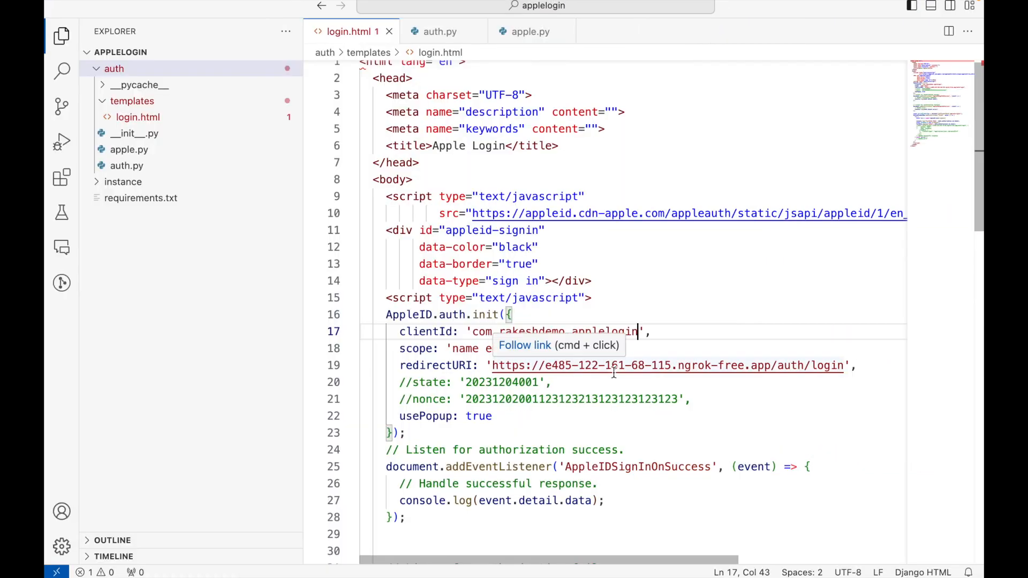
{"action": "scroll", "scroll_direction": "down", "scroll_amount": 3}
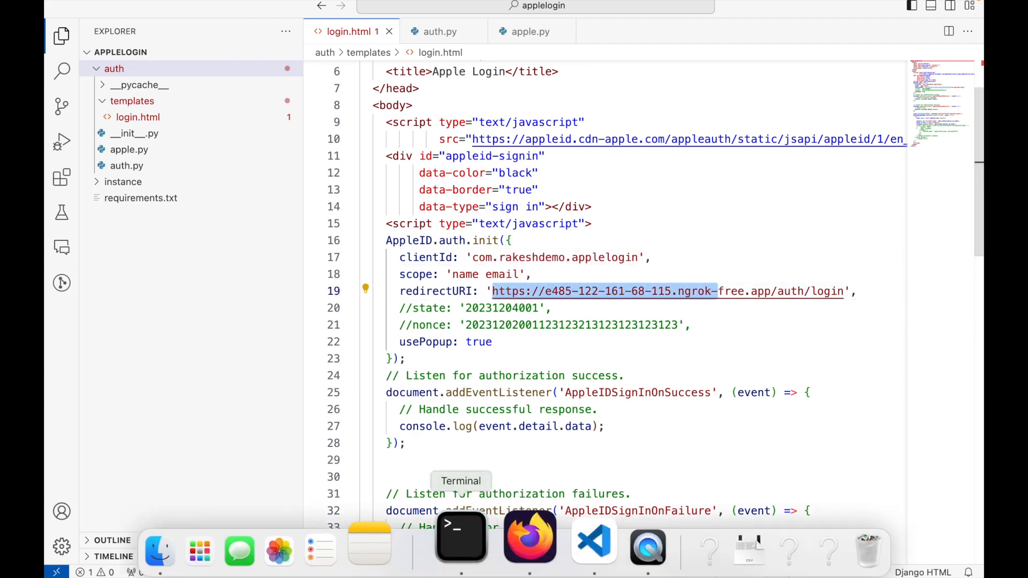
Inspect the Apple Login page and show the browser console
{"action": "right_click", "coordinate": [375, 217]}
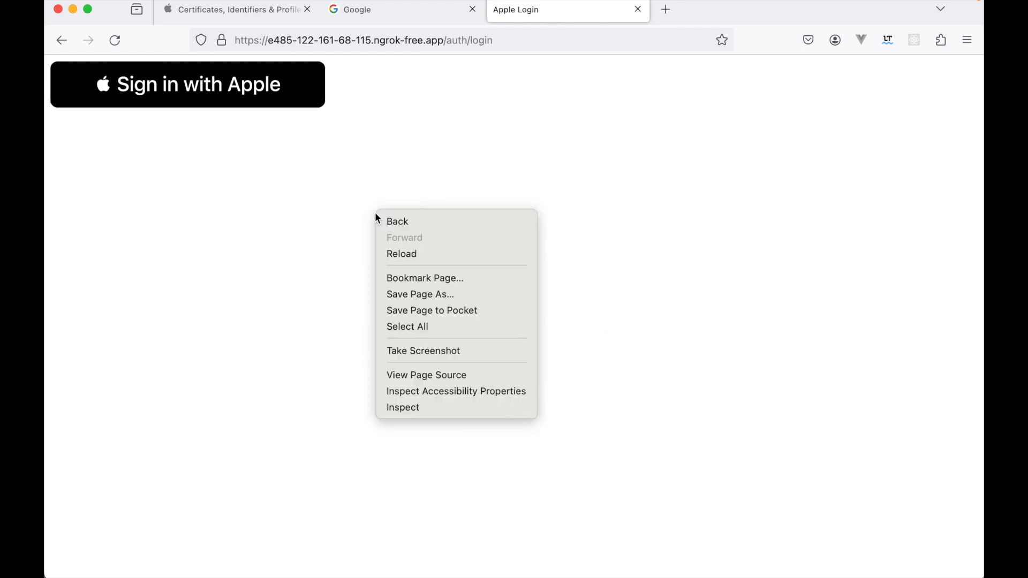
{"action": "left_click", "coordinate": [402, 407]}
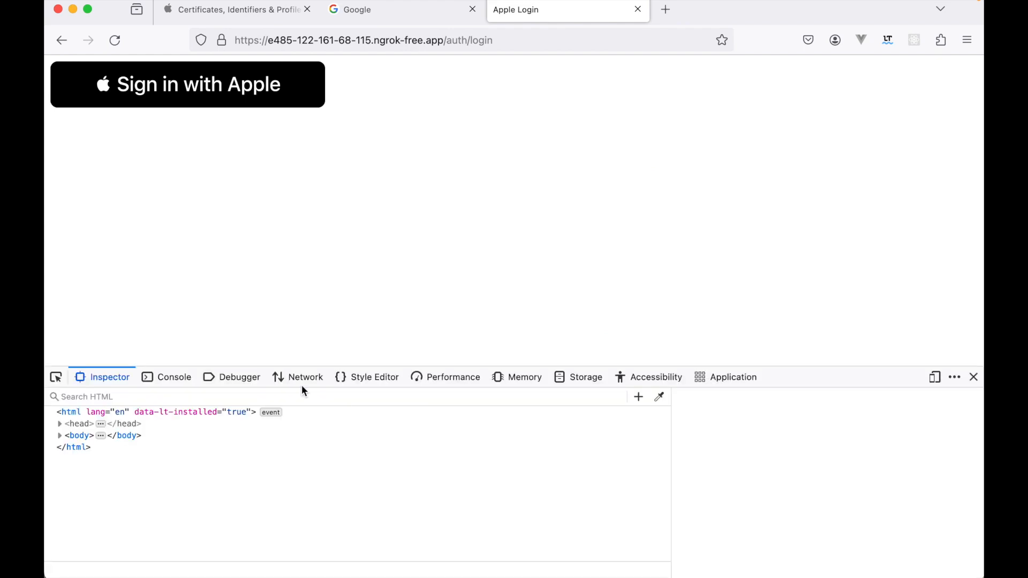
{"action": "left_click", "coordinate": [174, 377]}
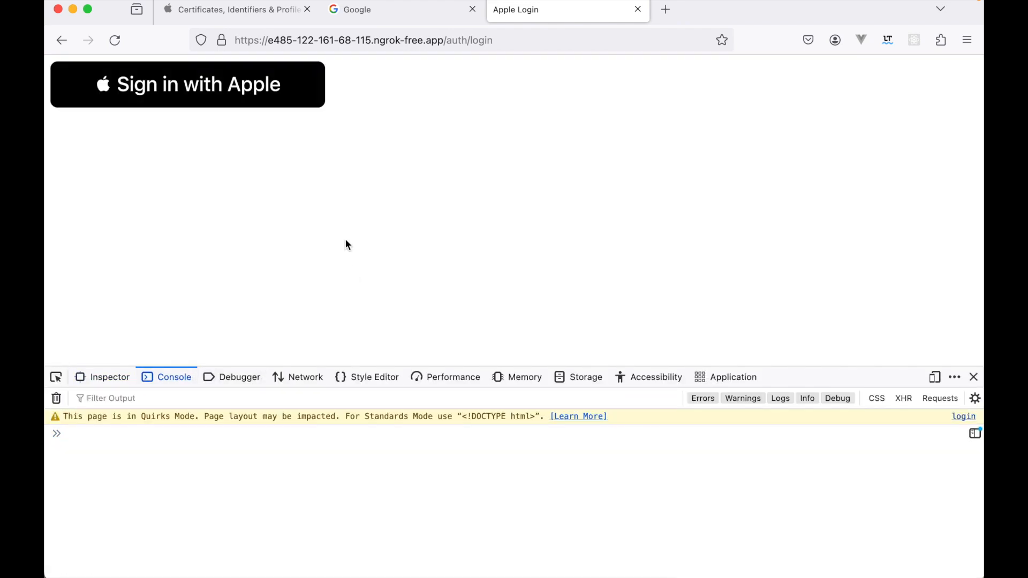
Run Sign in with Apple, retrying after a failed popup, and continue with the Apple ID
{"action": "left_click", "coordinate": [186, 84]}
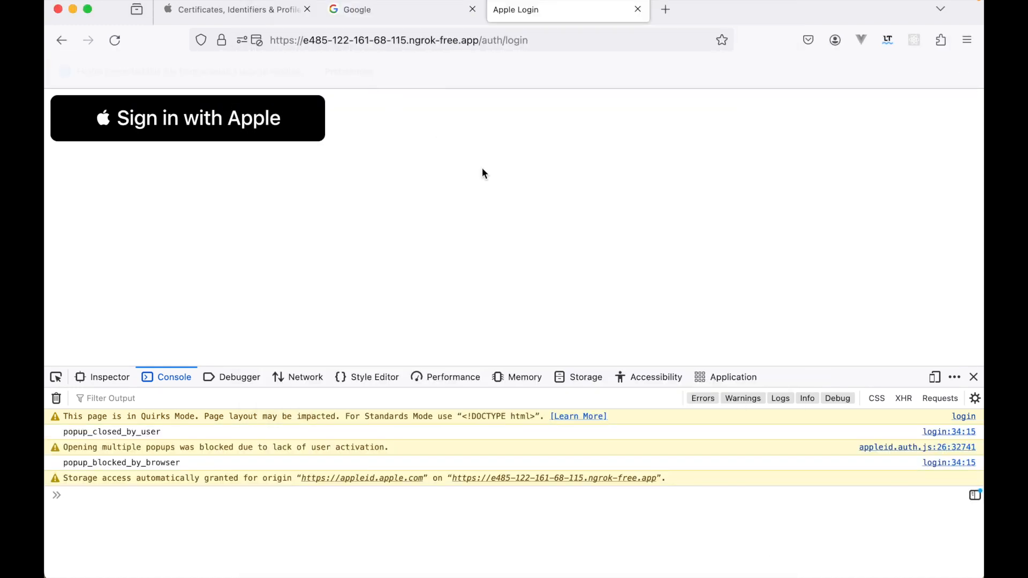
{"action": "left_click", "coordinate": [186, 118]}
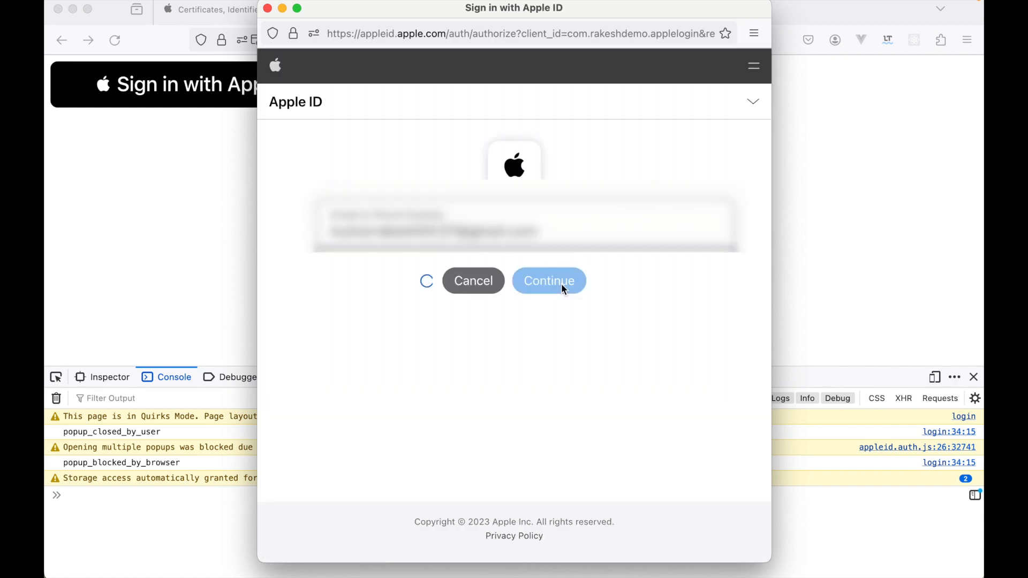
{"action": "left_click", "coordinate": [548, 281]}
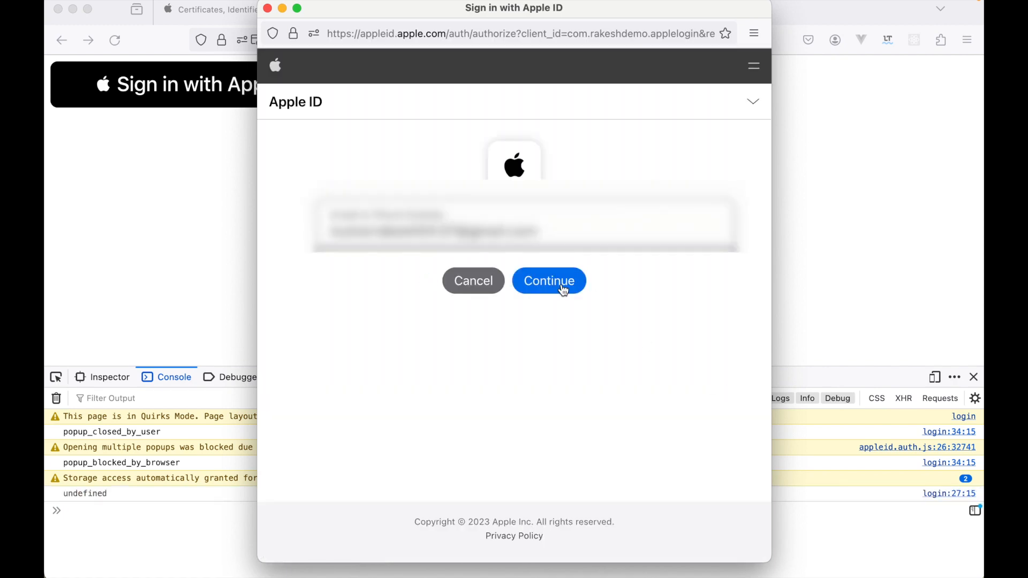
{"action": "left_click", "coordinate": [548, 280]}
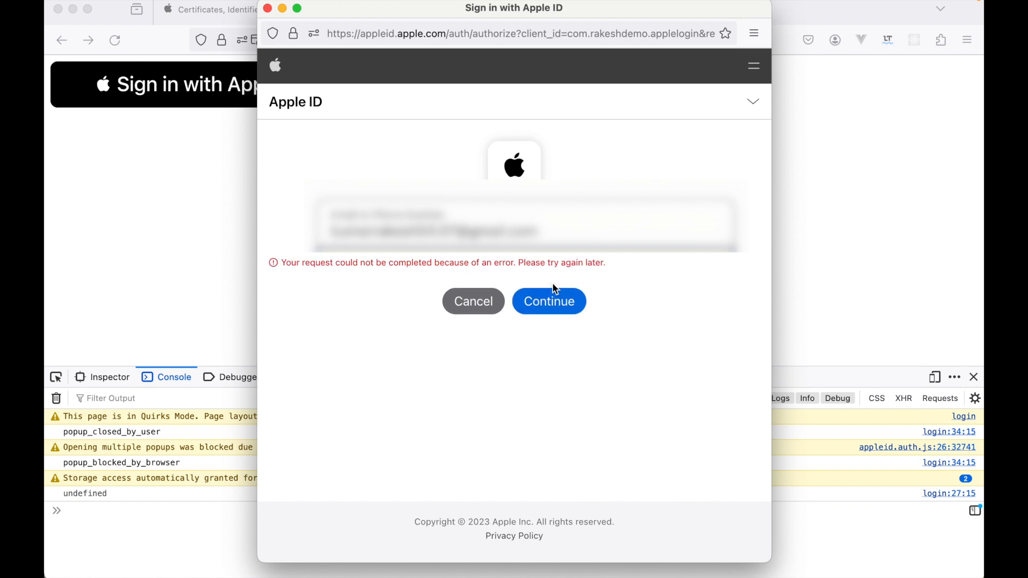
{"action": "left_click", "coordinate": [548, 301]}
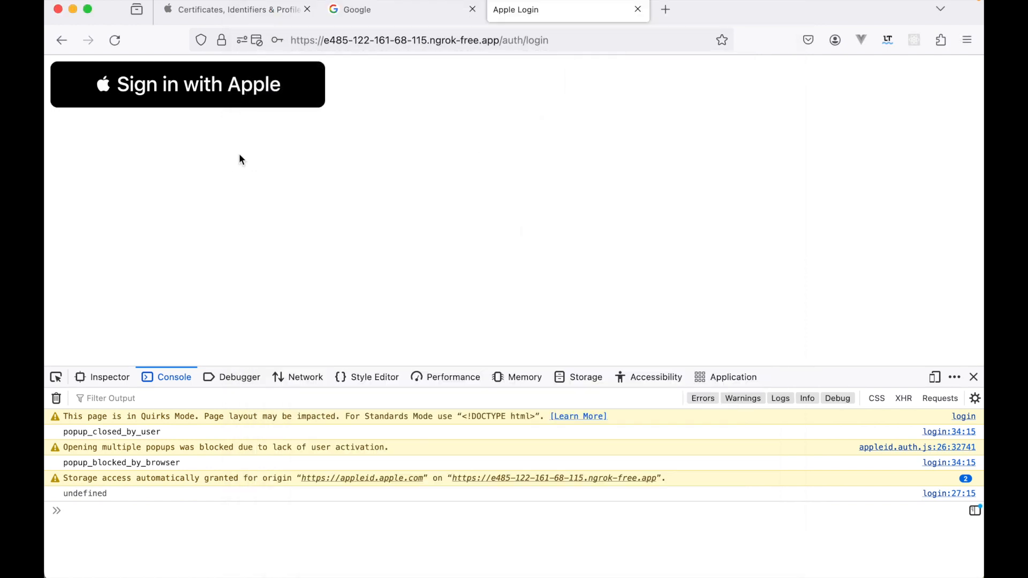
{"action": "left_click", "coordinate": [186, 84]}
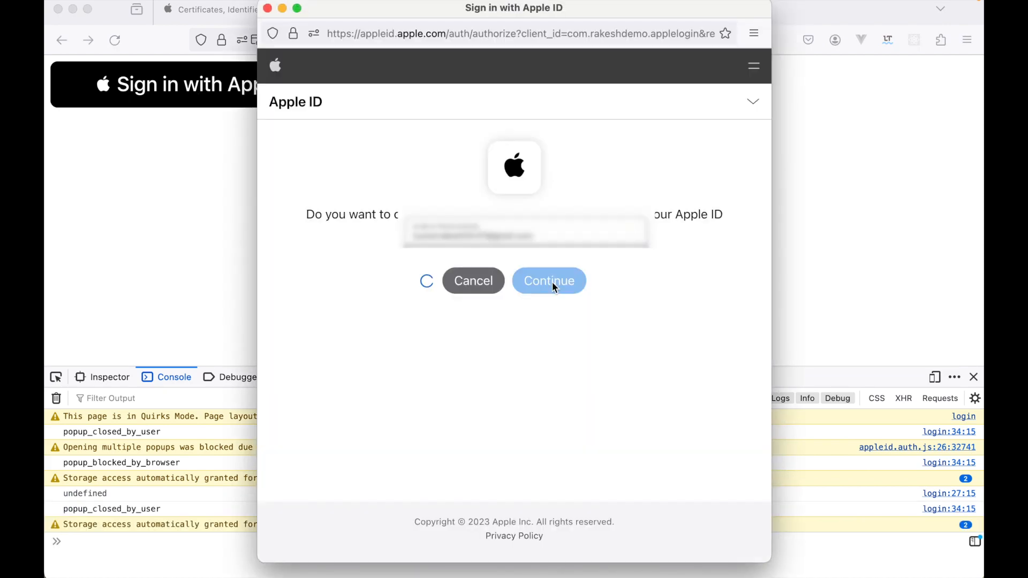
{"action": "left_click", "coordinate": [548, 280]}
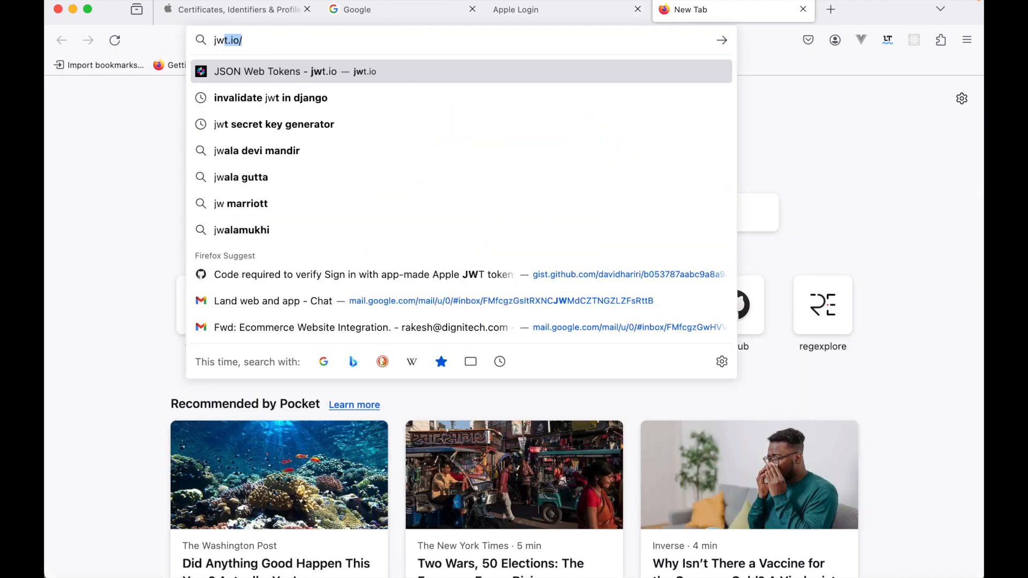
Decode the id_token in jwt.io and inspect the private relay email and is_private_email values
{"action": "left_click", "coordinate": [294, 72]}
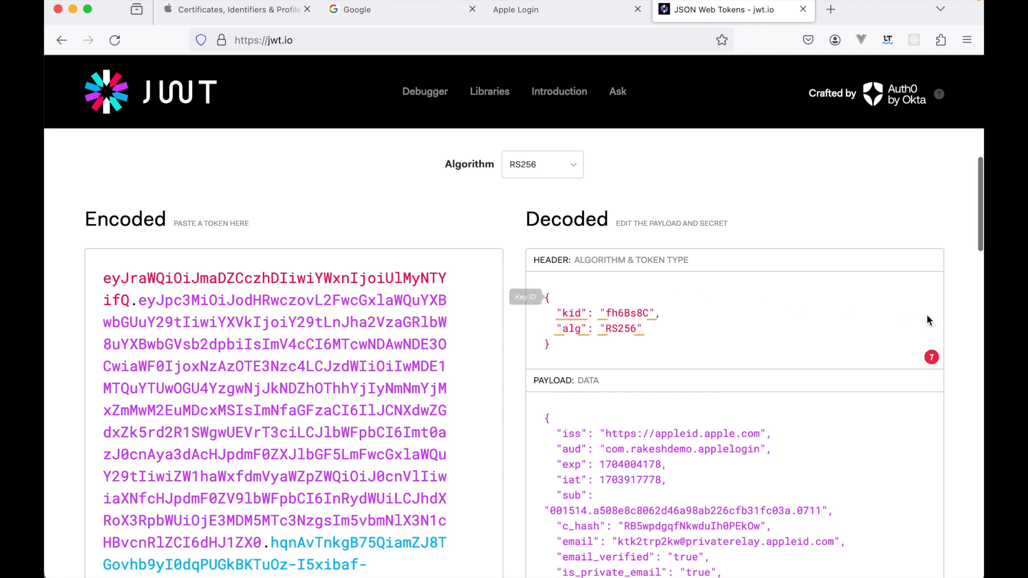
{"action": "scroll", "scroll_direction": "down", "scroll_amount": 3}
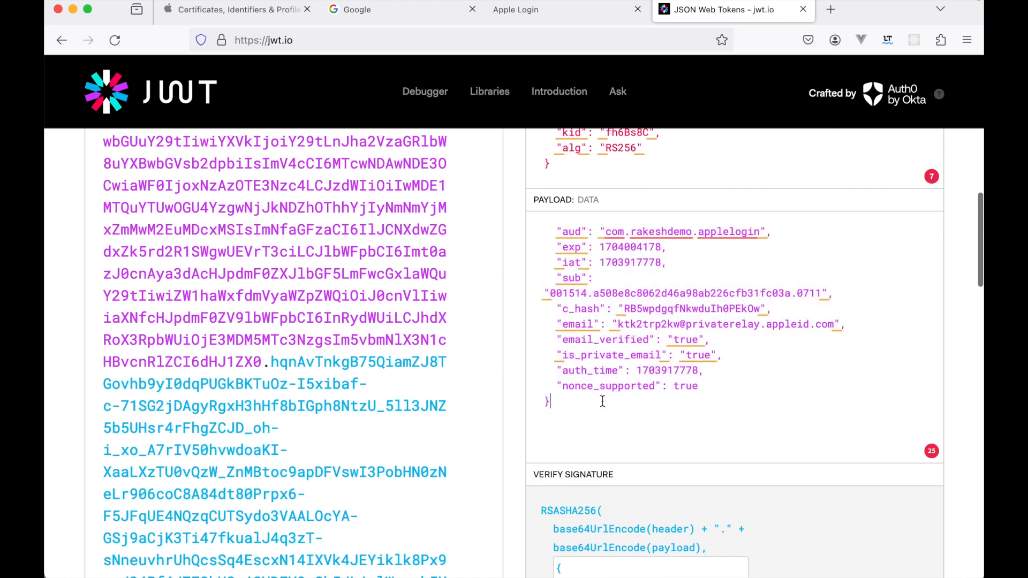
{"action": "left_click_drag", "start_coordinate": [614, 323], "coordinate": [839, 323]}
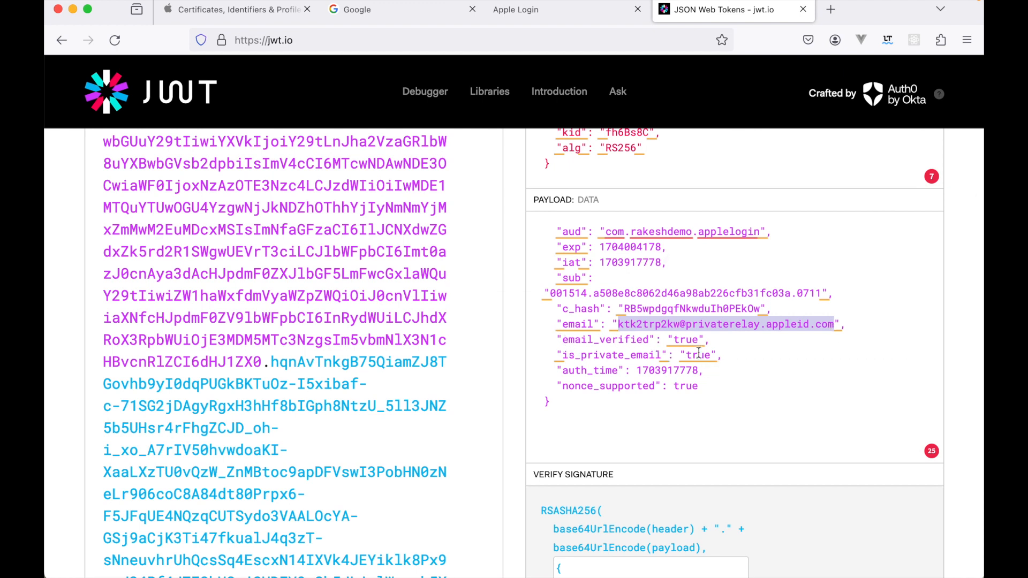
{"action": "double_click", "coordinate": [698, 354]}
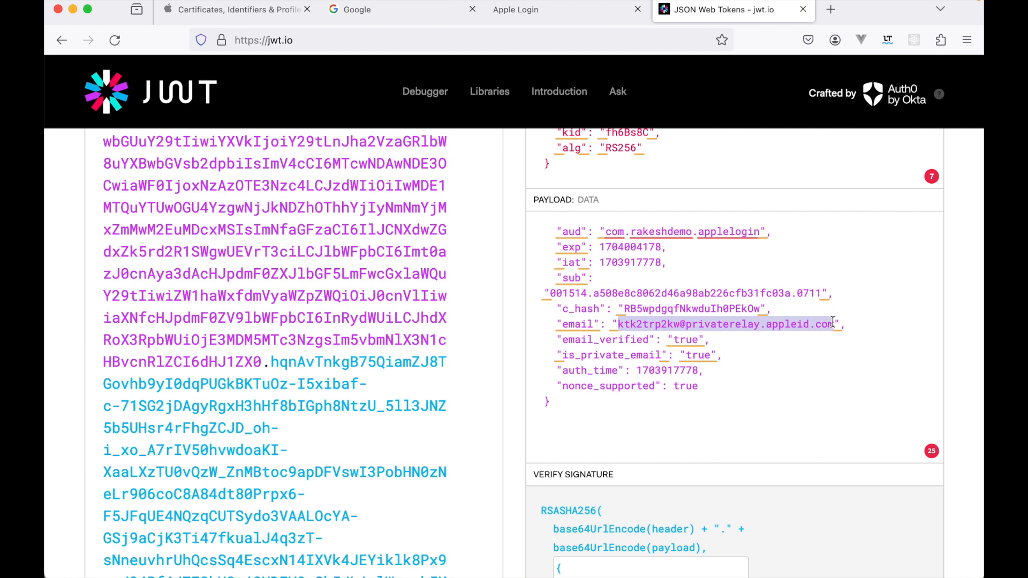
{"action": "mouse_move", "coordinate": [974, 372]}
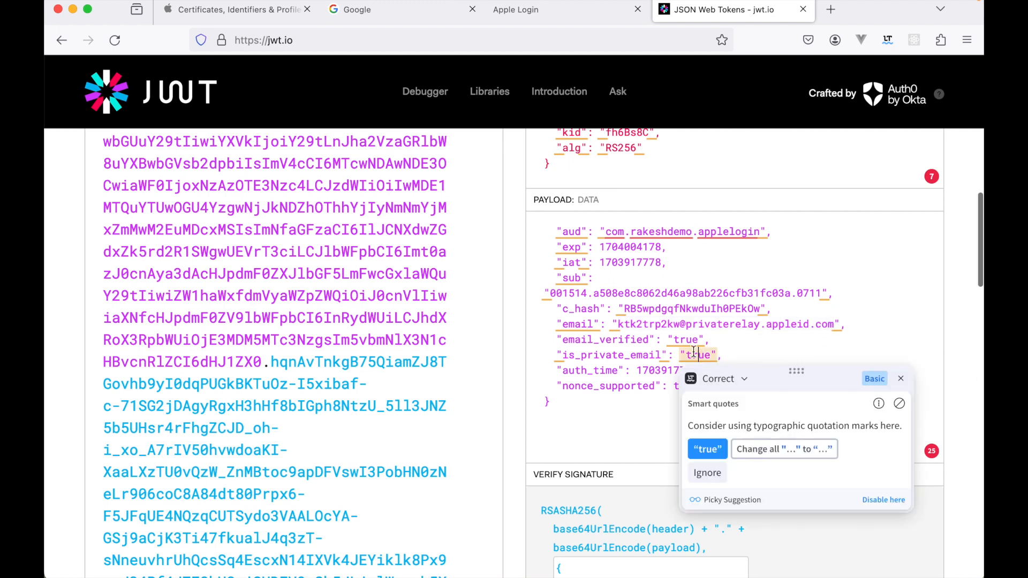
{"action": "double_click", "coordinate": [721, 323]}
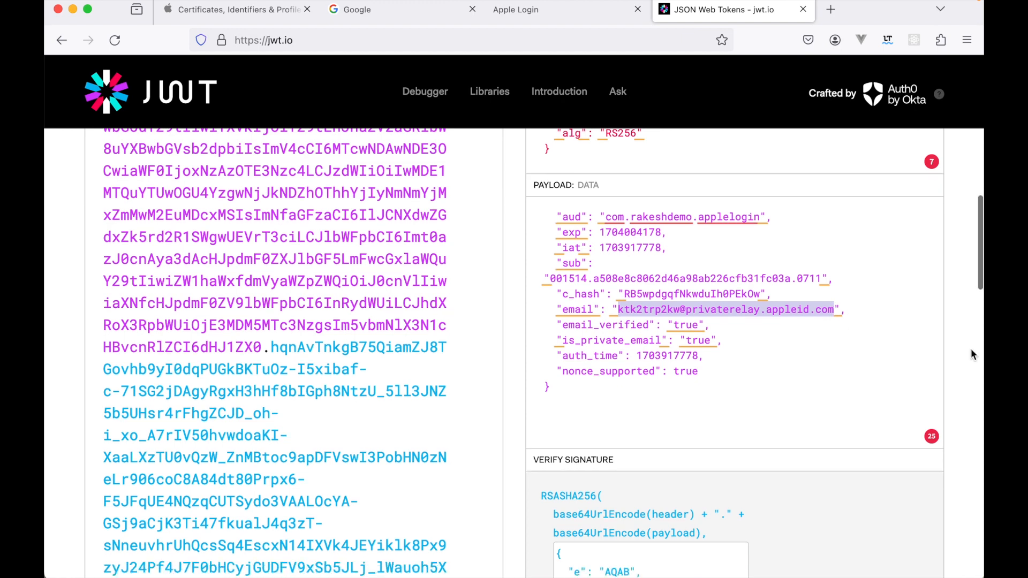
{"action": "scroll", "scroll_direction": "up", "scroll_amount": 3}
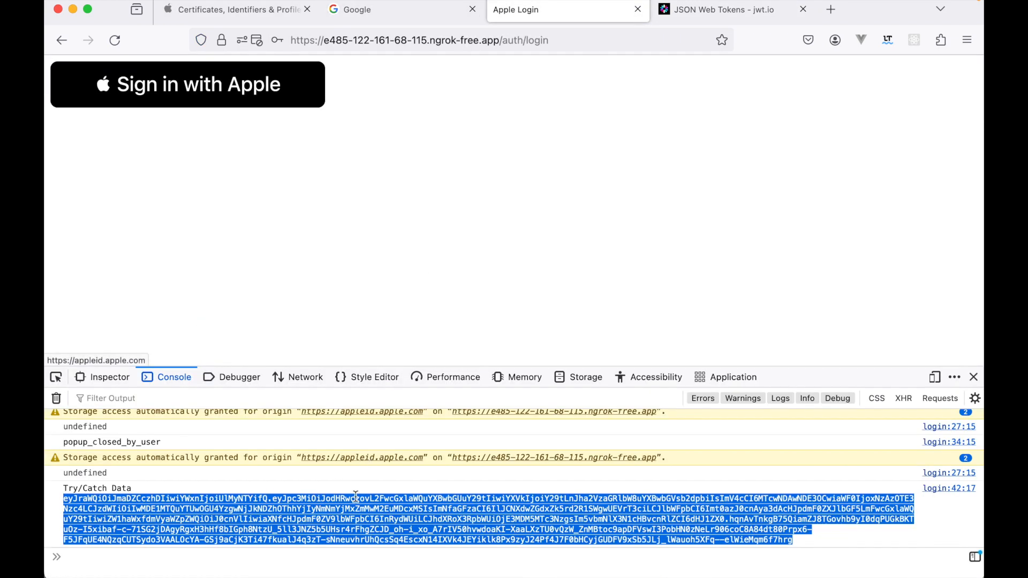
Review login.html's fetch POST sending the token as formData to /auth/login, headers left commented out, and save
{"action": "key", "text": "cmd+tab"}
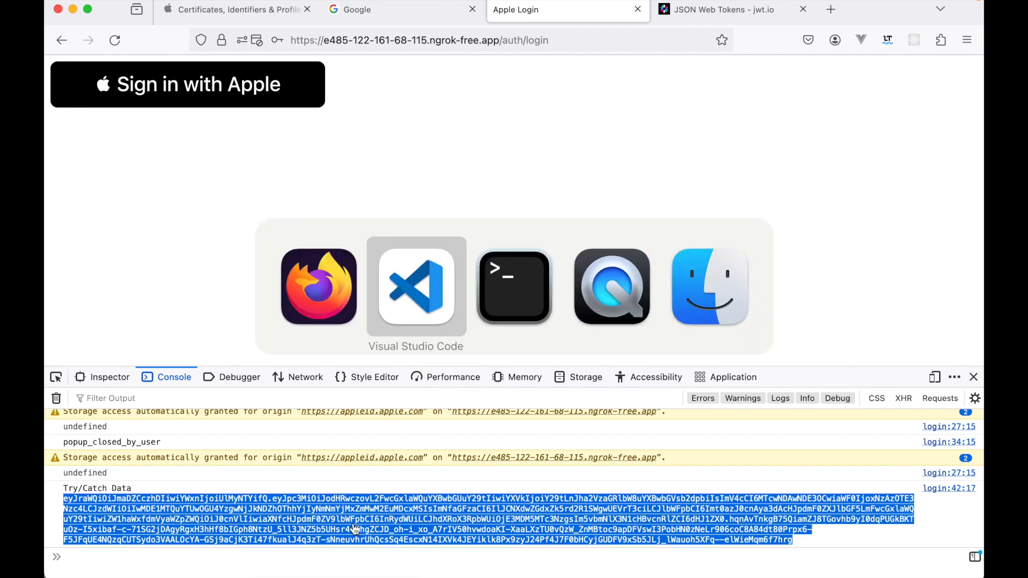
{"action": "left_click", "coordinate": [416, 287]}
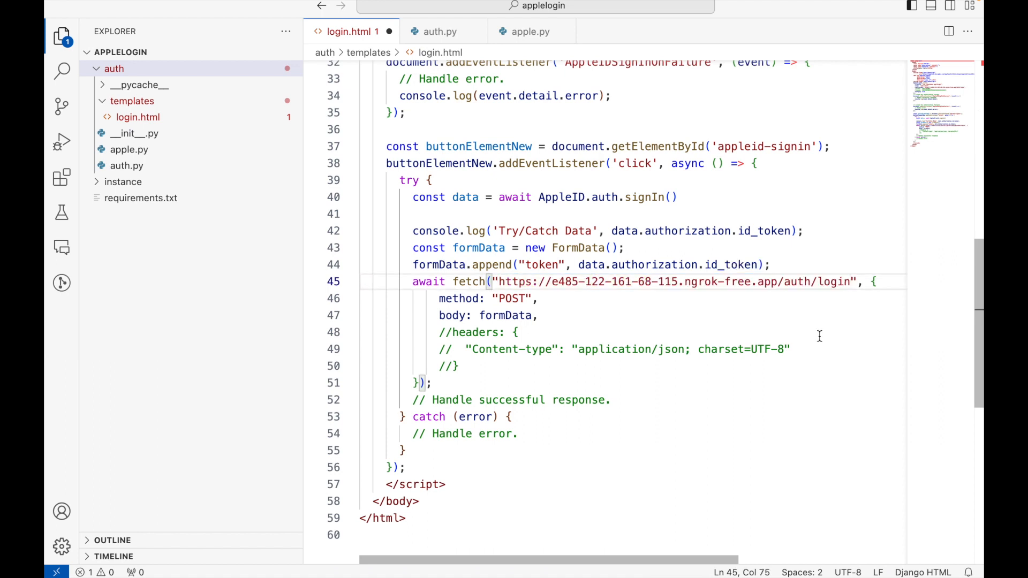
{"action": "left_click", "coordinate": [818, 332]}
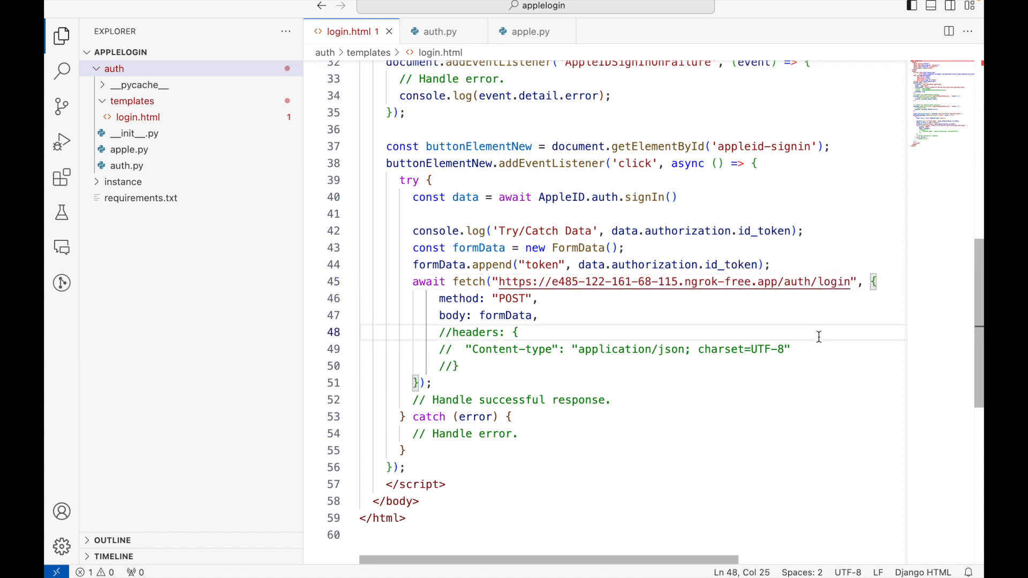
{"action": "key", "text": "cmd+tab"}
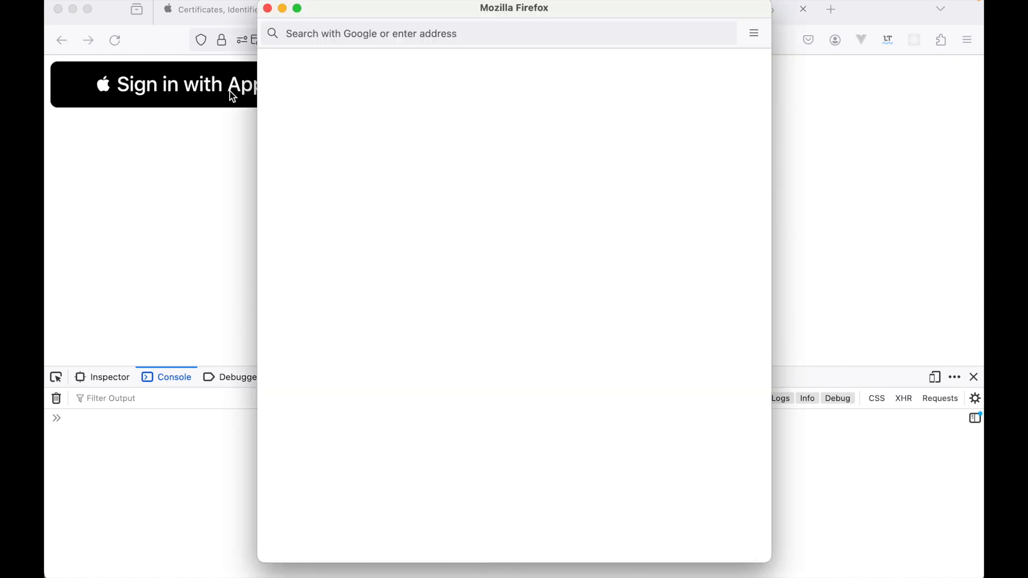
Reload the login page, check the Flask server terminal, and start Sign in with Apple again
{"action": "left_click", "coordinate": [170, 83]}
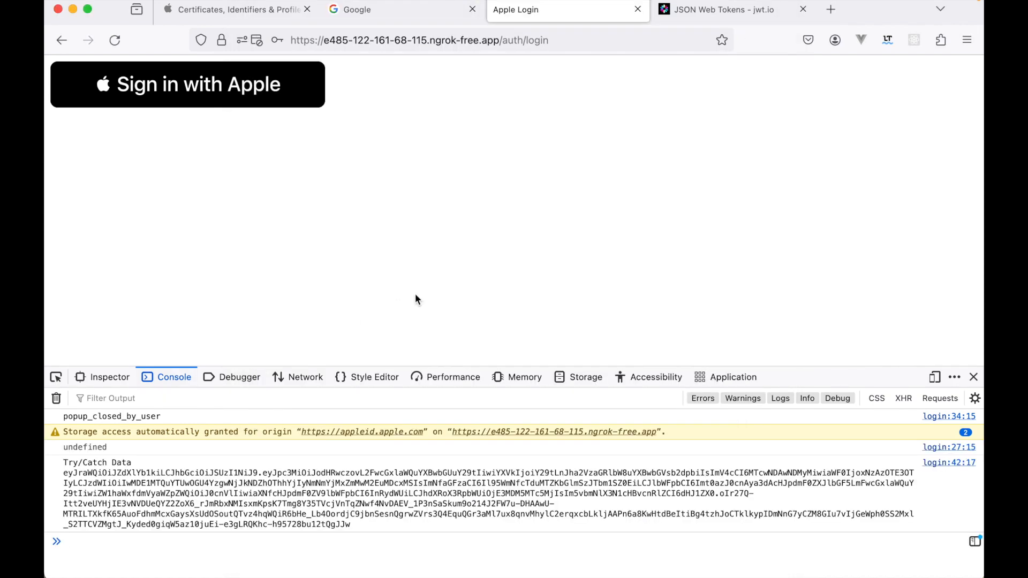
{"action": "mouse_move", "coordinate": [472, 537]}
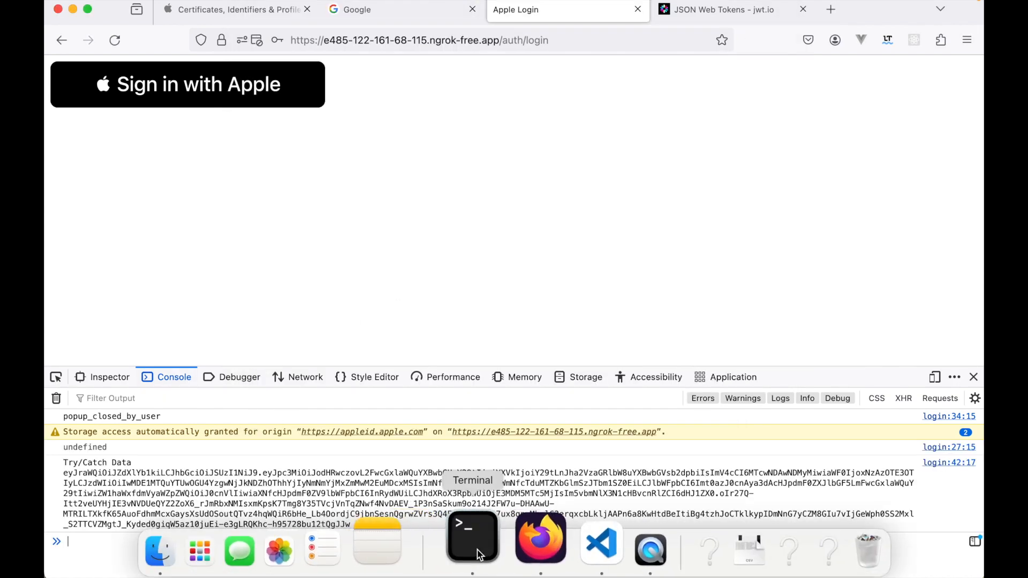
{"action": "left_click", "coordinate": [471, 537]}
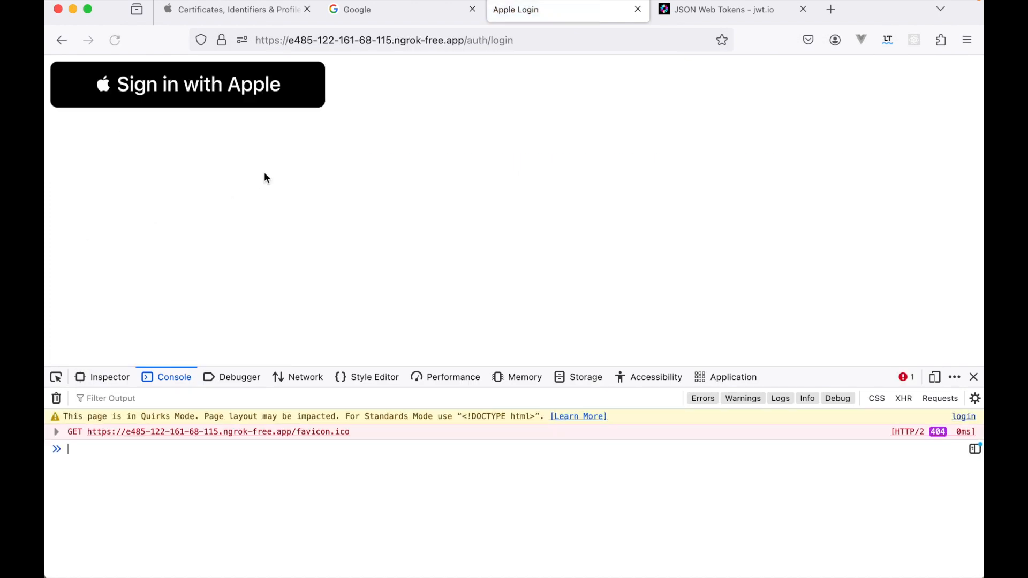
{"action": "left_click", "coordinate": [187, 84]}
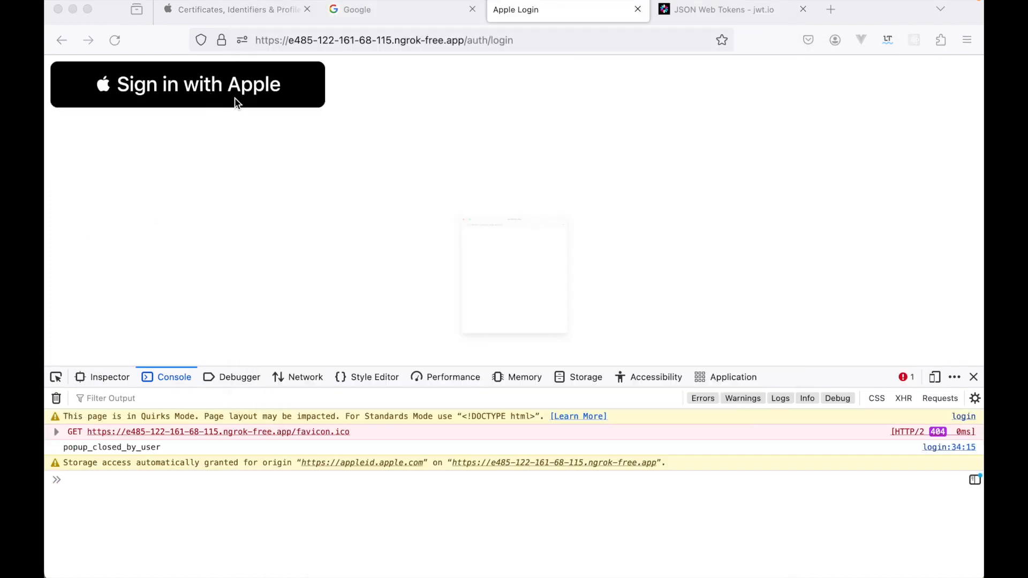
{"action": "left_click", "coordinate": [186, 83]}
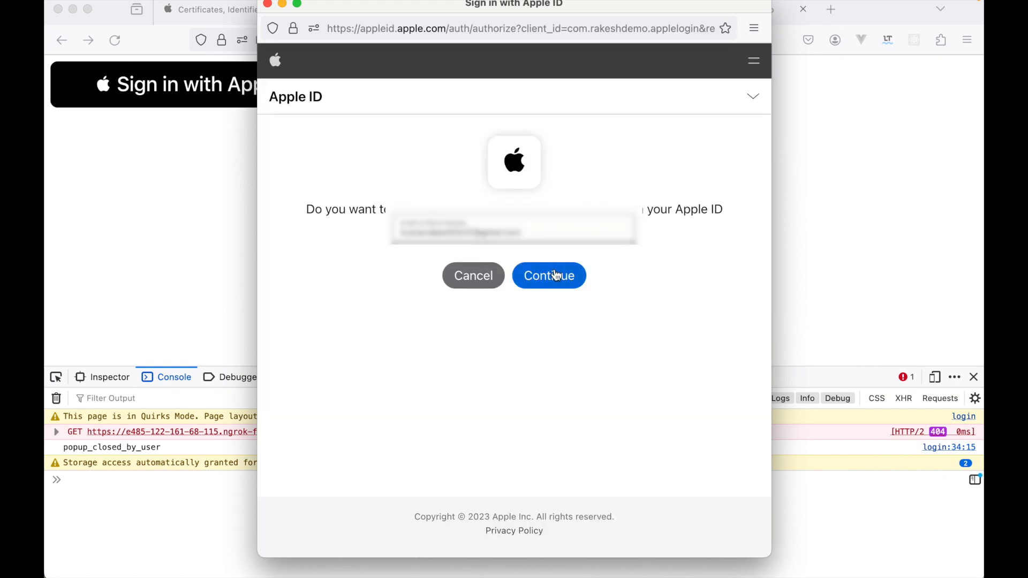
Continue with the Apple ID, decline saving the login, and view the POST login response 'Exception Occured'
{"action": "left_click", "coordinate": [548, 275]}
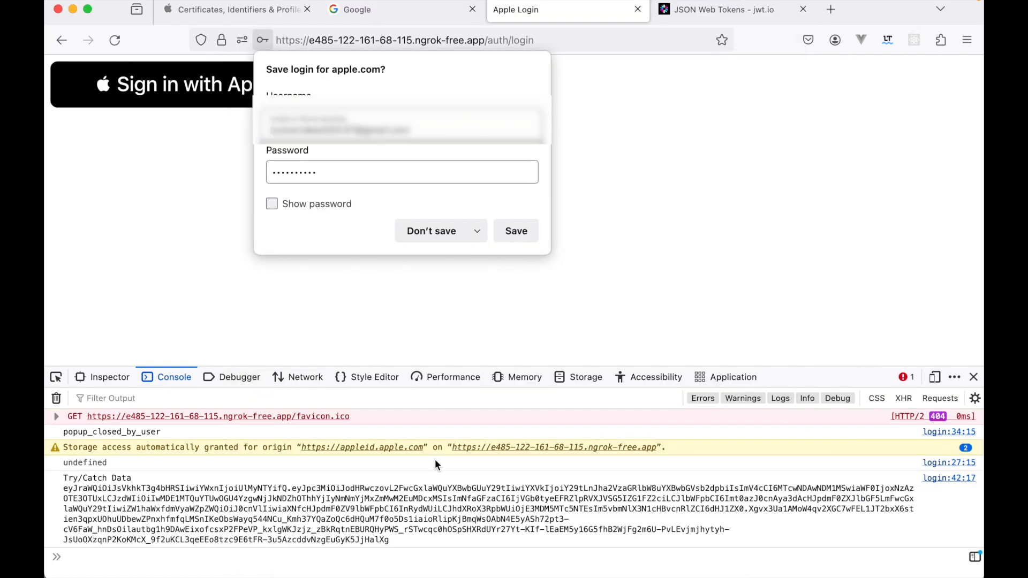
{"action": "left_click", "coordinate": [305, 377]}
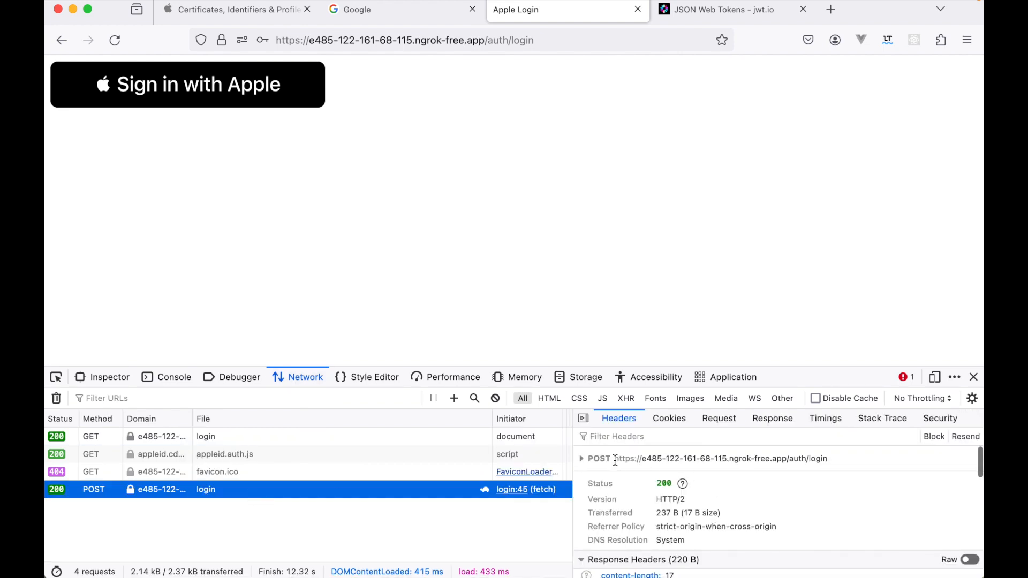
{"action": "left_click", "coordinate": [772, 419]}
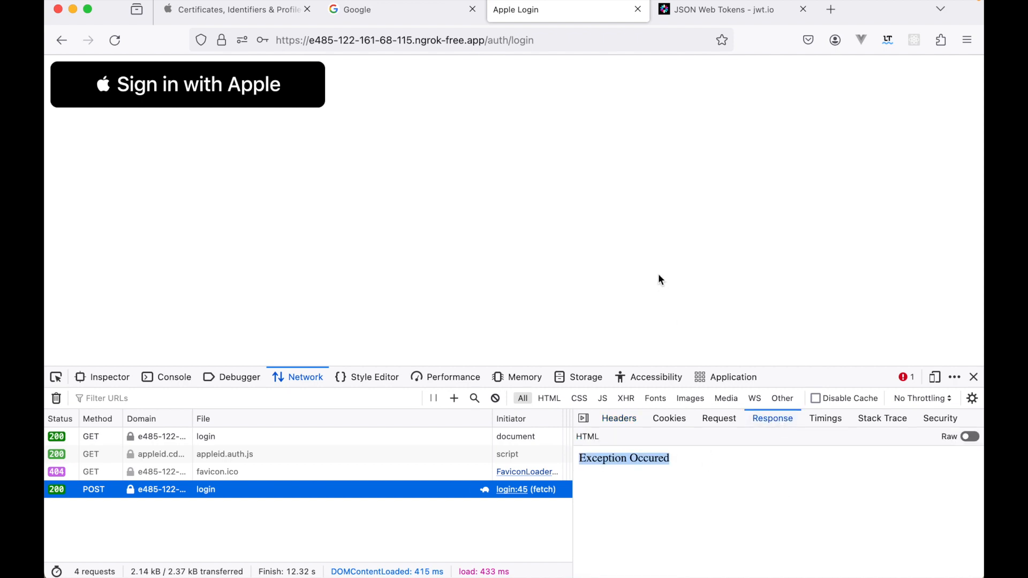
{"action": "mouse_move", "coordinate": [550, 537]}
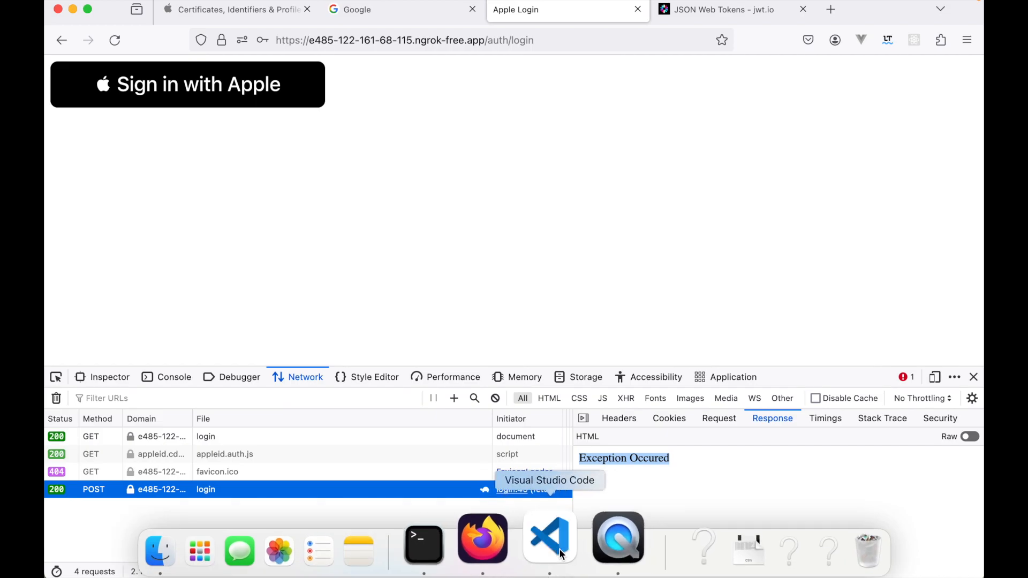
Review auth.py's login route: POST method, template return, and the AppleResolver.authenticate call
{"action": "left_click", "coordinate": [549, 537]}
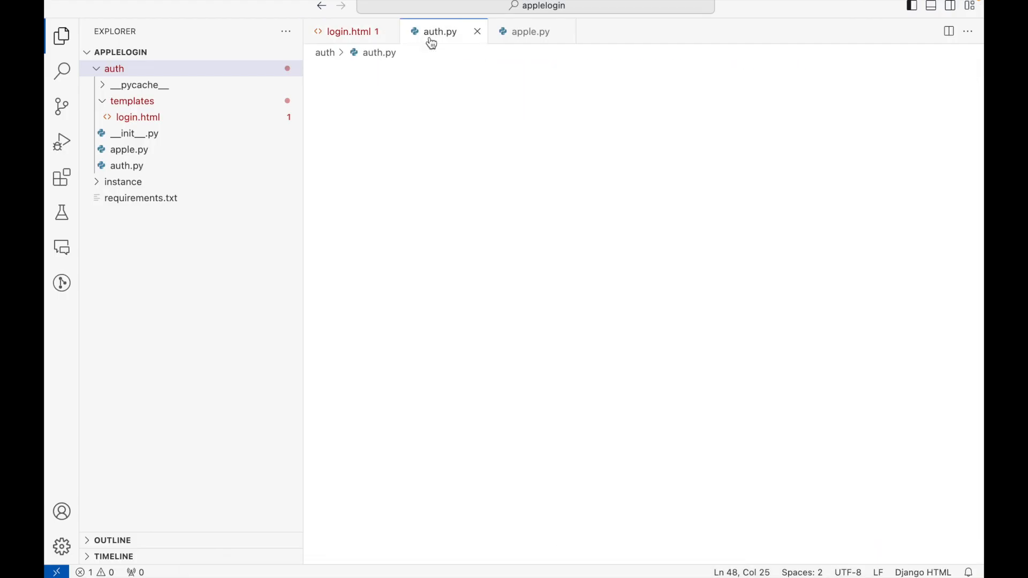
{"action": "left_click", "coordinate": [439, 31]}
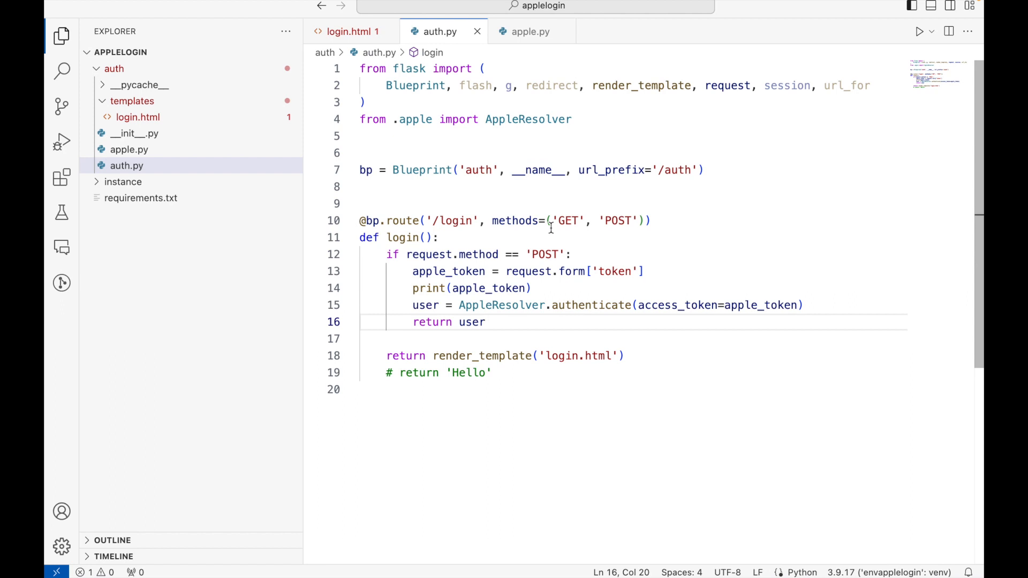
{"action": "mouse_move", "coordinate": [599, 256]}
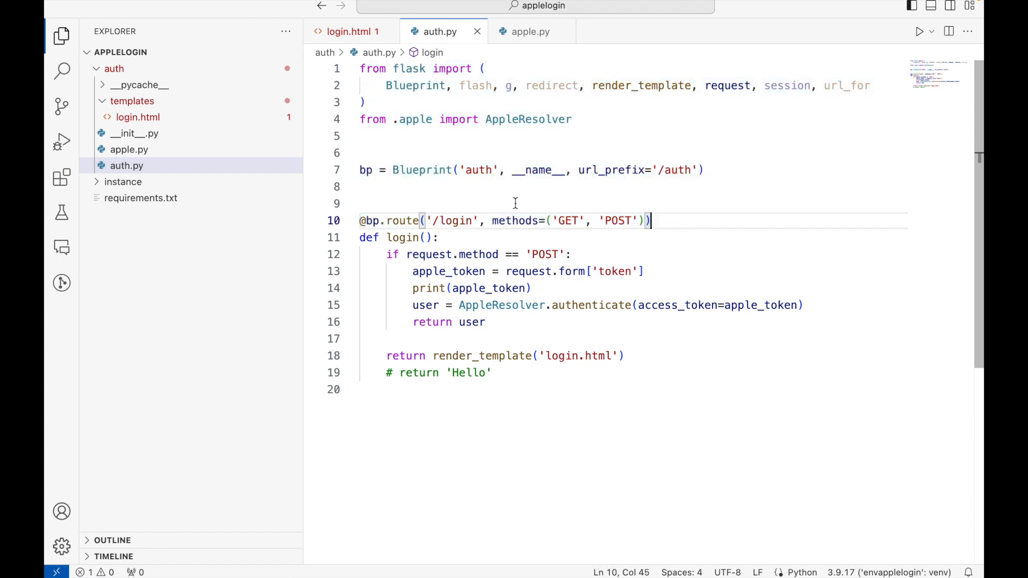
{"action": "mouse_move", "coordinate": [366, 220]}
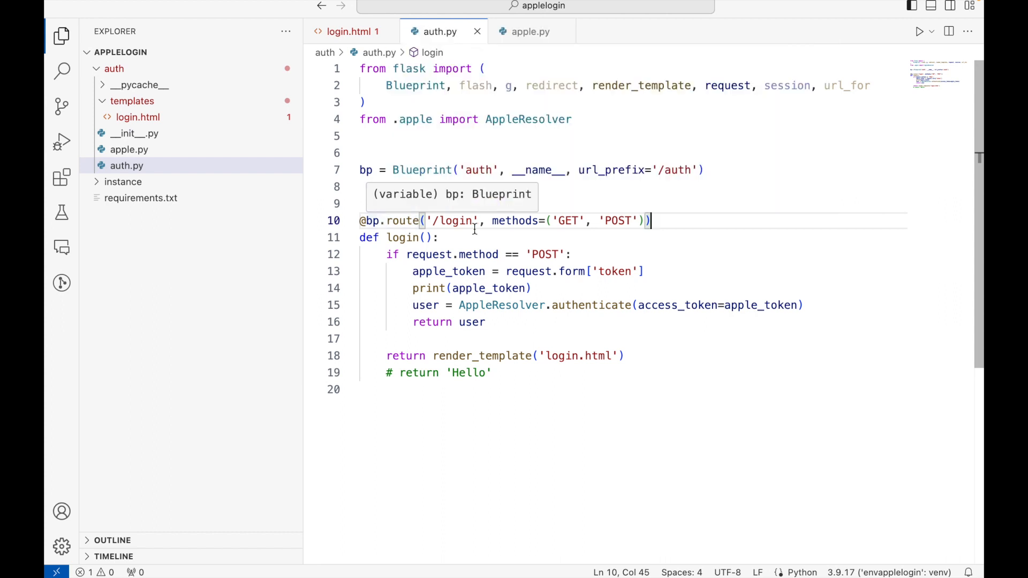
{"action": "mouse_move", "coordinate": [482, 220]}
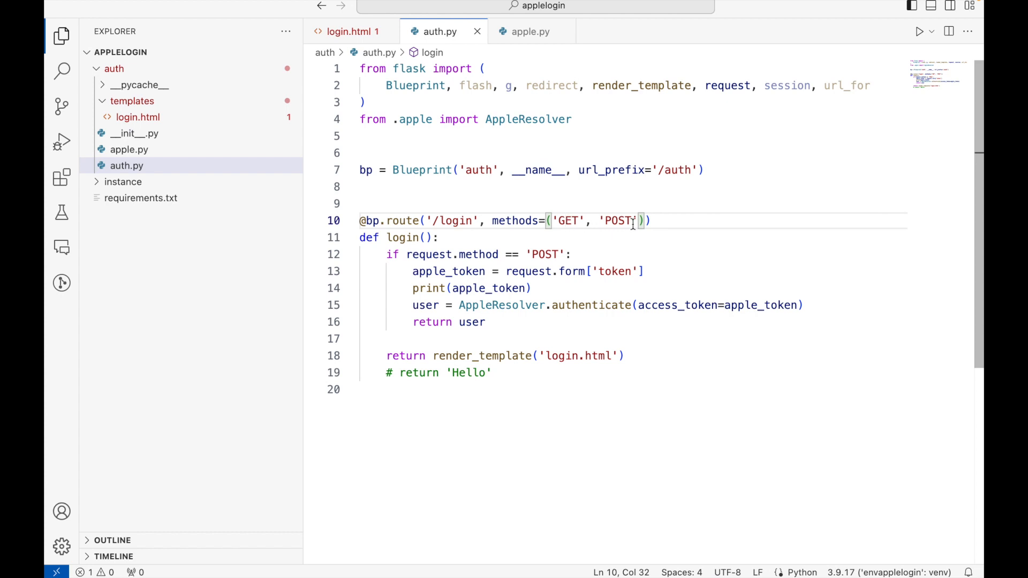
{"action": "double_click", "coordinate": [567, 221]}
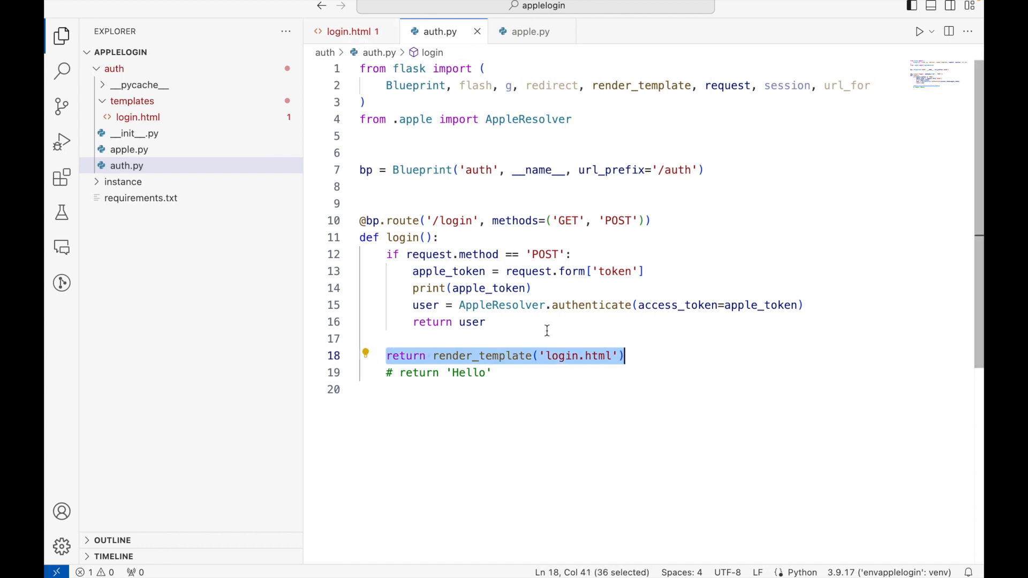
{"action": "double_click", "coordinate": [615, 221]}
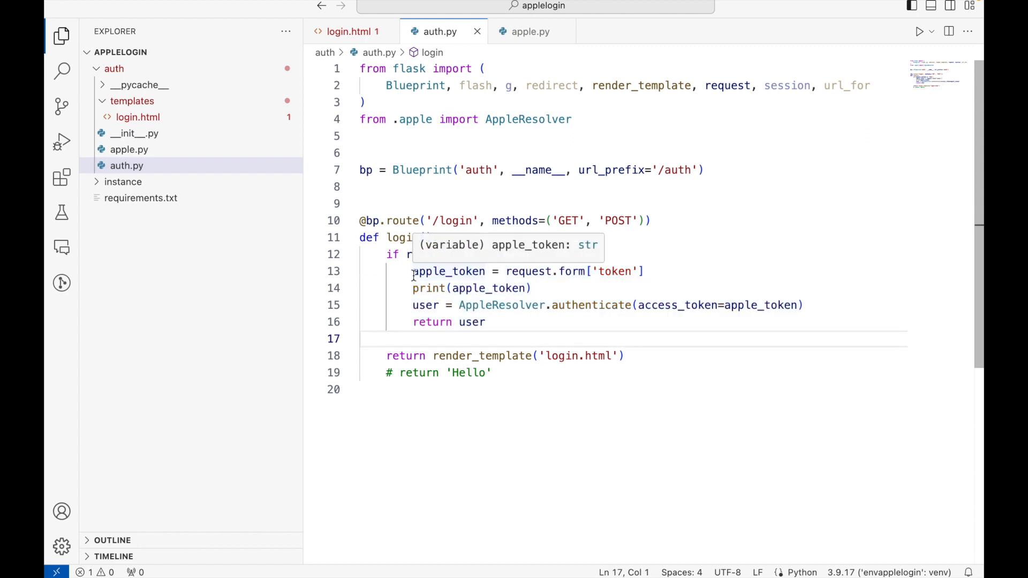
{"action": "left_click_drag", "start_coordinate": [412, 271], "coordinate": [645, 271]}
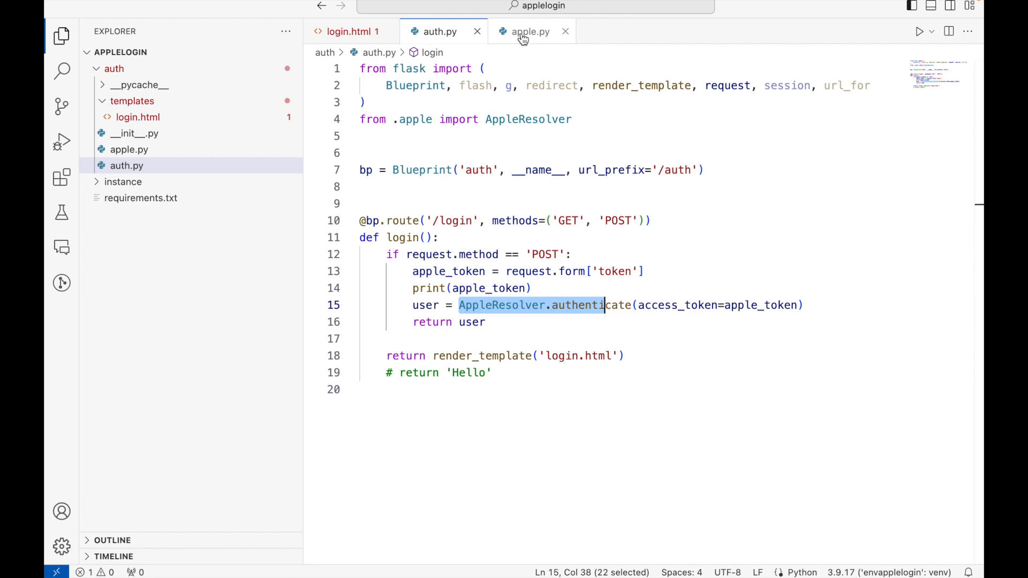
In apple.py's authenticate method, copy the appleid.apple.com keys host and switch to Firefox
{"action": "left_click", "coordinate": [530, 31]}
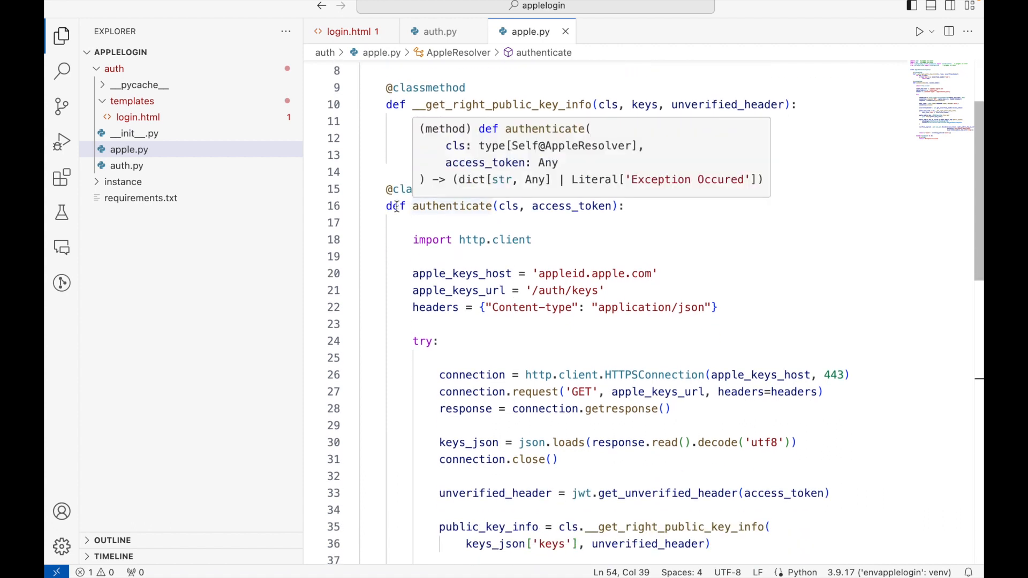
{"action": "double_click", "coordinate": [450, 205]}
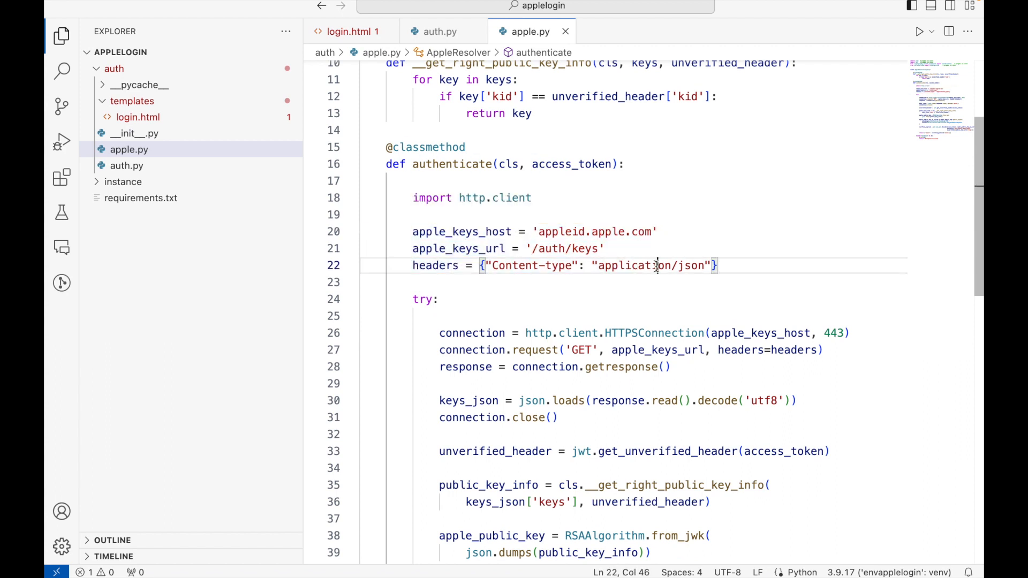
{"action": "double_click", "coordinate": [562, 247]}
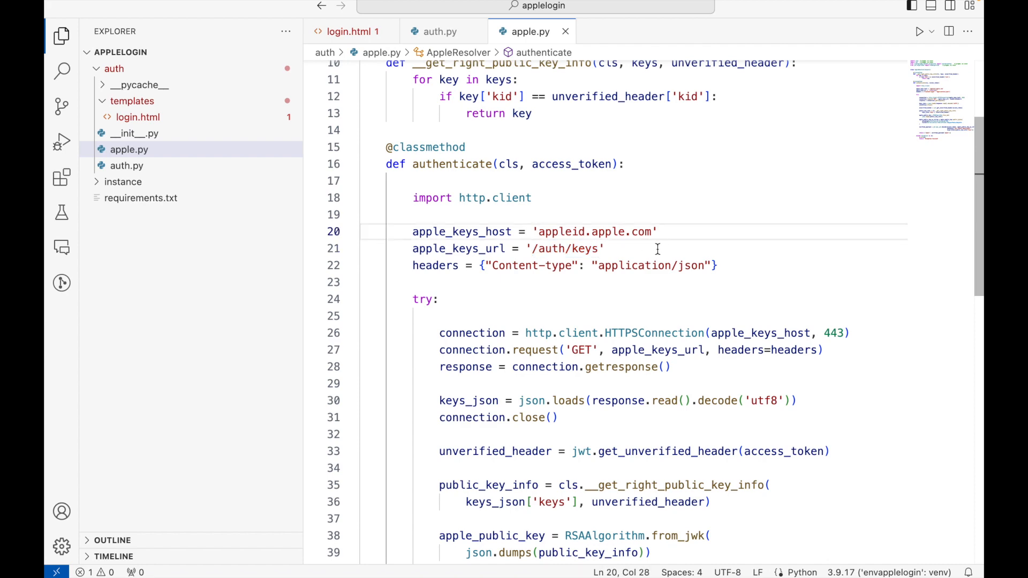
{"action": "key", "text": "cmd+tab"}
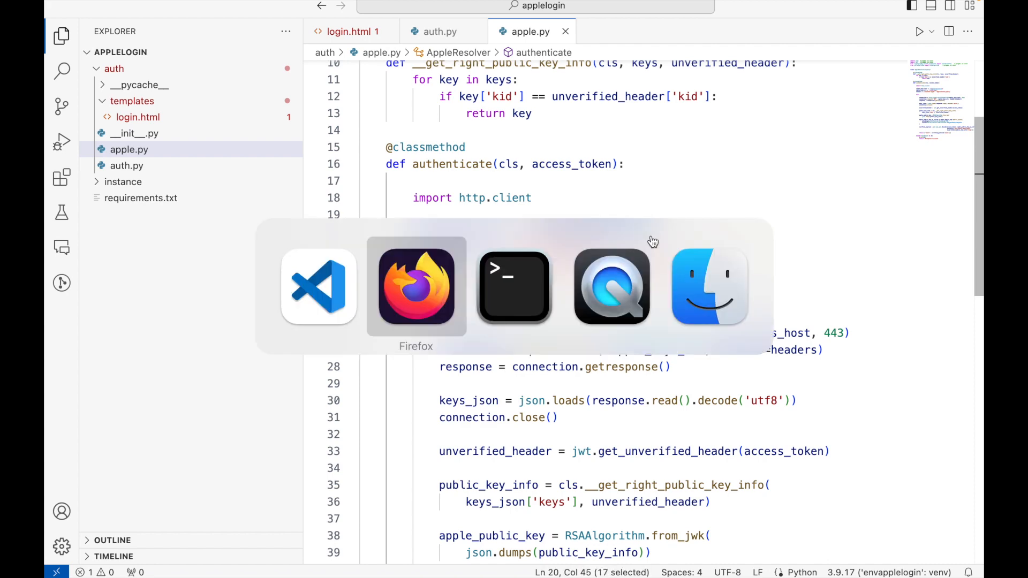
{"action": "left_click", "coordinate": [415, 287]}
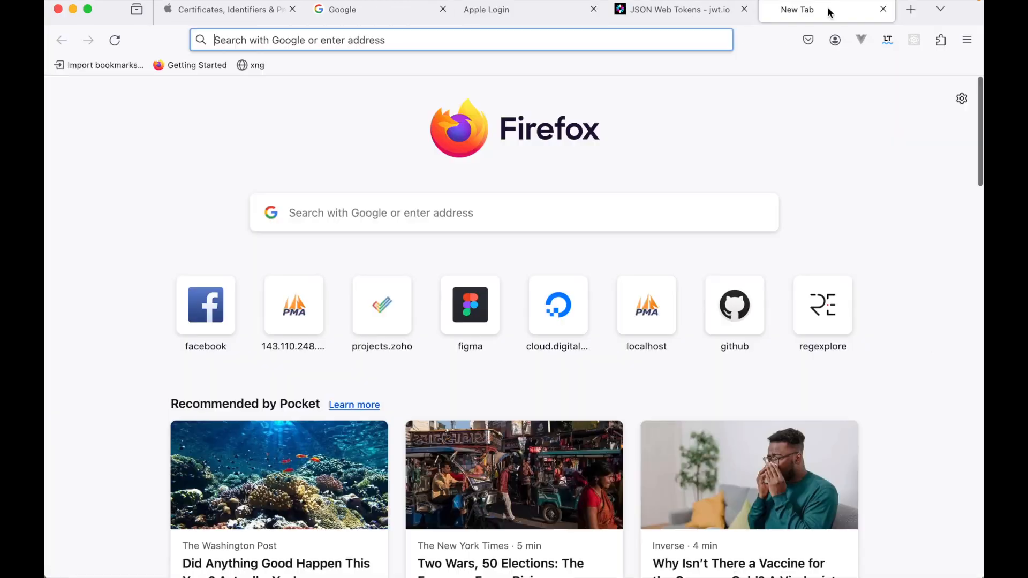
Load appleid.apple.com/auth/keys, reload it, select key id fh6Bs8C, and return to the jwt.io token
{"action": "type", "text": "appleid.apple.com."}
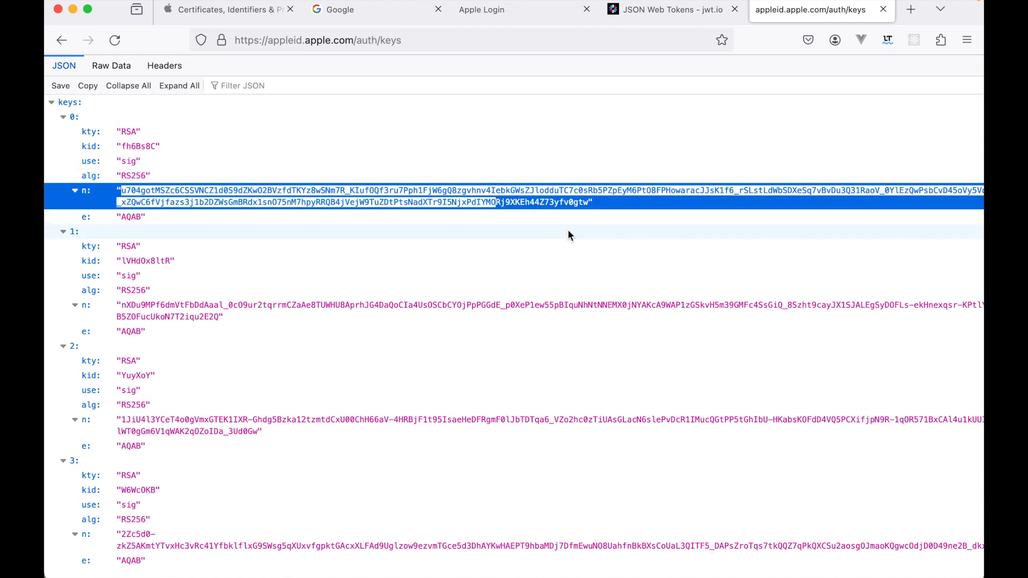
{"action": "mouse_move", "coordinate": [502, 171]}
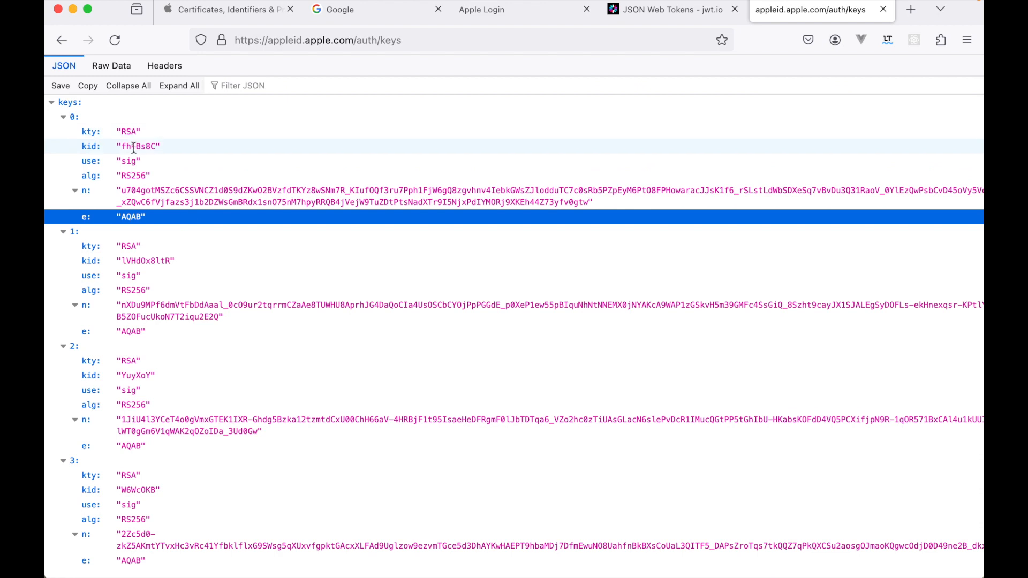
{"action": "left_click", "coordinate": [138, 146]}
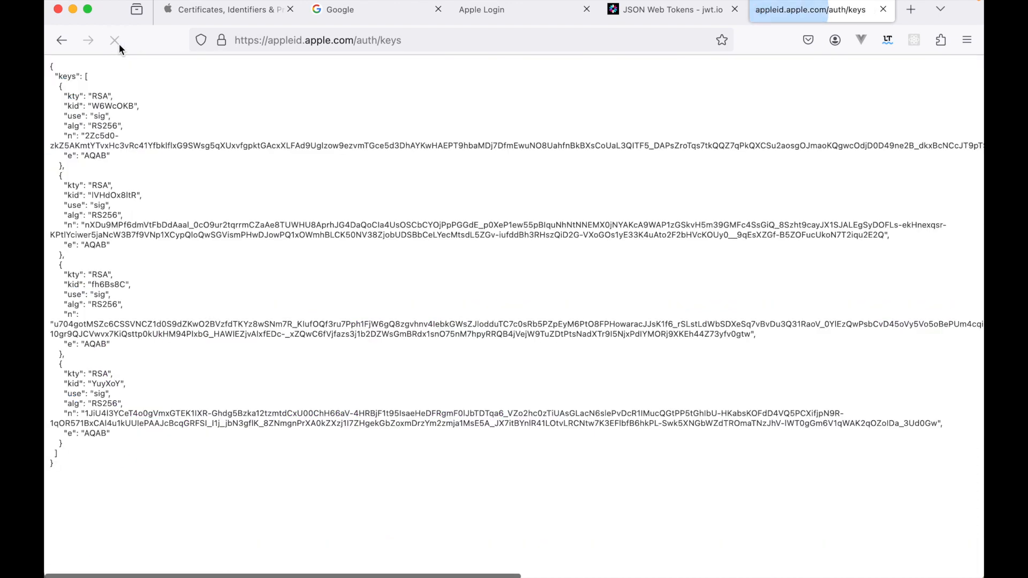
{"action": "left_click", "coordinate": [115, 40]}
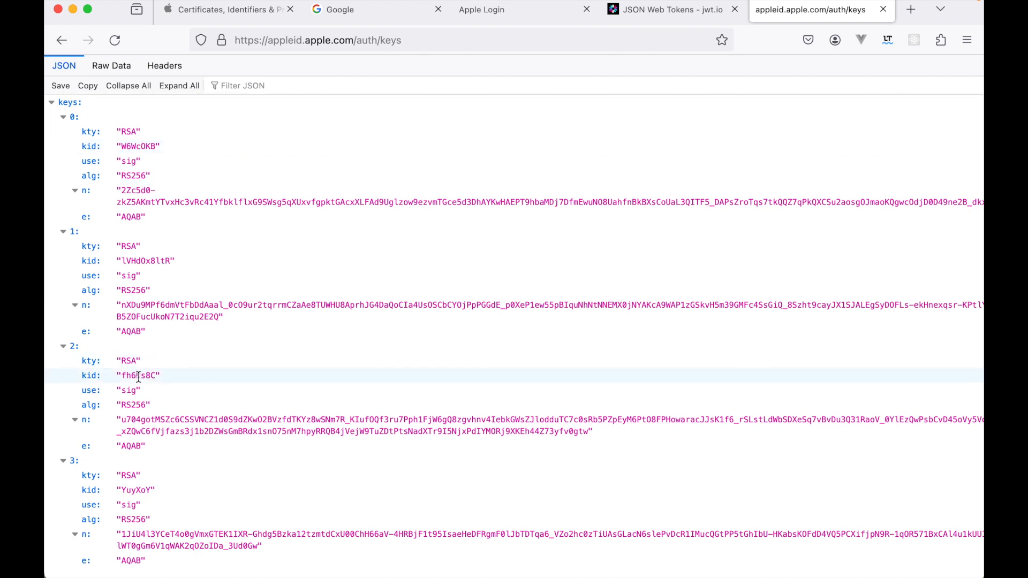
{"action": "double_click", "coordinate": [138, 375]}
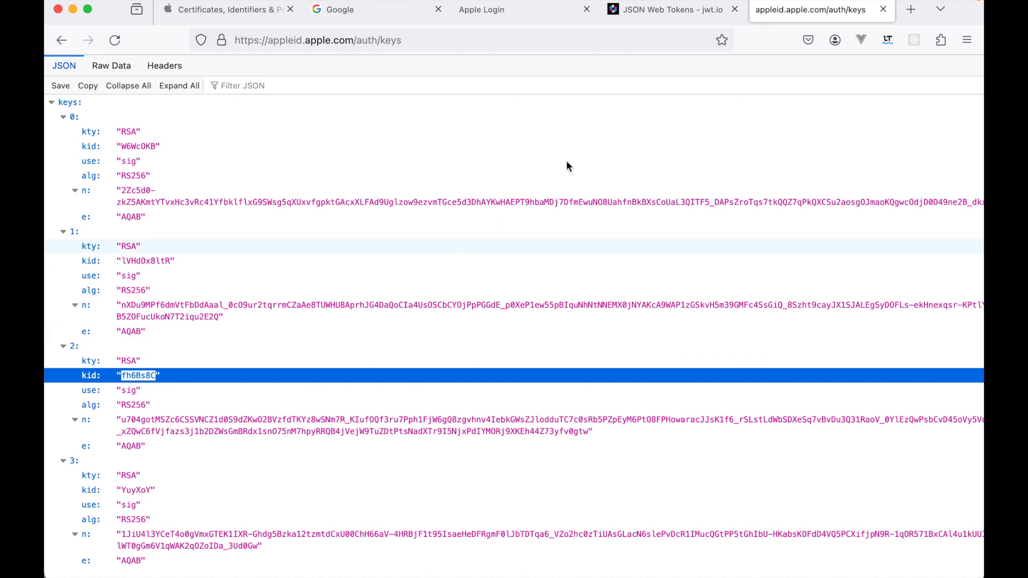
{"action": "left_click", "coordinate": [668, 9]}
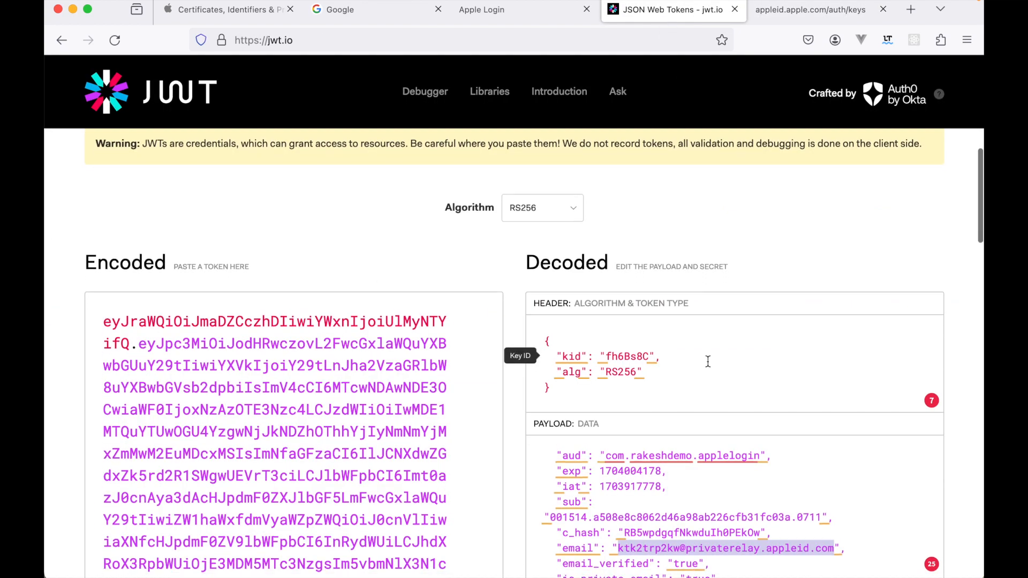
Scroll the jwt.io decoded header and payload to check the kid and email
{"action": "scroll", "scroll_direction": "down", "scroll_amount": 3}
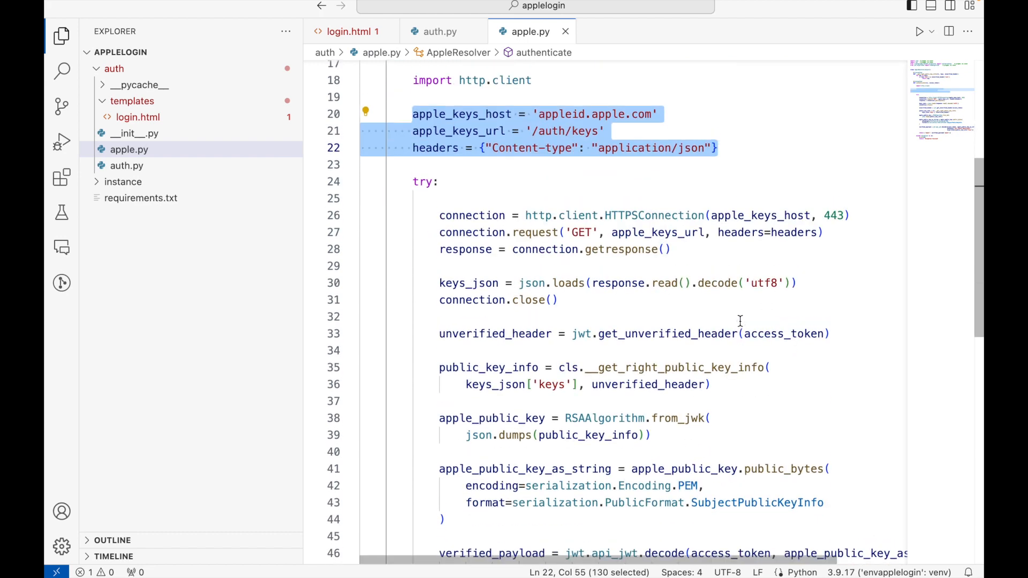
{"action": "scroll", "scroll_direction": "down", "scroll_amount": 3}
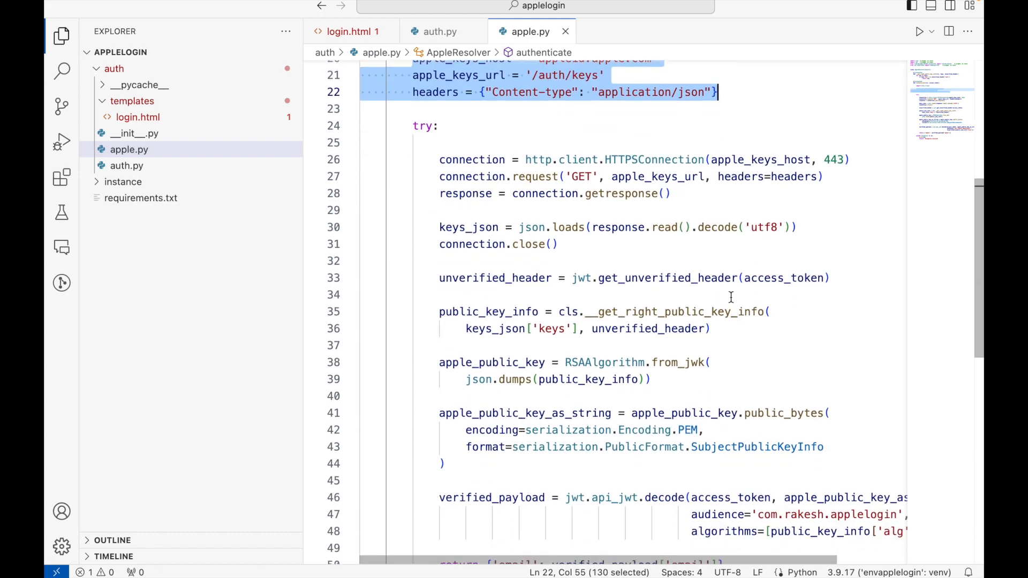
{"action": "double_click", "coordinate": [668, 311]}
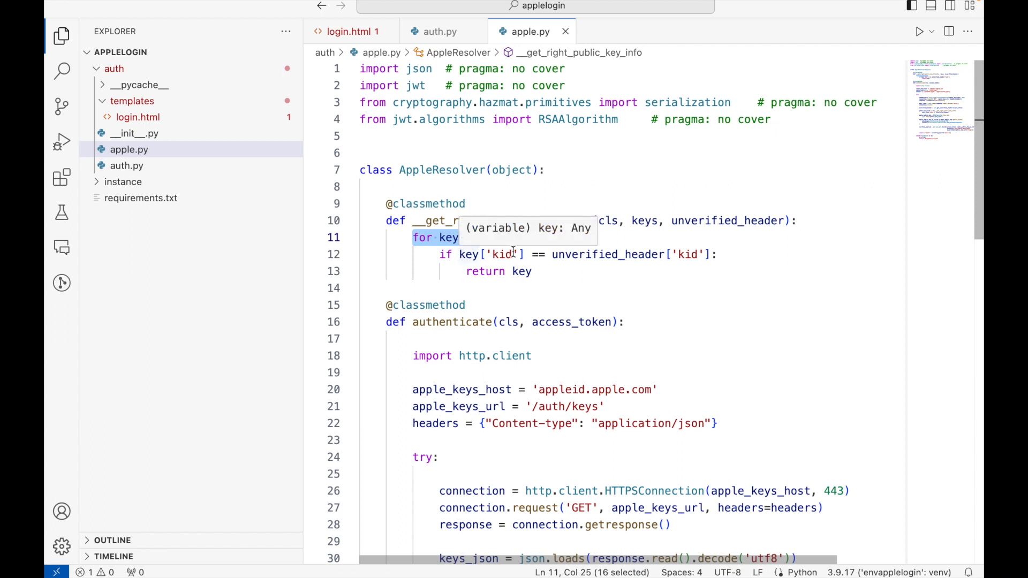
{"action": "double_click", "coordinate": [686, 255]}
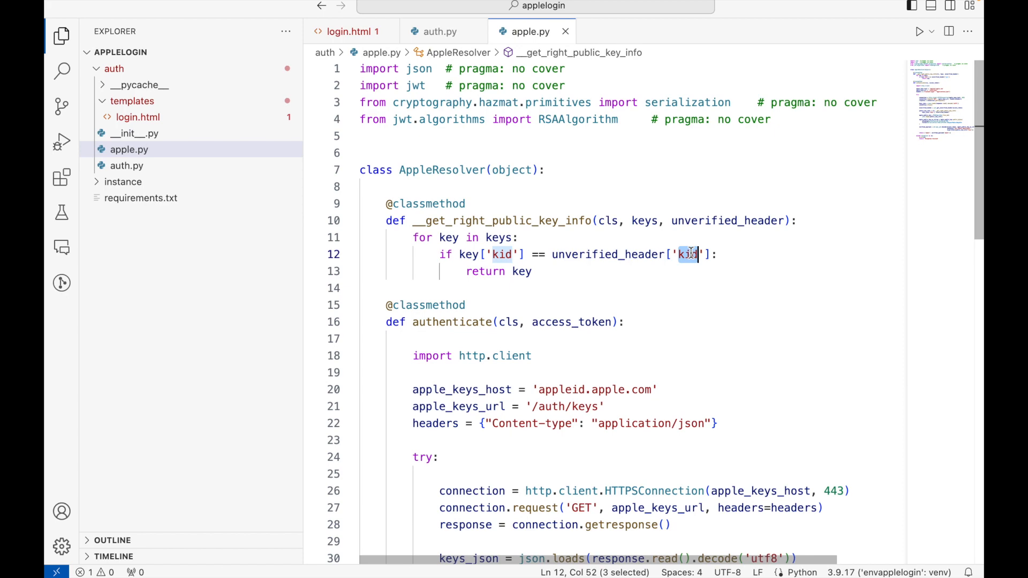
{"action": "scroll", "scroll_direction": "down", "scroll_amount": 3}
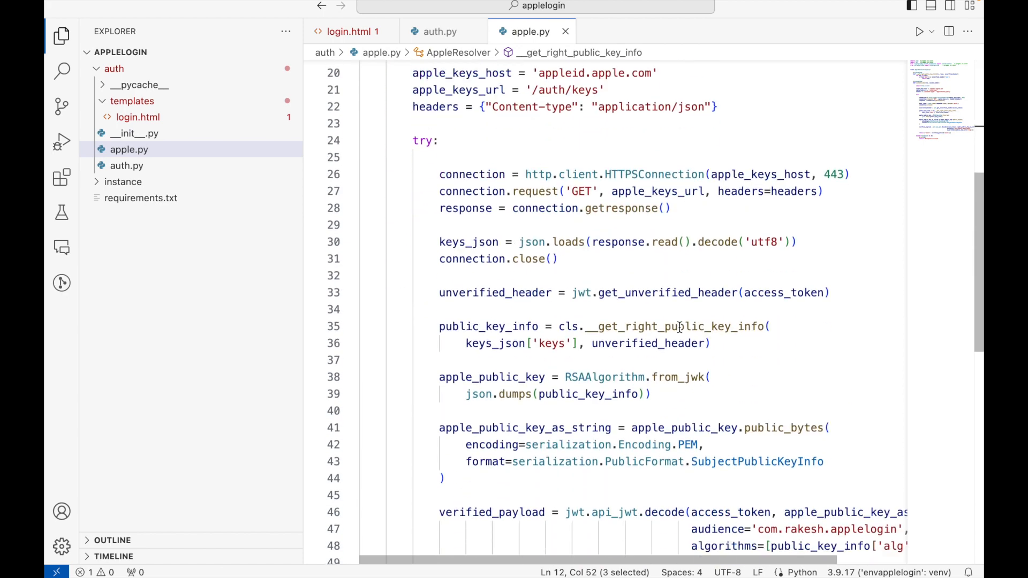
{"action": "scroll", "scroll_direction": "down", "scroll_amount": 3}
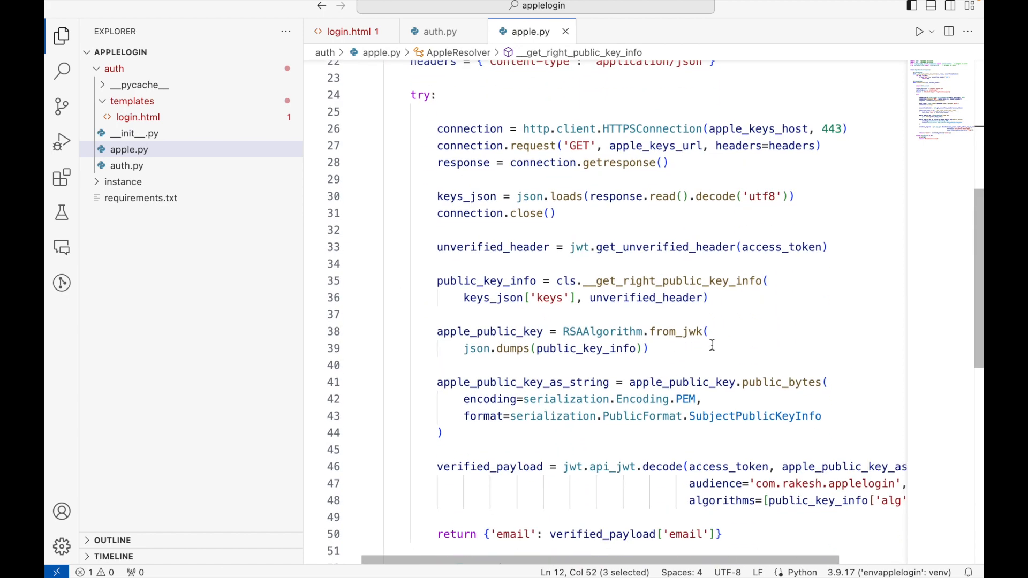
{"action": "left_click_drag", "start_coordinate": [436, 280], "coordinate": [662, 297]}
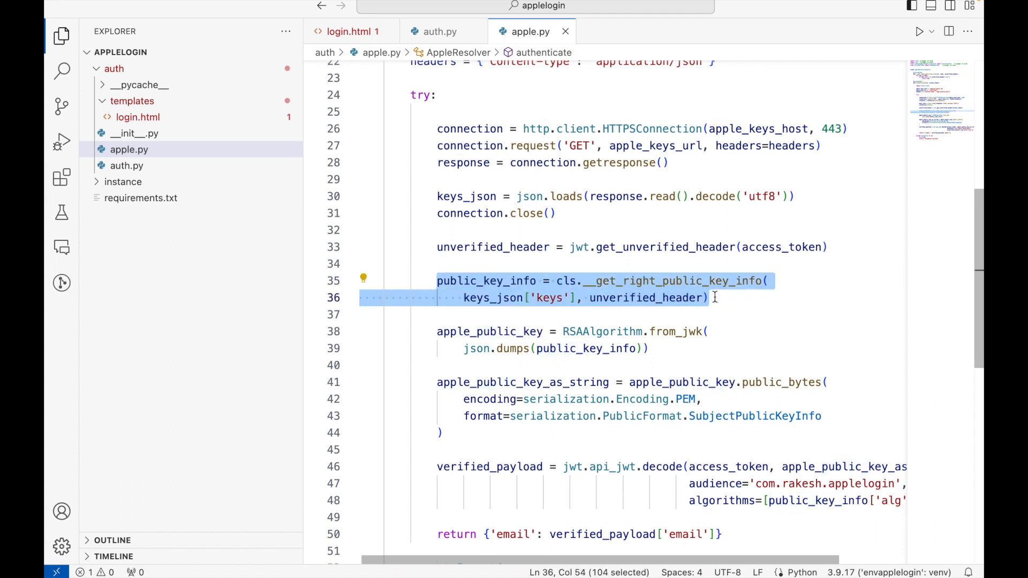
{"action": "scroll", "scroll_direction": "down", "scroll_amount": 3}
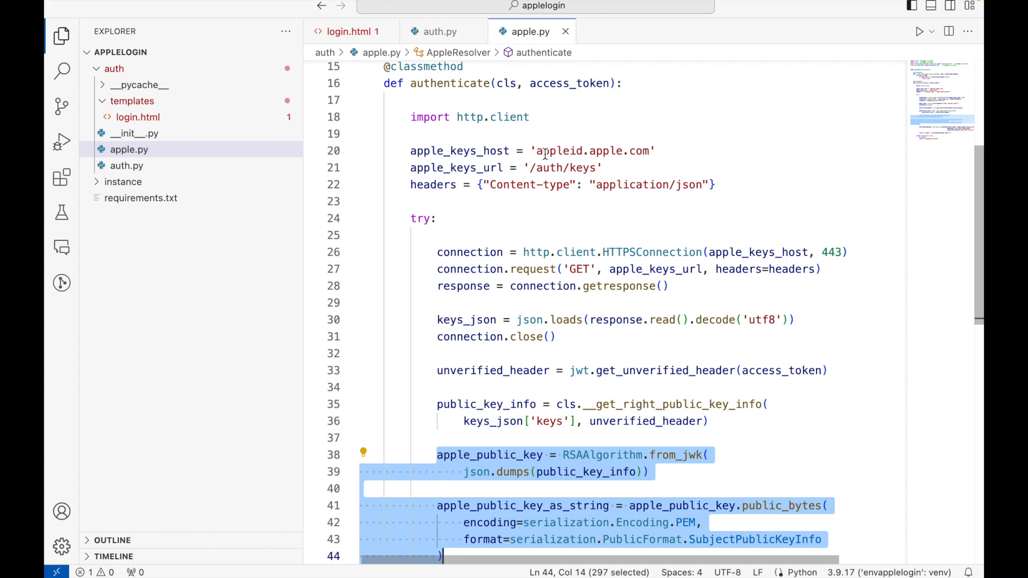
{"action": "scroll", "scroll_direction": "down", "scroll_amount": 3}
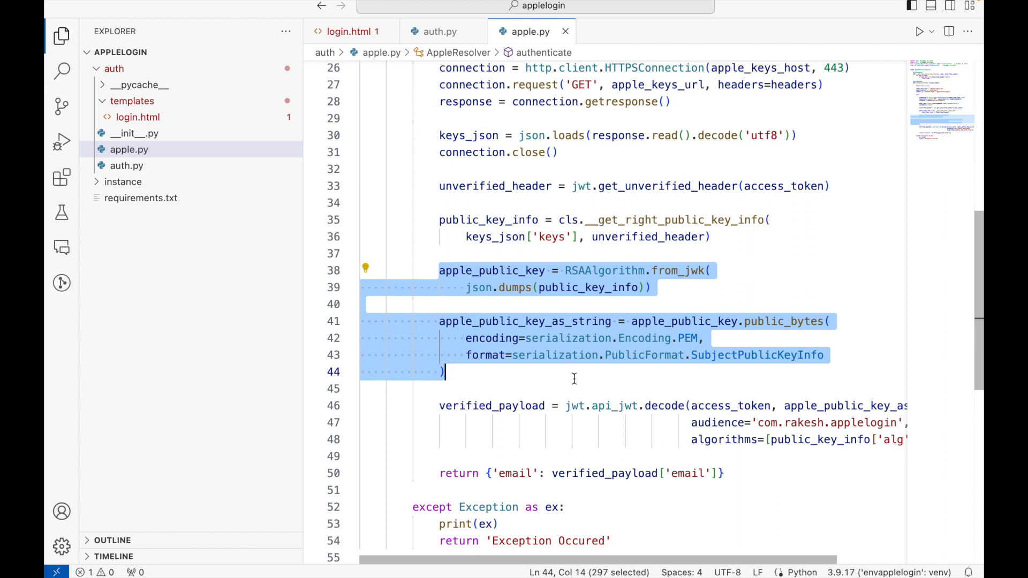
{"action": "mouse_move", "coordinate": [584, 211]}
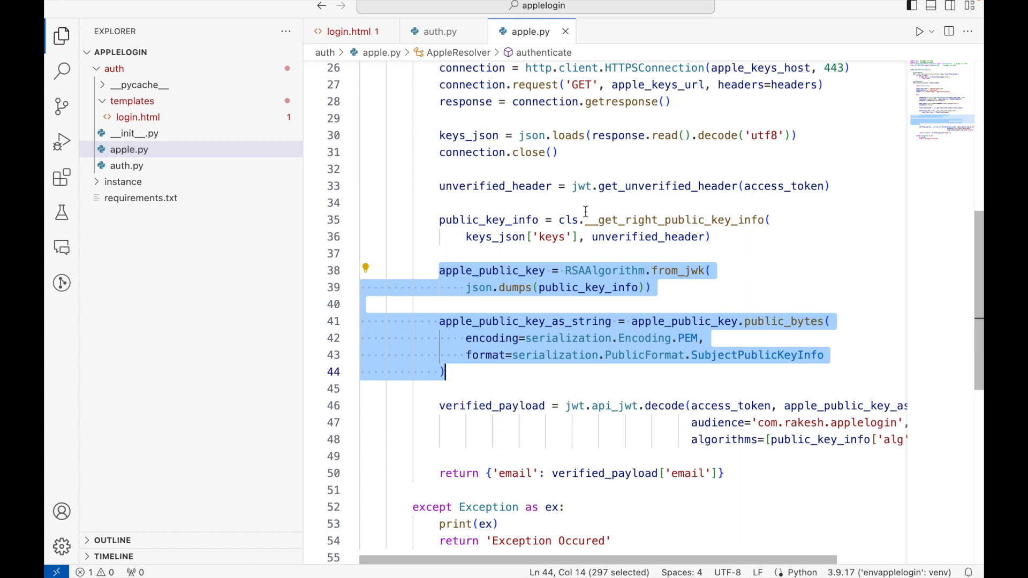
{"action": "scroll", "scroll_direction": "down", "scroll_amount": 3}
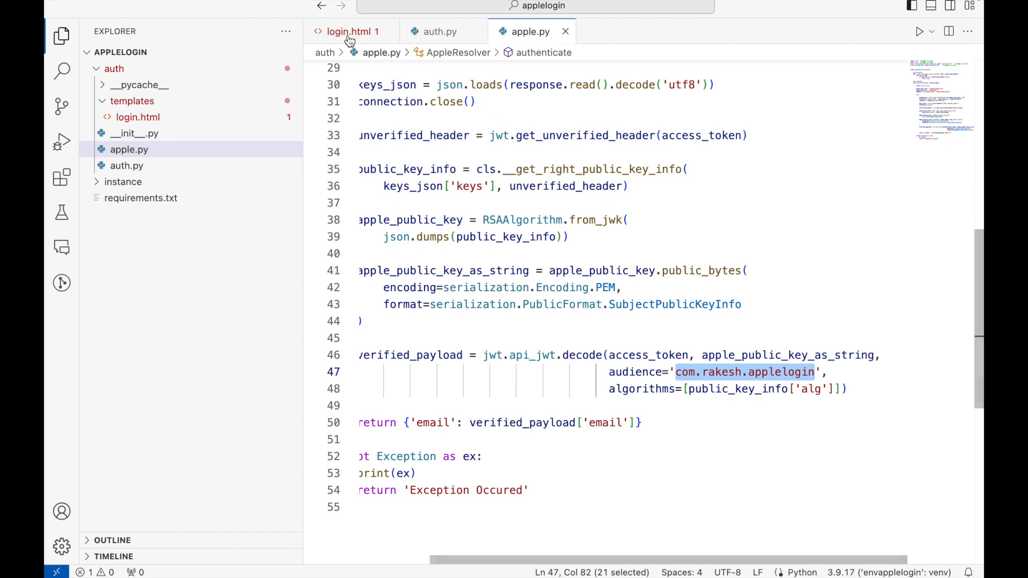
Check clientId in login.html, then change apple.py's audience to com.rakeshdemo.applelogin
{"action": "left_click", "coordinate": [352, 31]}
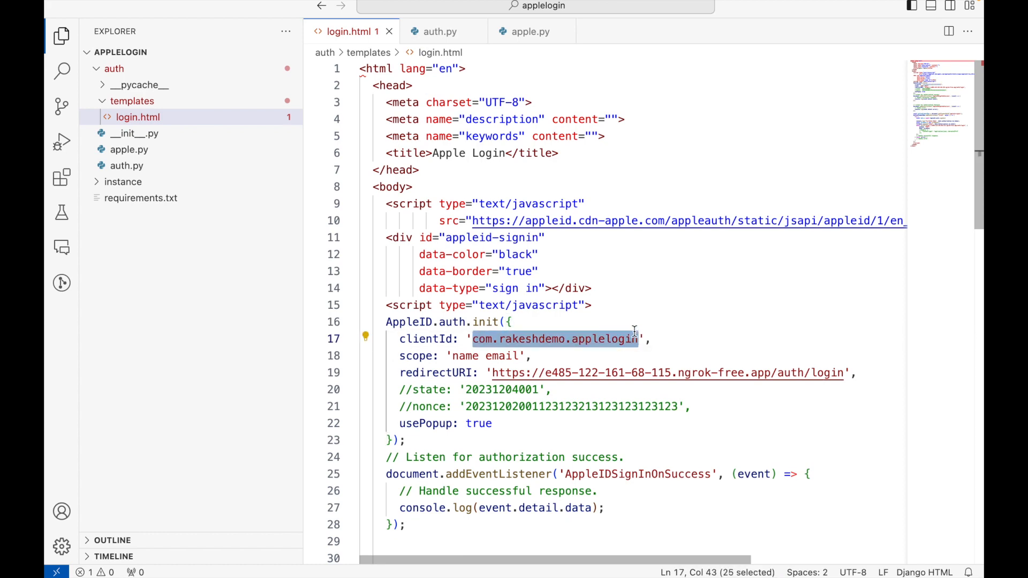
{"action": "left_click", "coordinate": [530, 31]}
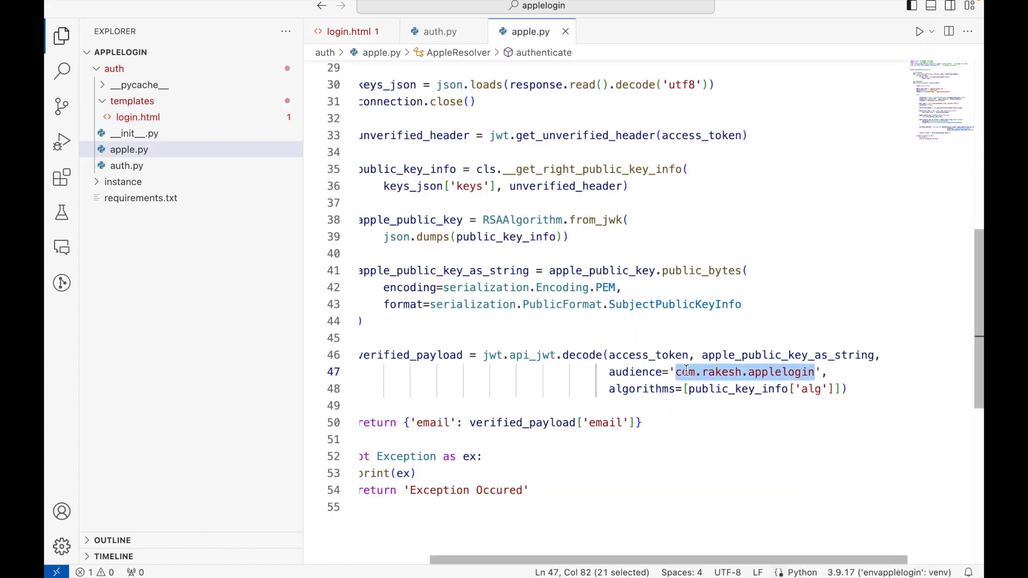
{"action": "type", "text": "demo"}
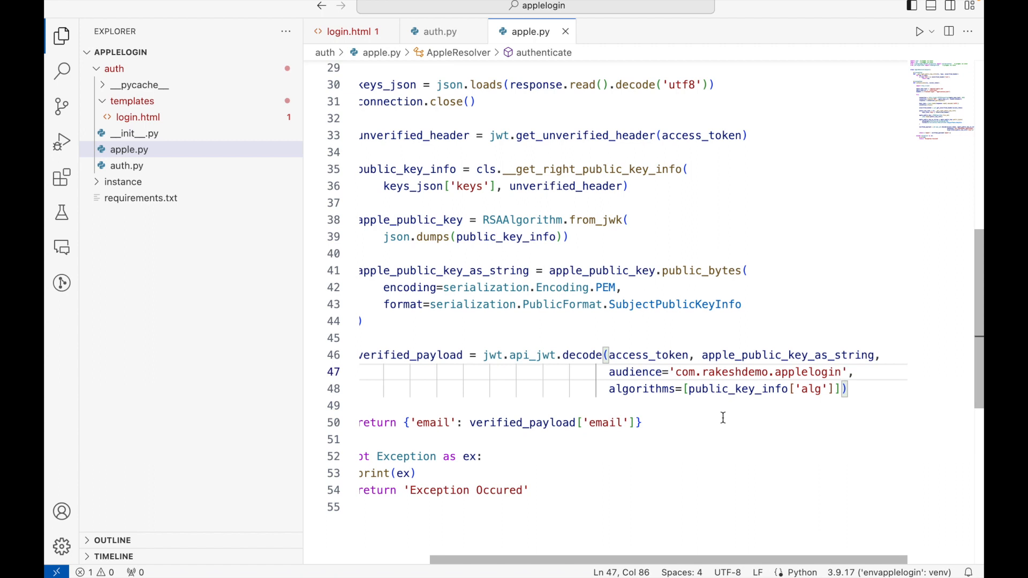
{"action": "scroll", "scroll_direction": "left", "scroll_amount": 3}
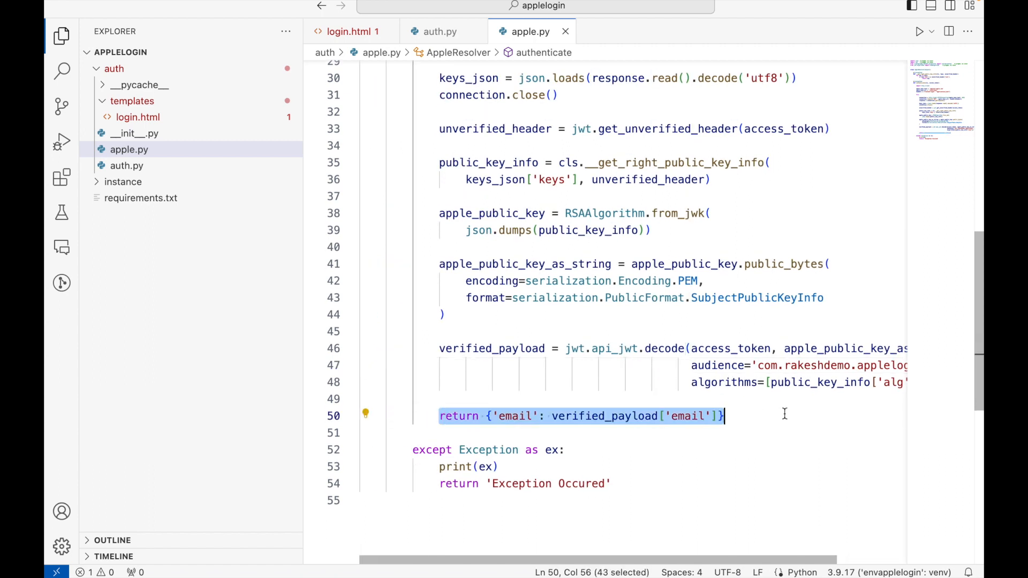
Stop the Flask server after 'Audience doesn't match' and clear the terminal
{"action": "key", "text": "cmd+tab"}
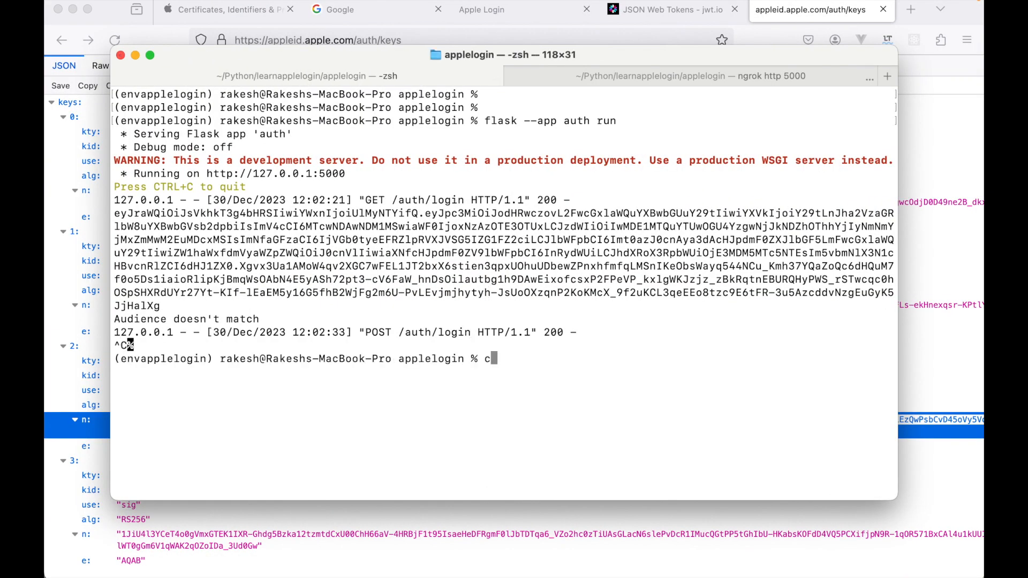
{"action": "type", "text": "lear"}
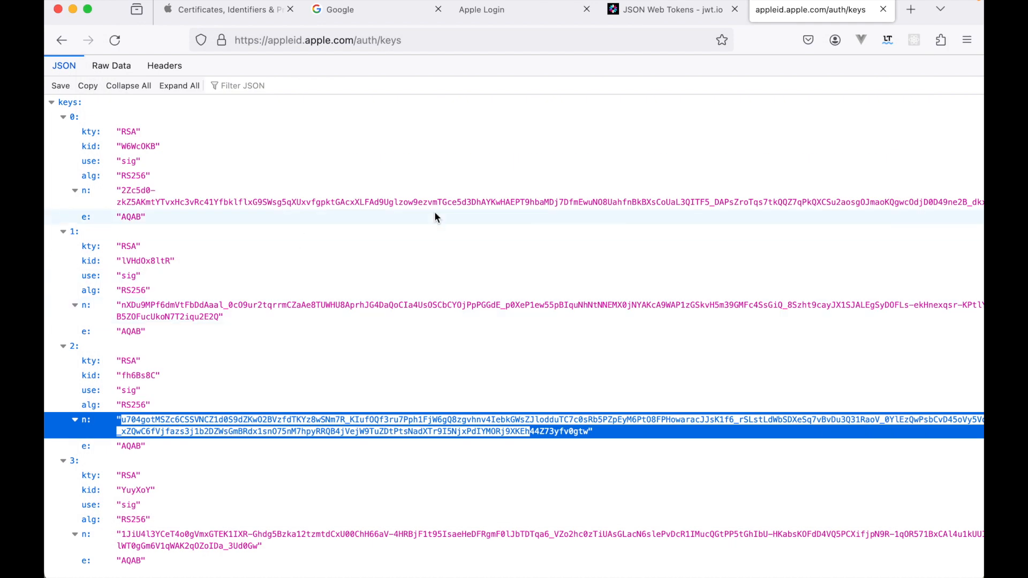
Sign in with Apple again from the Apple Login tab and continue with the Apple ID
{"action": "left_click", "coordinate": [498, 10]}
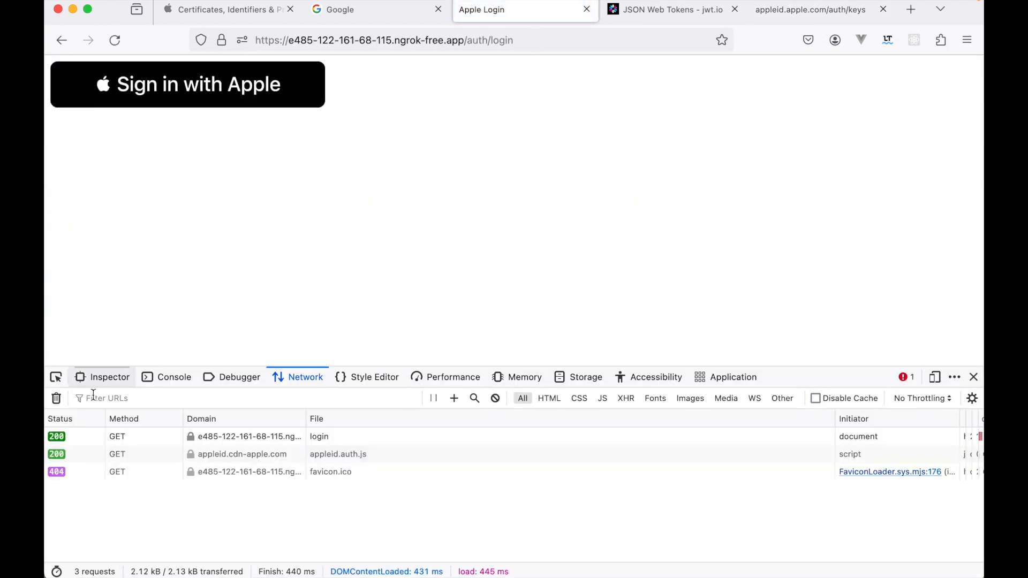
{"action": "left_click", "coordinate": [55, 398]}
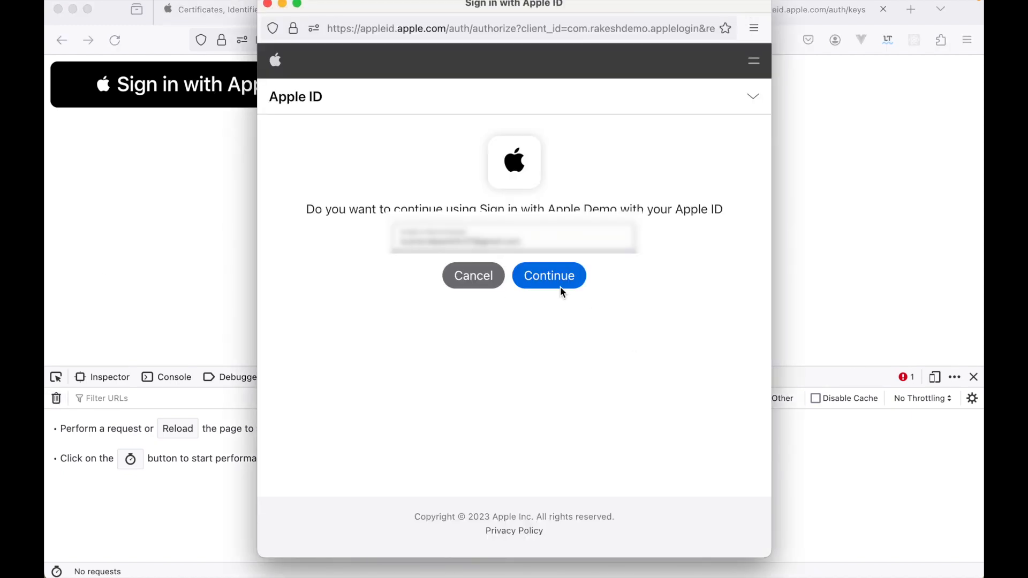
{"action": "left_click", "coordinate": [548, 275]}
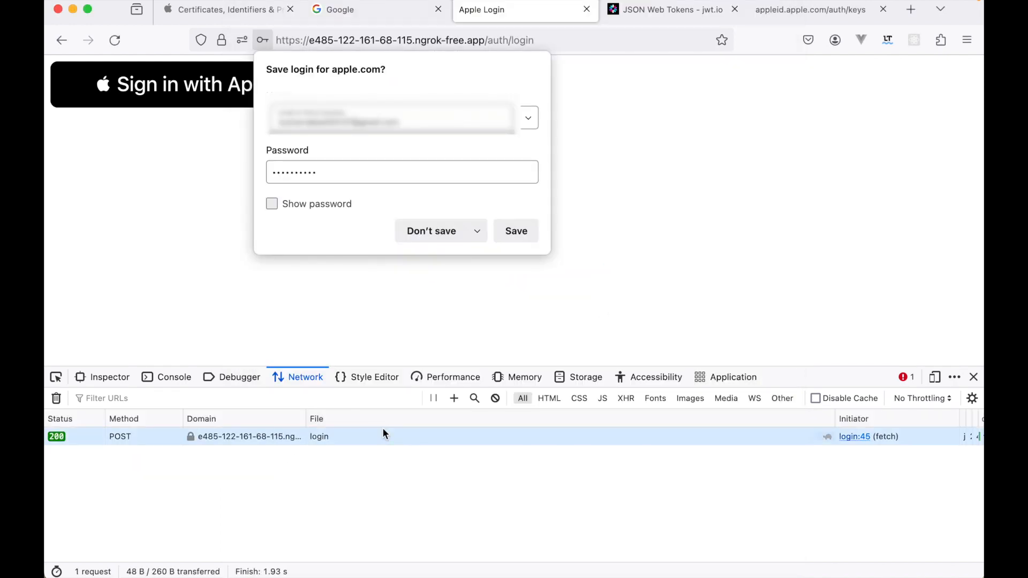
Read the private relay email returned by POST /auth/login and compare it with the jwt.io token
{"action": "left_click", "coordinate": [319, 436]}
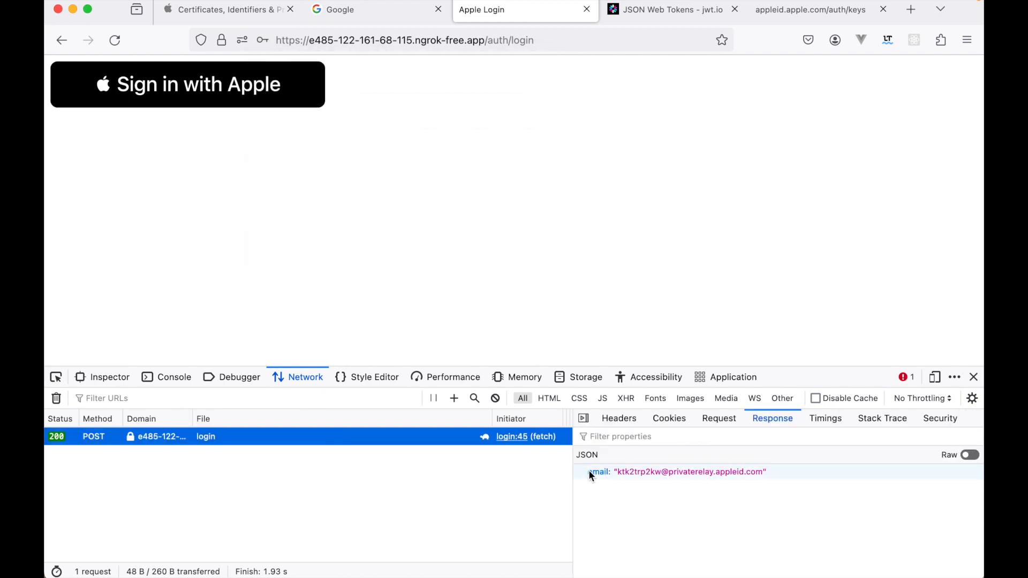
{"action": "left_click", "coordinate": [688, 471]}
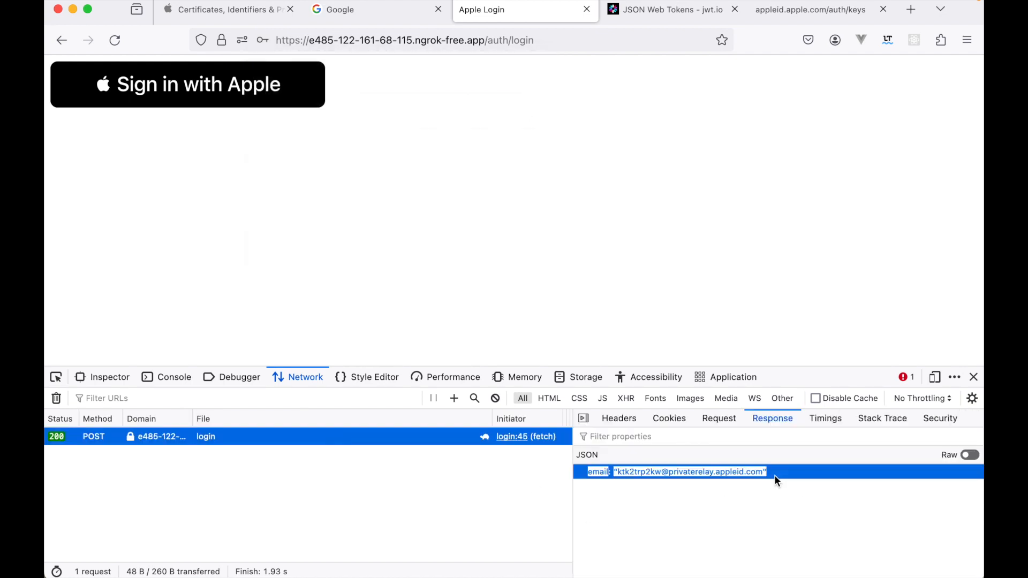
{"action": "mouse_move", "coordinate": [676, 504]}
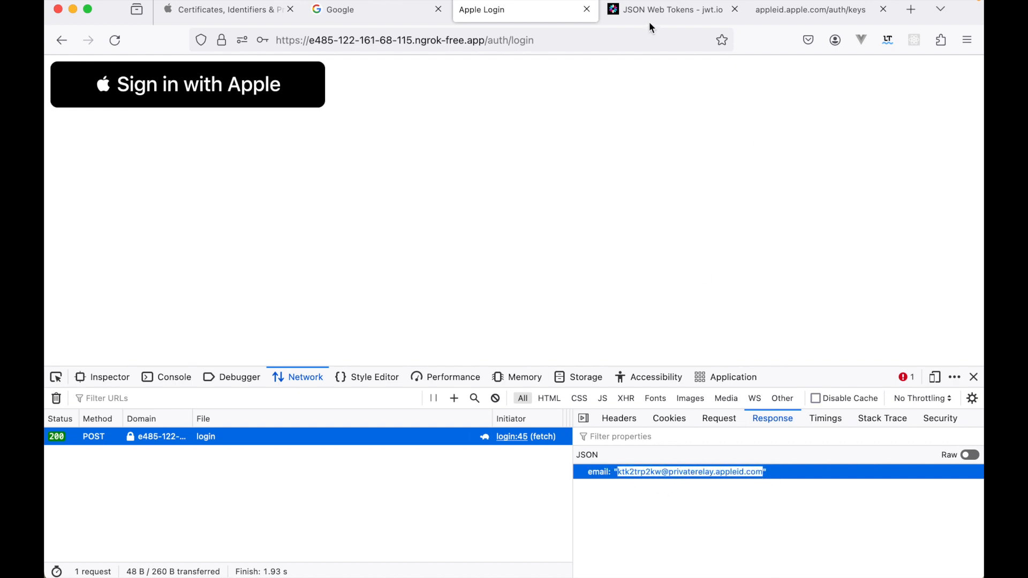
{"action": "left_click", "coordinate": [662, 10]}
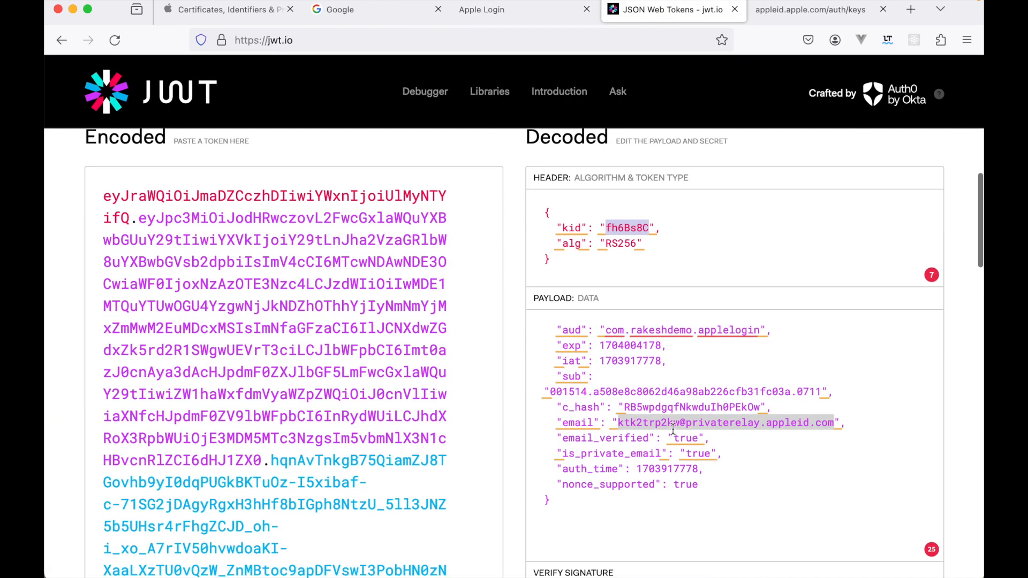